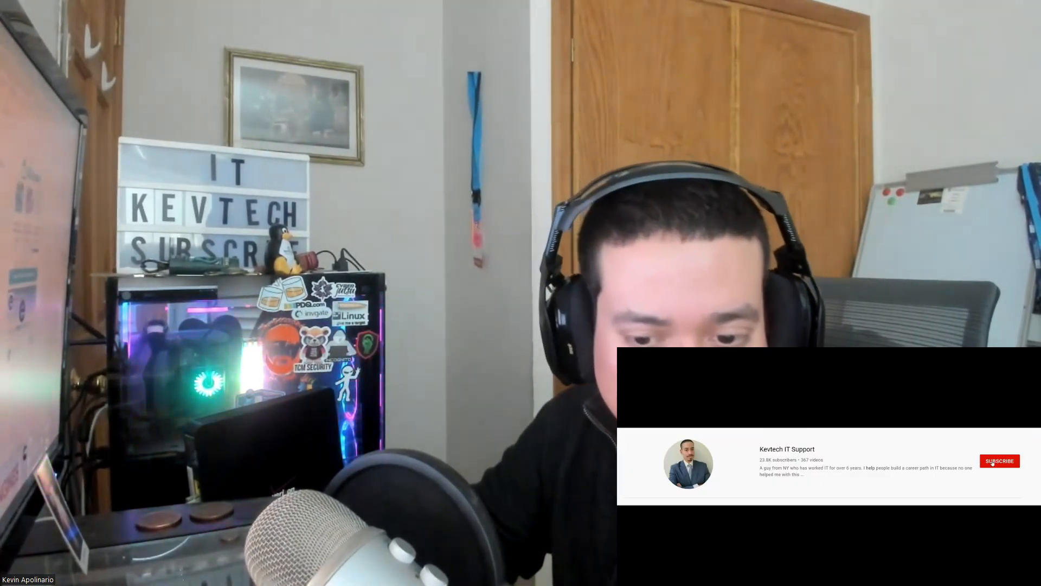
# Answer the on-premises VDI question with 'Local server hosting virtualized OS' and continue
pyautogui.click(1000, 460)
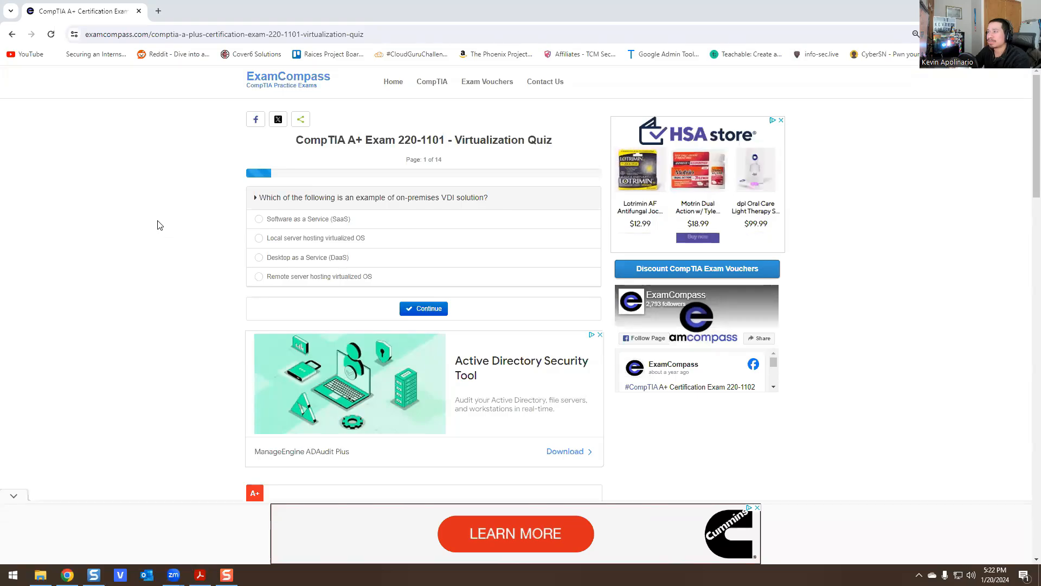
pyautogui.moveTo(399, 228)
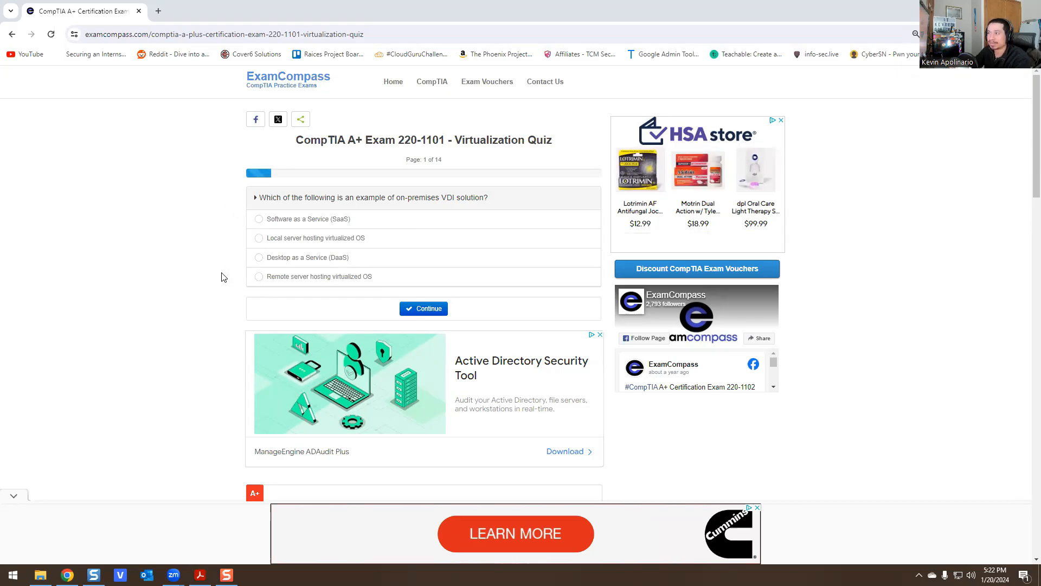
pyautogui.moveTo(336, 224)
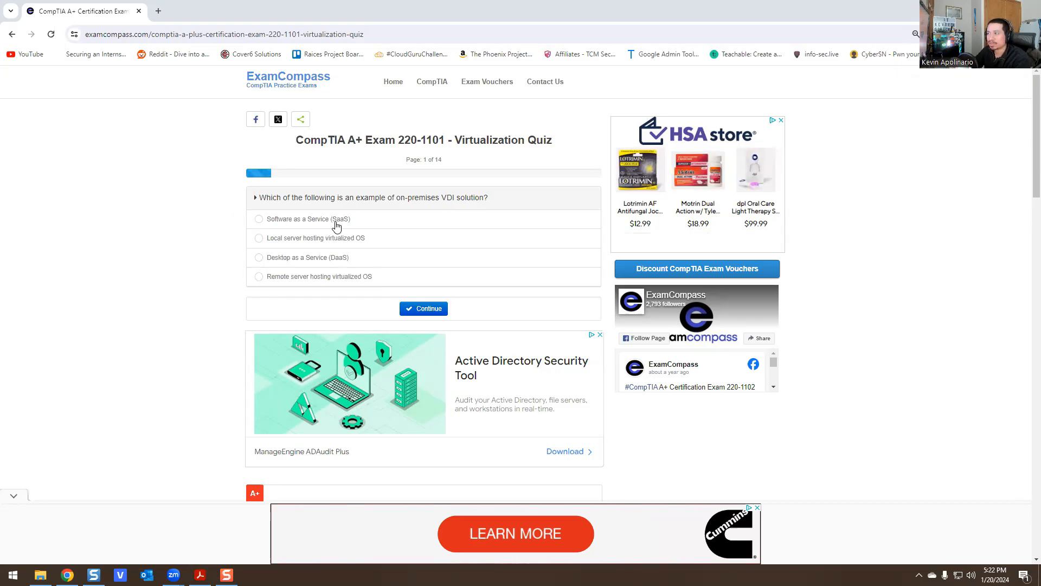
pyautogui.moveTo(283, 252)
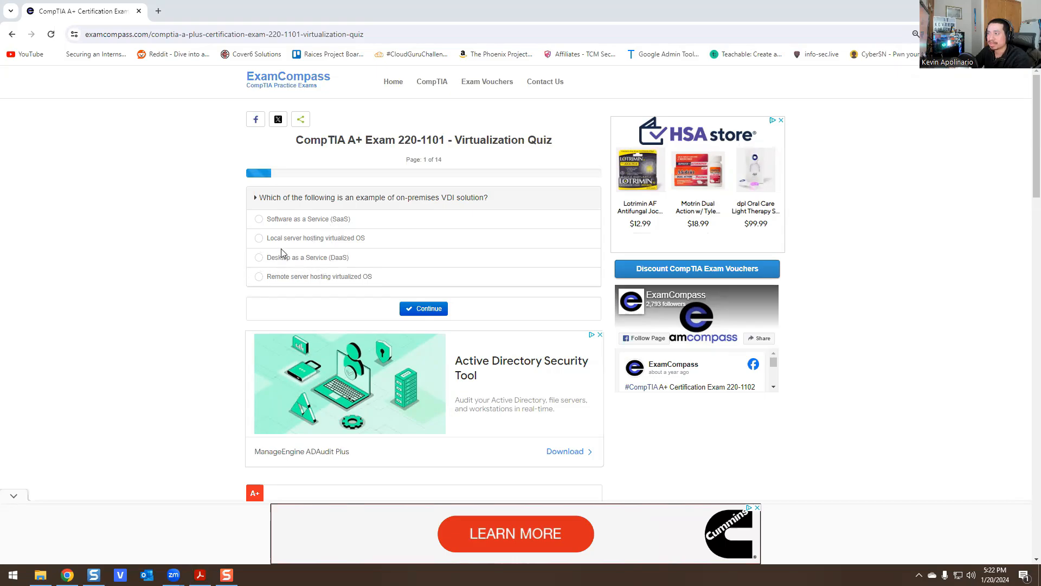
pyautogui.moveTo(319, 264)
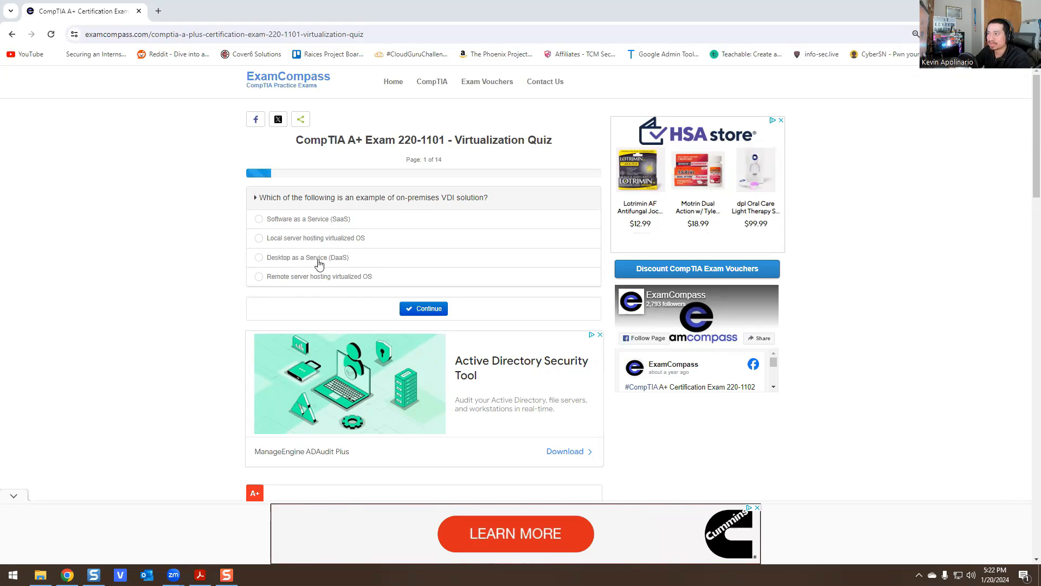
pyautogui.moveTo(362, 281)
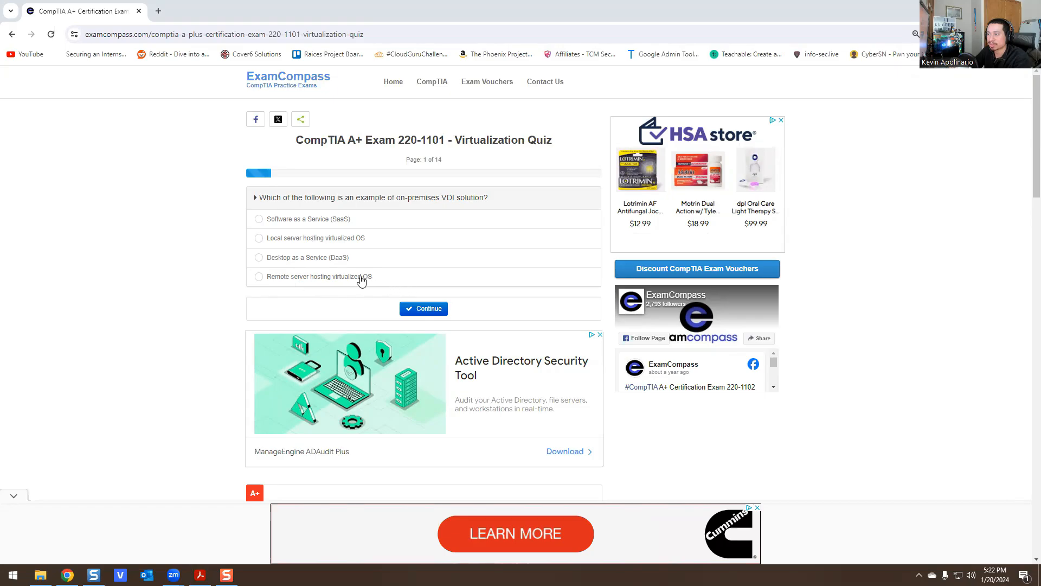
pyautogui.moveTo(278, 242)
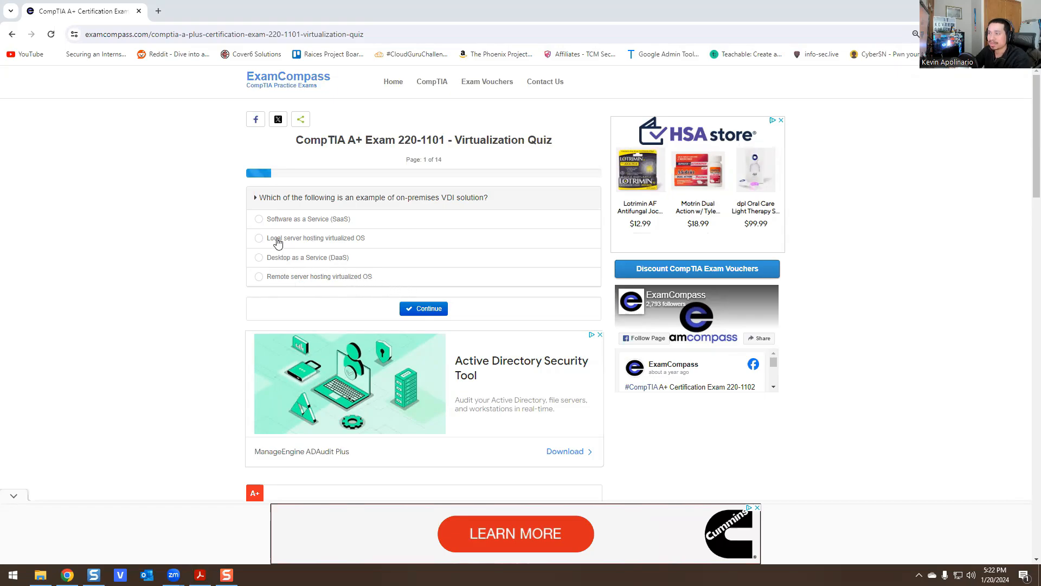
pyautogui.click(258, 238)
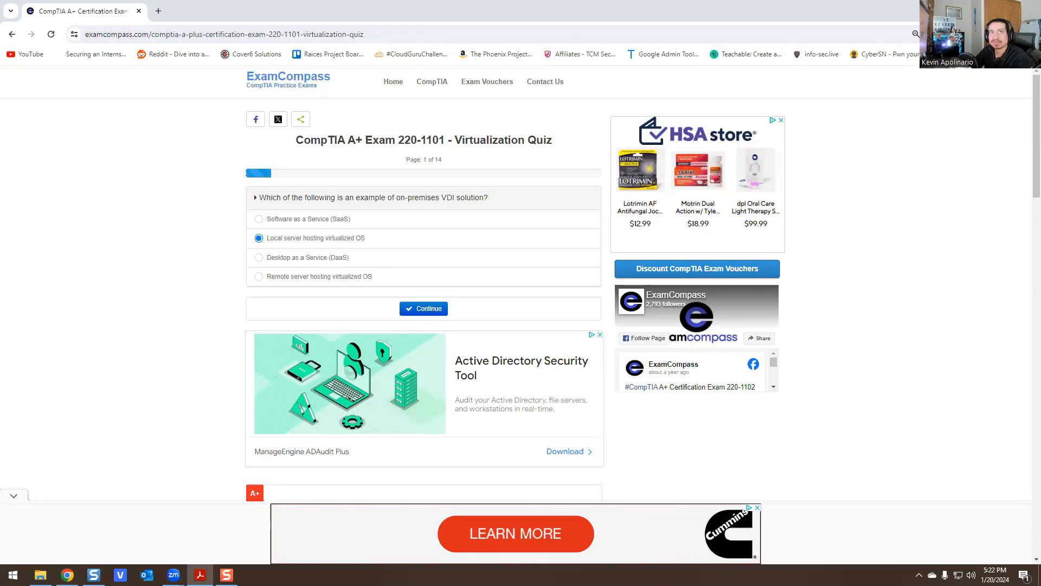
pyautogui.moveTo(838, 482)
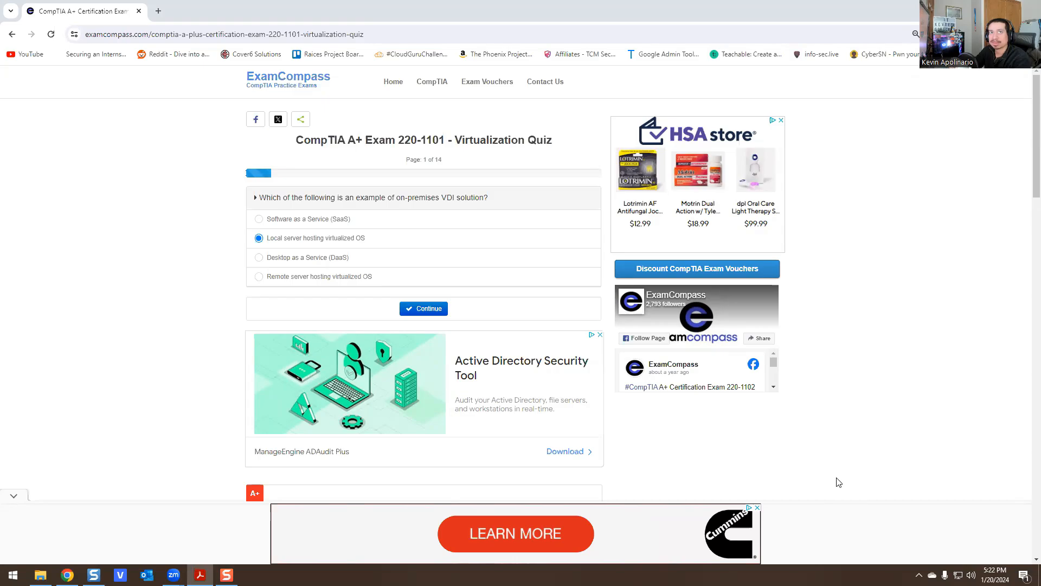
pyautogui.click(423, 308)
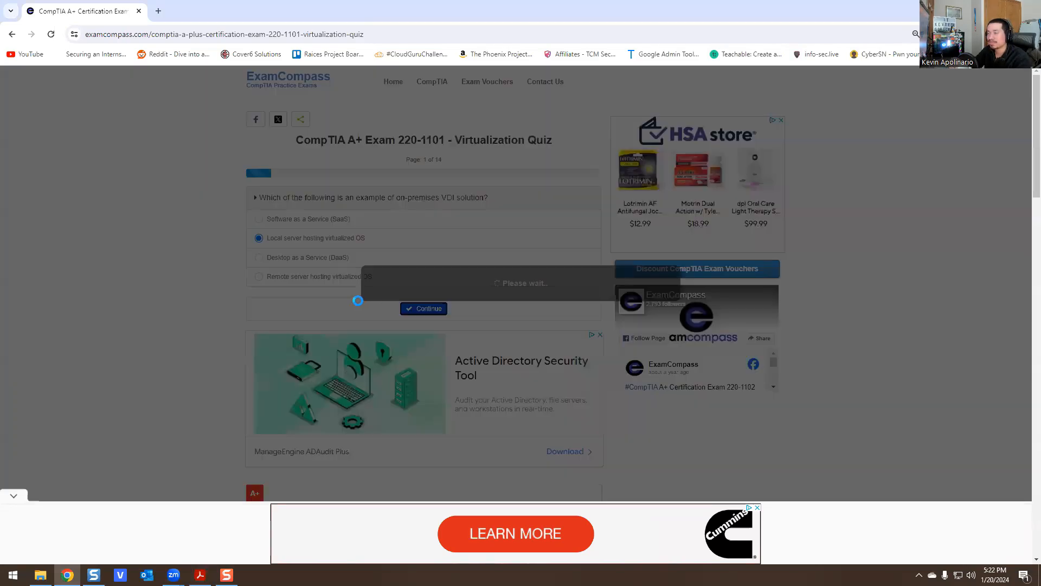
# Mark 'Each user runs their own copy' and 'user data and settings are saved' for persistent VDI
pyautogui.click(423, 308)
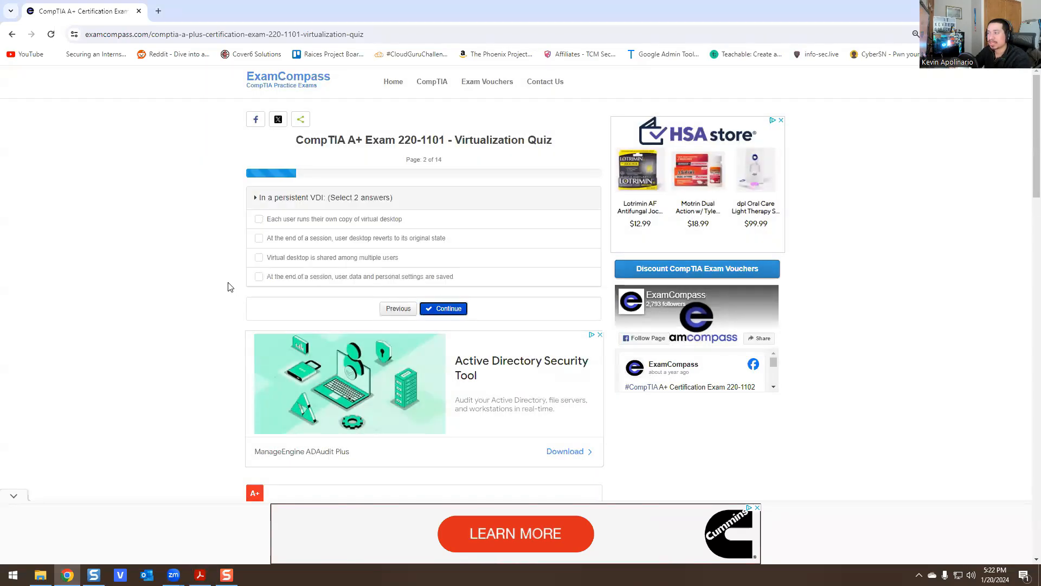
pyautogui.moveTo(343, 221)
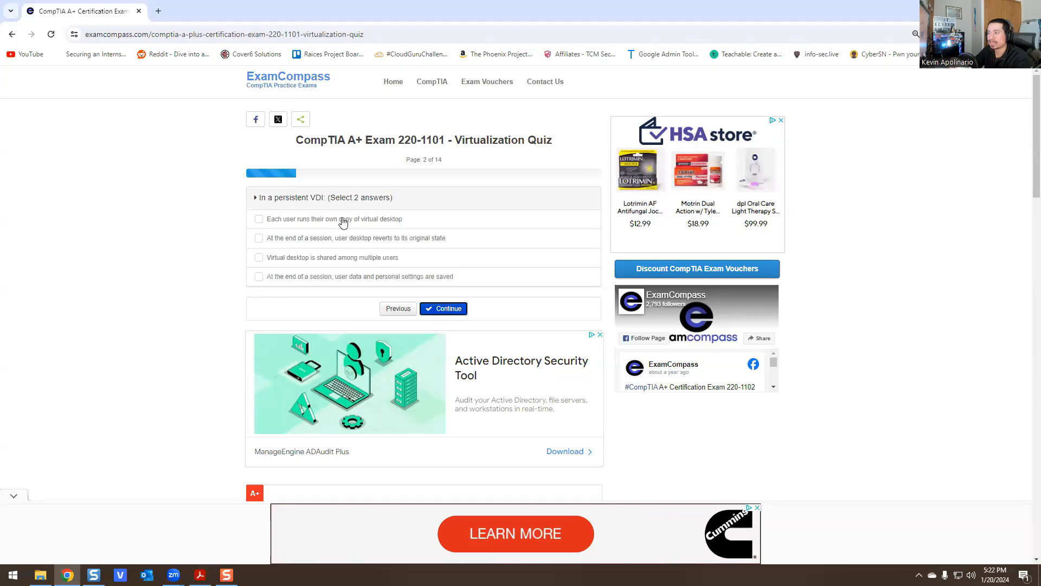
pyautogui.click(258, 219)
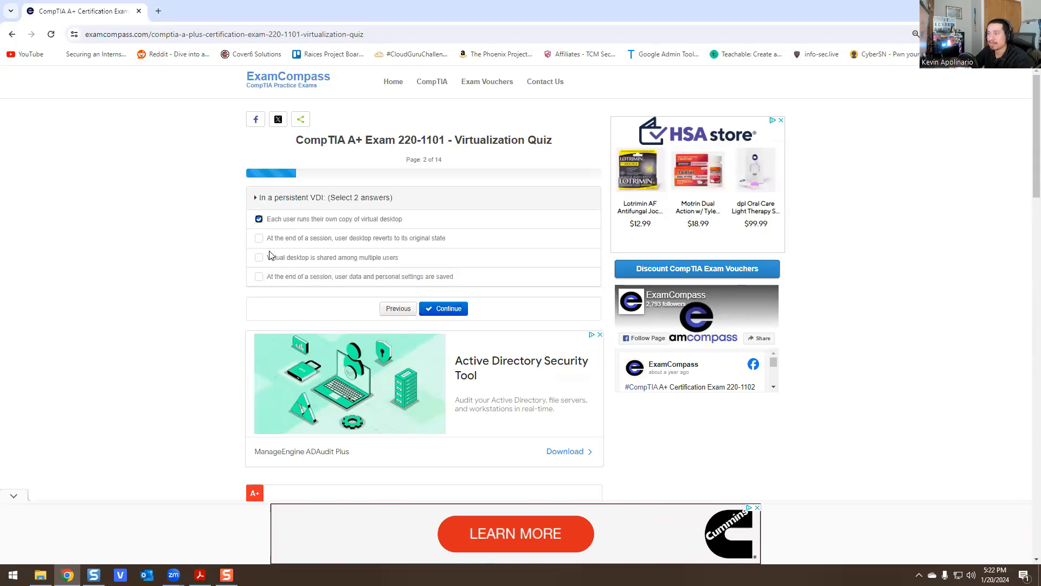
pyautogui.moveTo(304, 245)
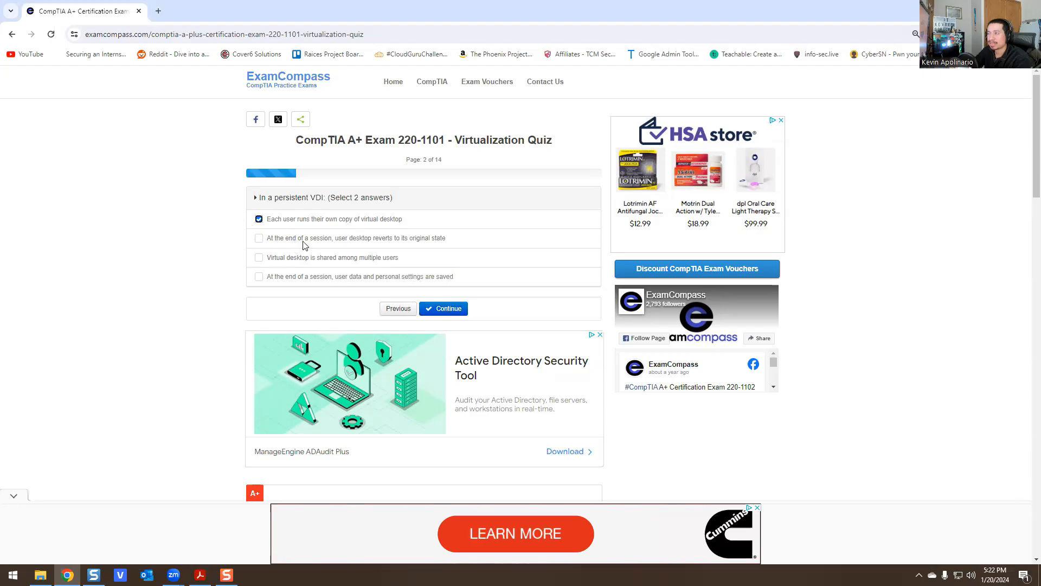
pyautogui.moveTo(367, 248)
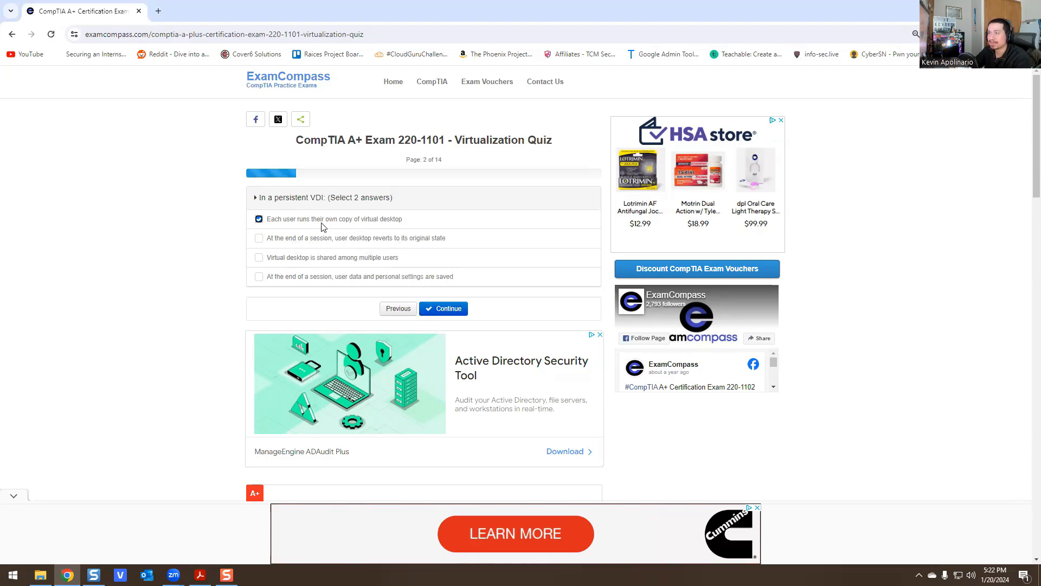
pyautogui.moveTo(312, 262)
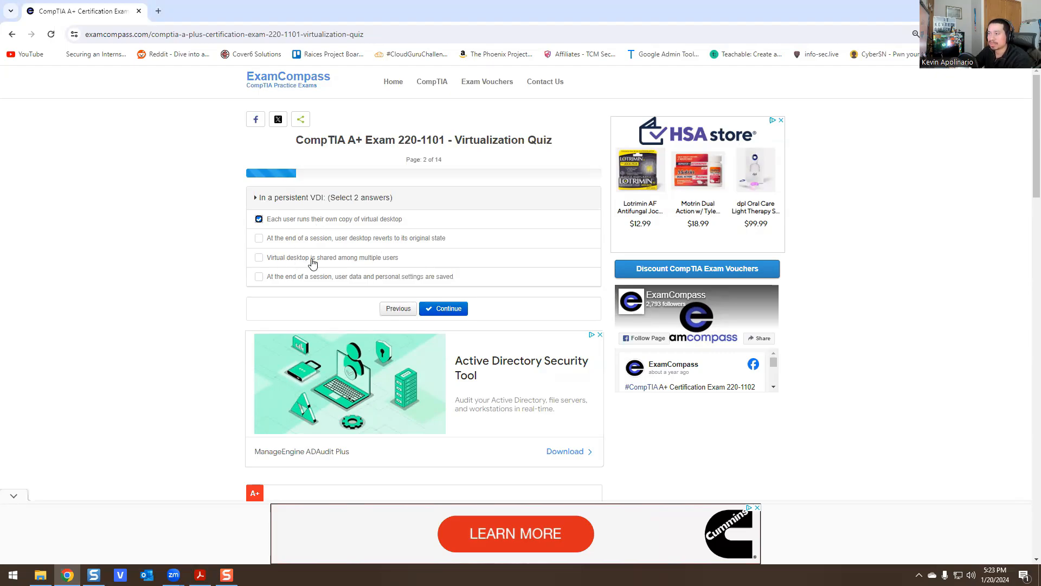
pyautogui.moveTo(290, 284)
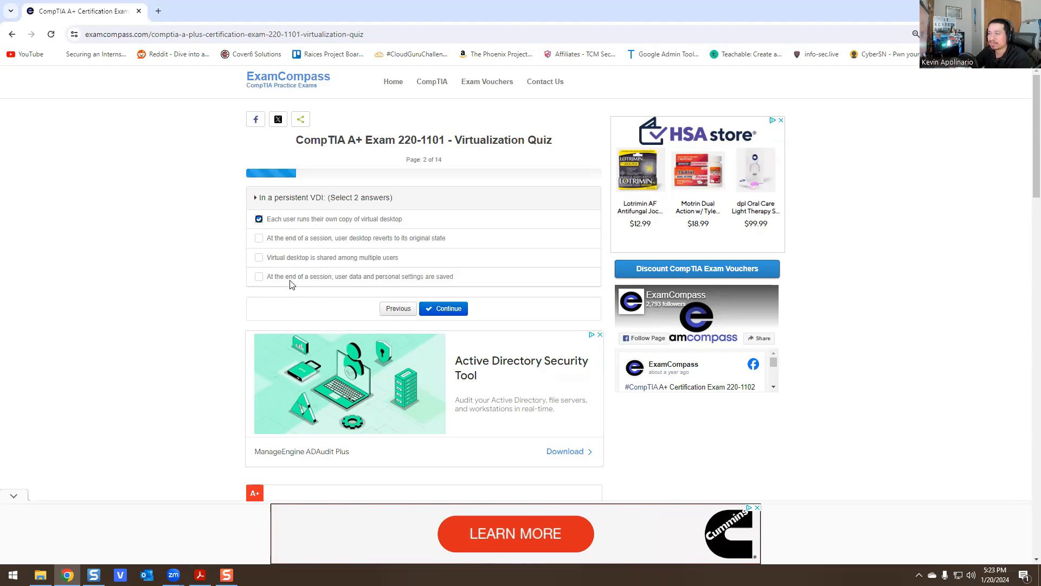
pyautogui.moveTo(358, 285)
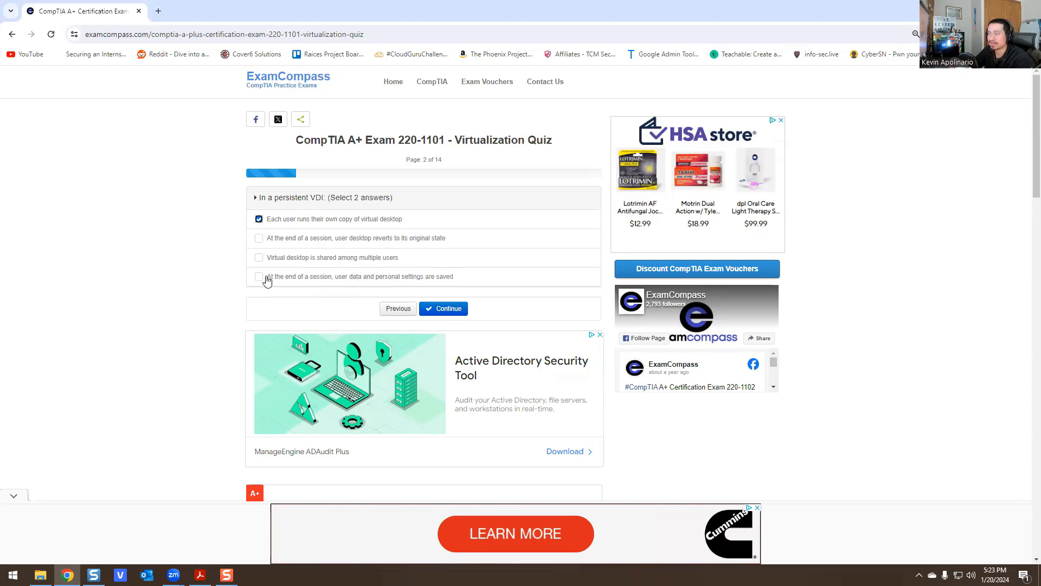
pyautogui.click(443, 308)
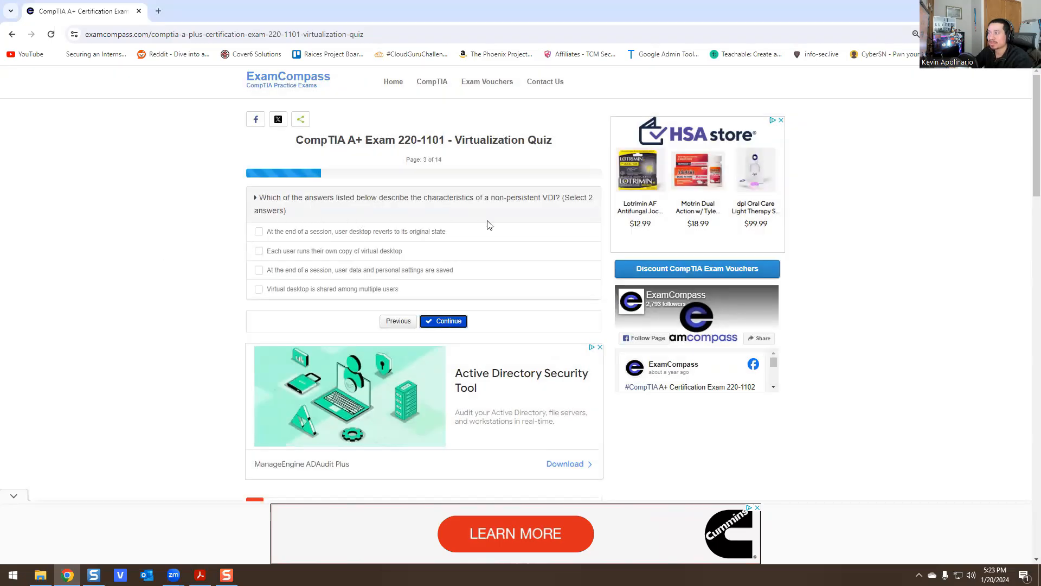
pyautogui.moveTo(468, 217)
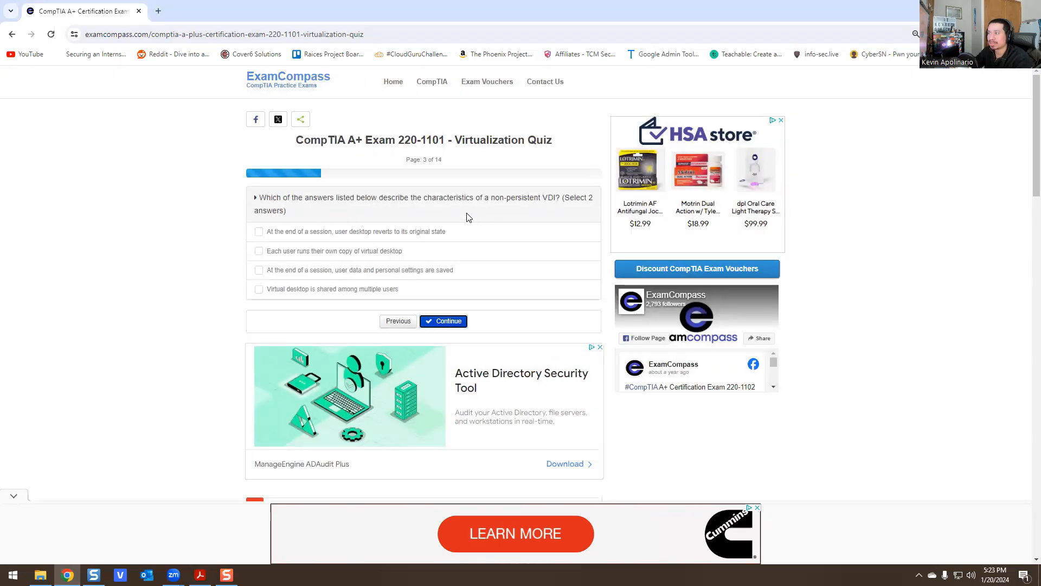
pyautogui.moveTo(148, 199)
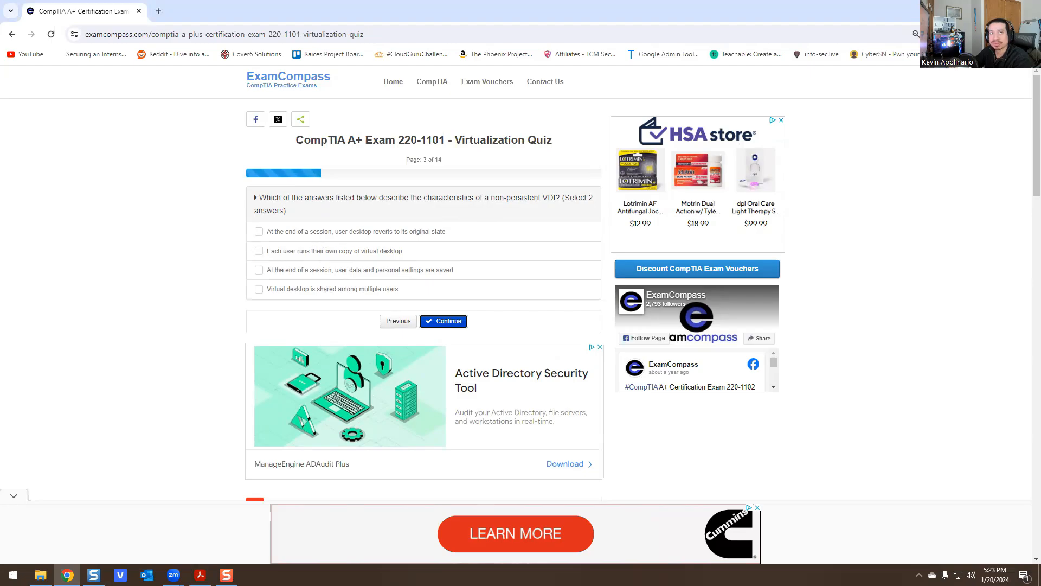
pyautogui.moveTo(289, 249)
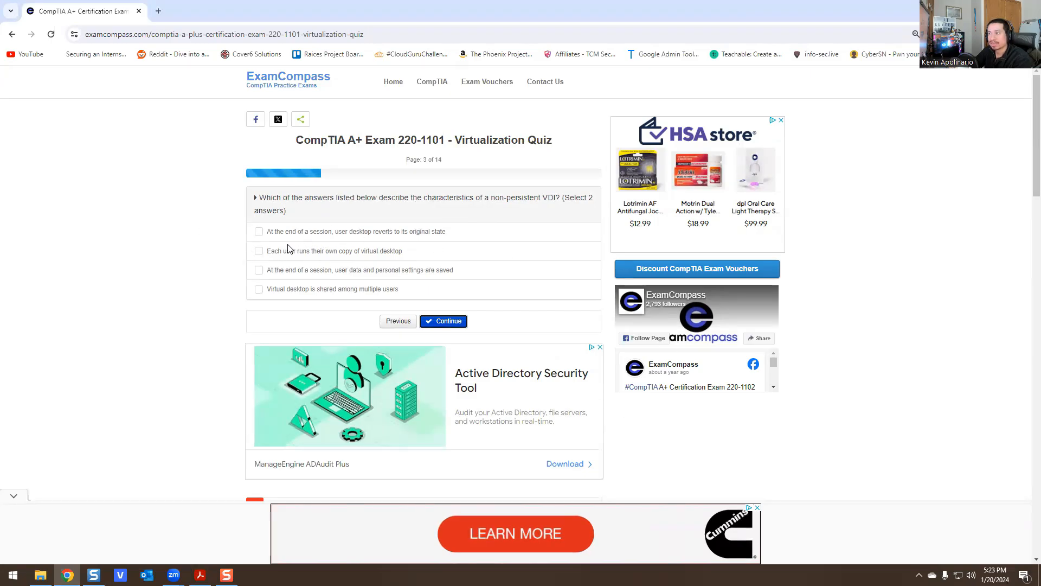
pyautogui.moveTo(305, 243)
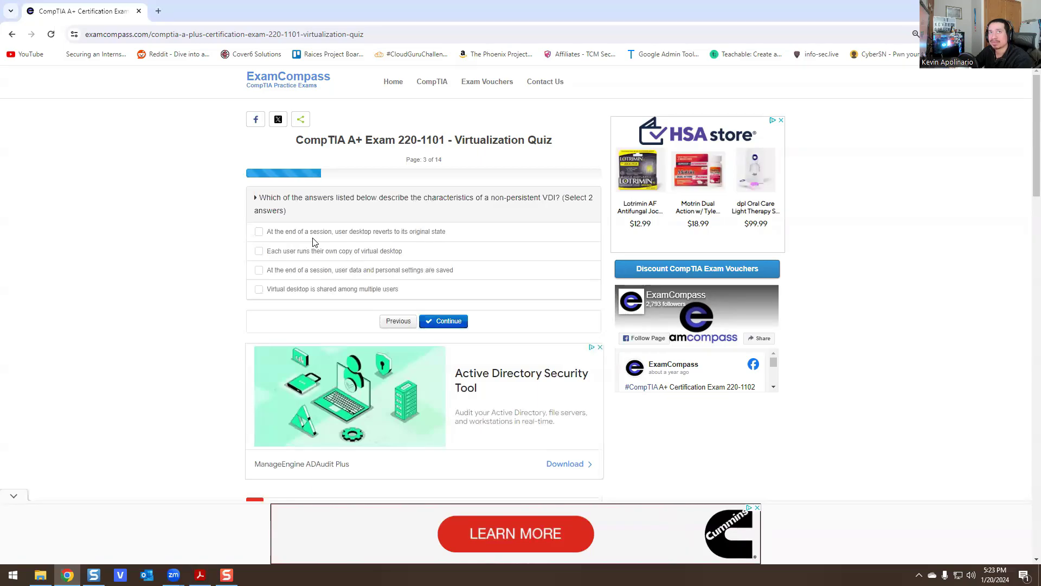
# Mark 'reverts to its original state' and 'shared among multiple users' for non-persistent VDI
pyautogui.click(258, 231)
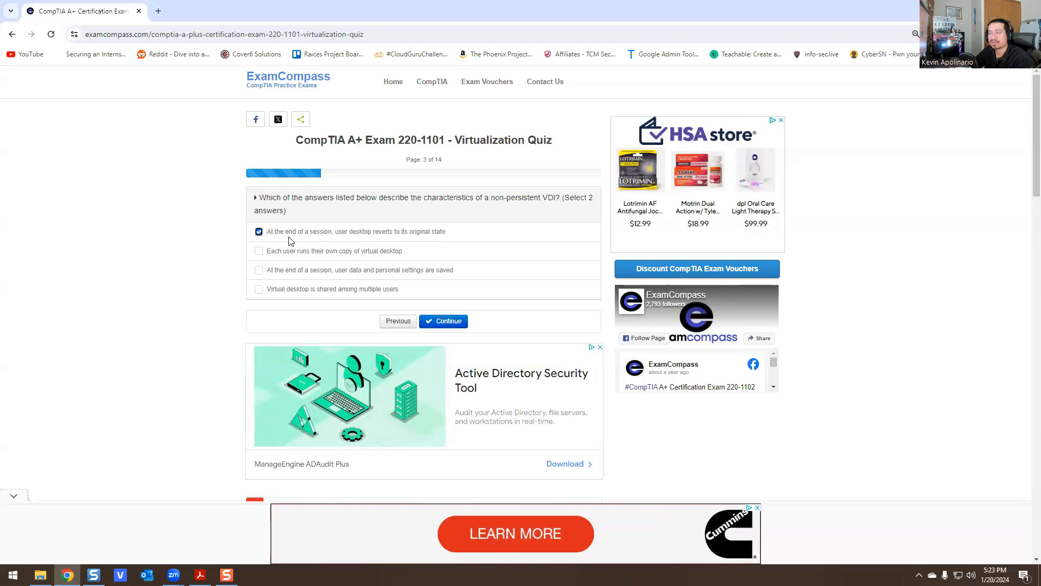
pyautogui.moveTo(384, 260)
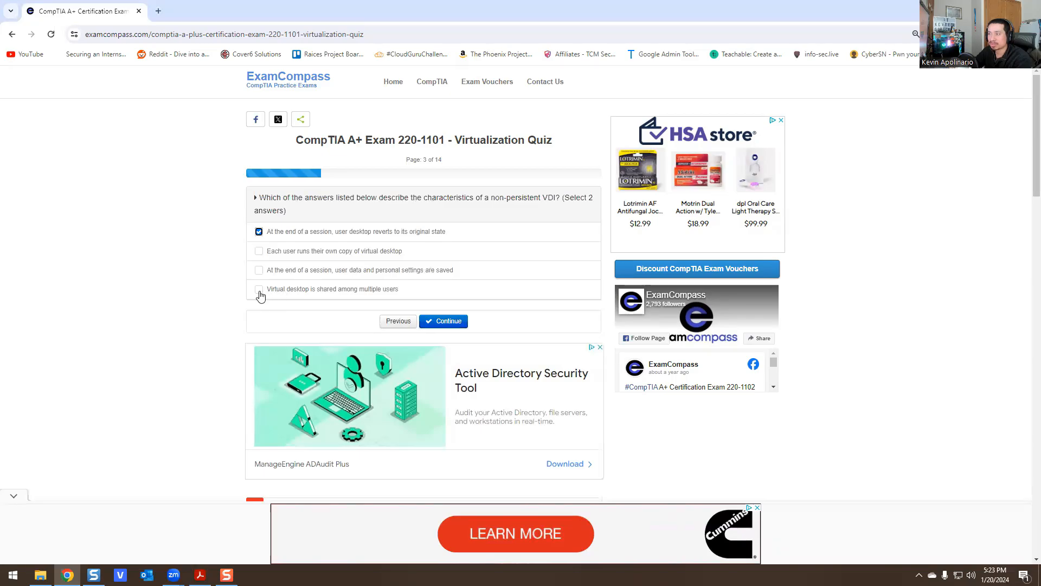
pyautogui.click(258, 288)
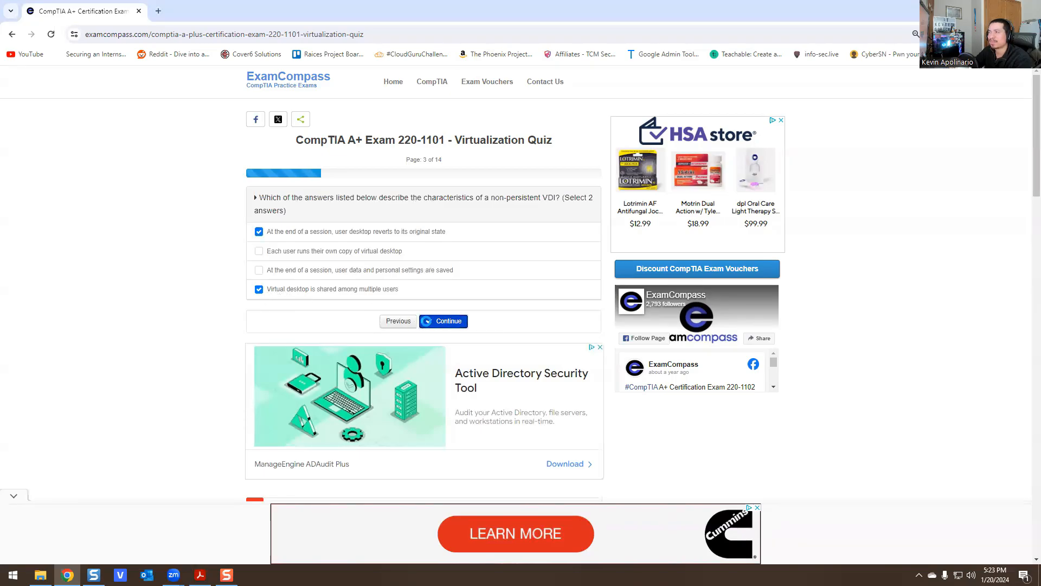
# Continue to question 4 and choose DaaS as the cloud-based VDI service
pyautogui.click(444, 321)
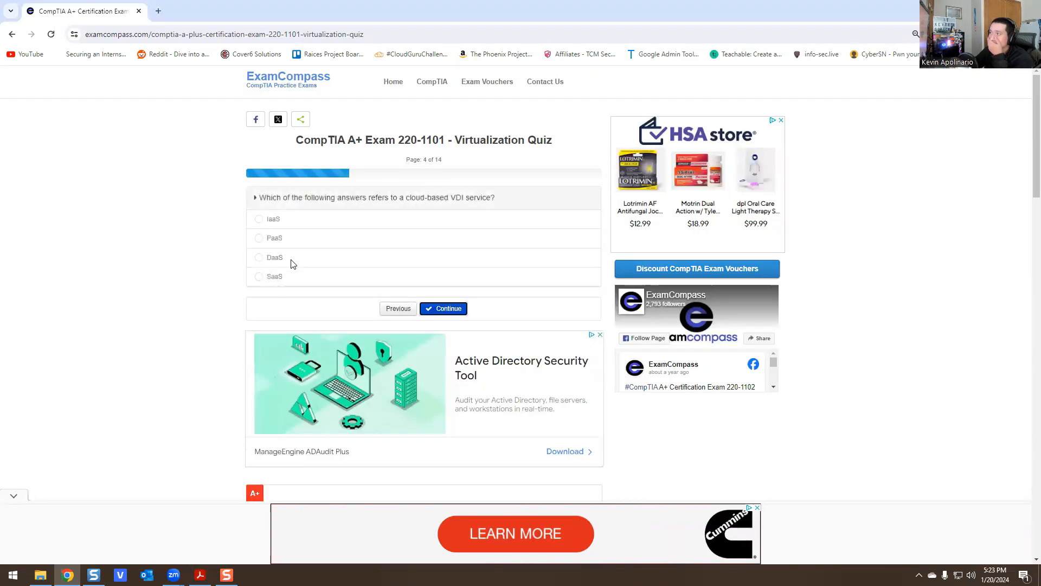
pyautogui.moveTo(332, 294)
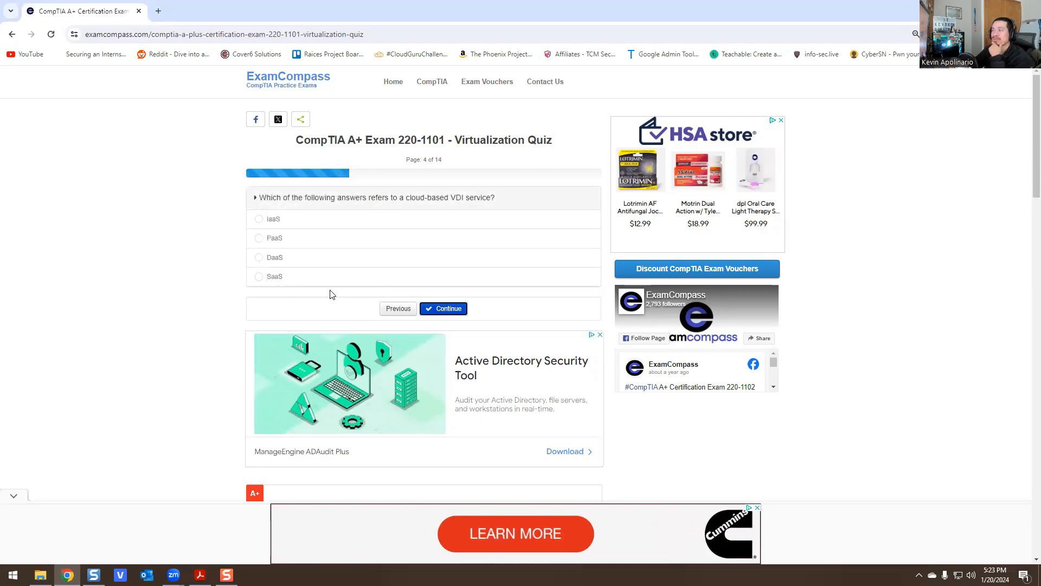
pyautogui.moveTo(189, 278)
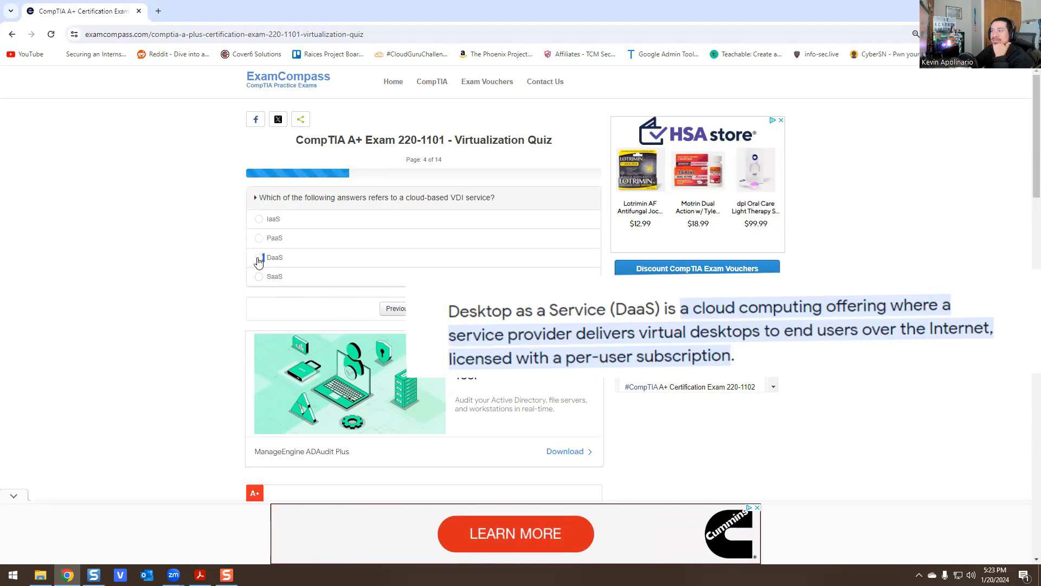
pyautogui.click(258, 258)
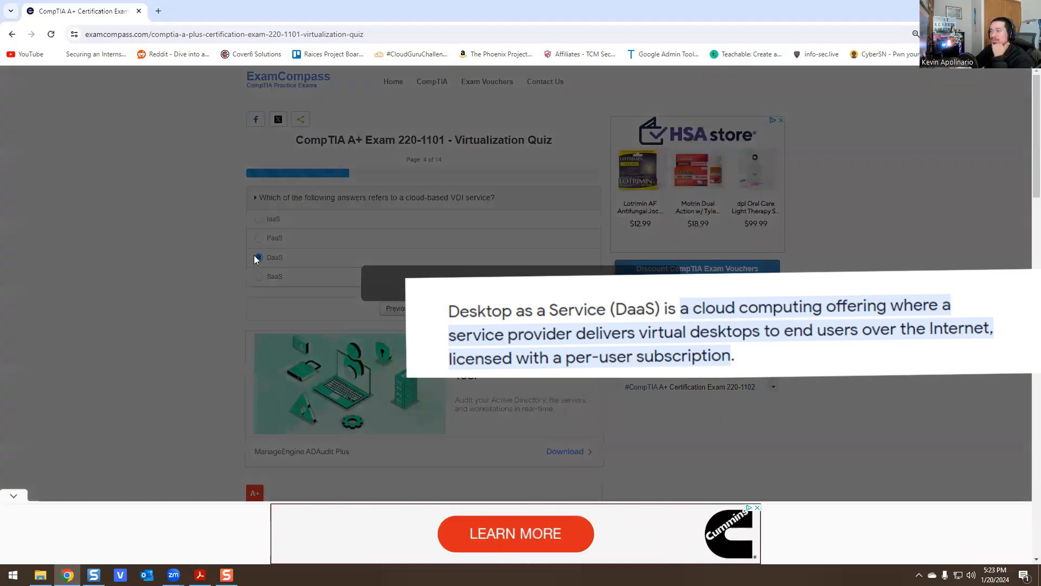
# Continue to question 5 and choose Virtualization for multiple operating systems on one hardware
pyautogui.click(443, 308)
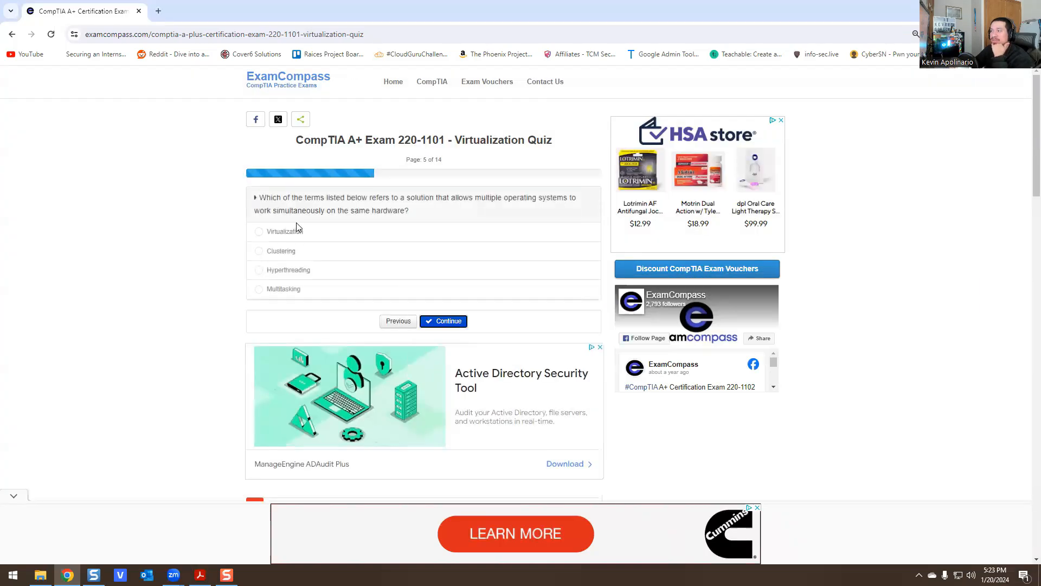
pyautogui.moveTo(447, 210)
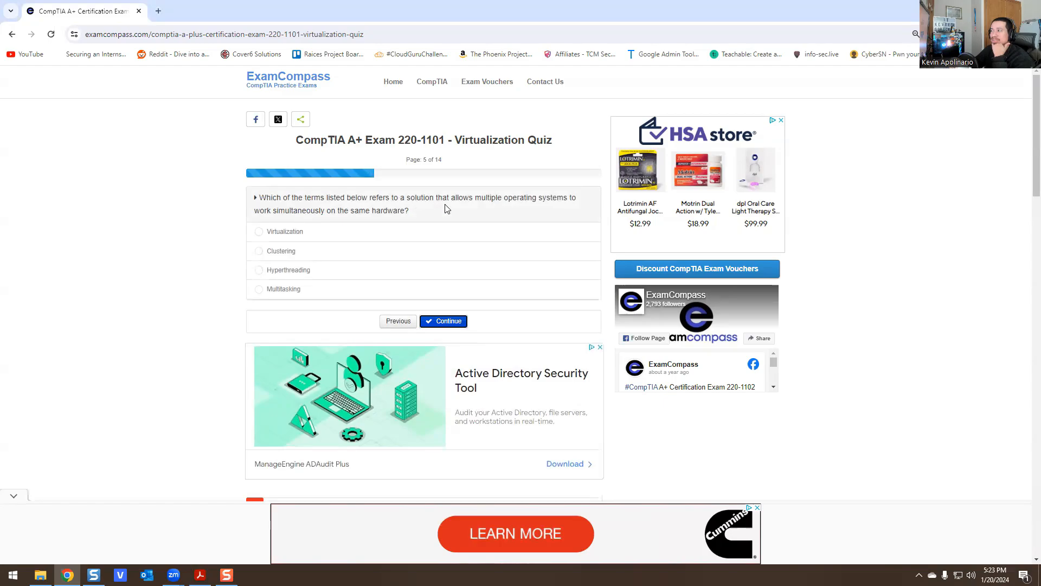
pyautogui.moveTo(297, 221)
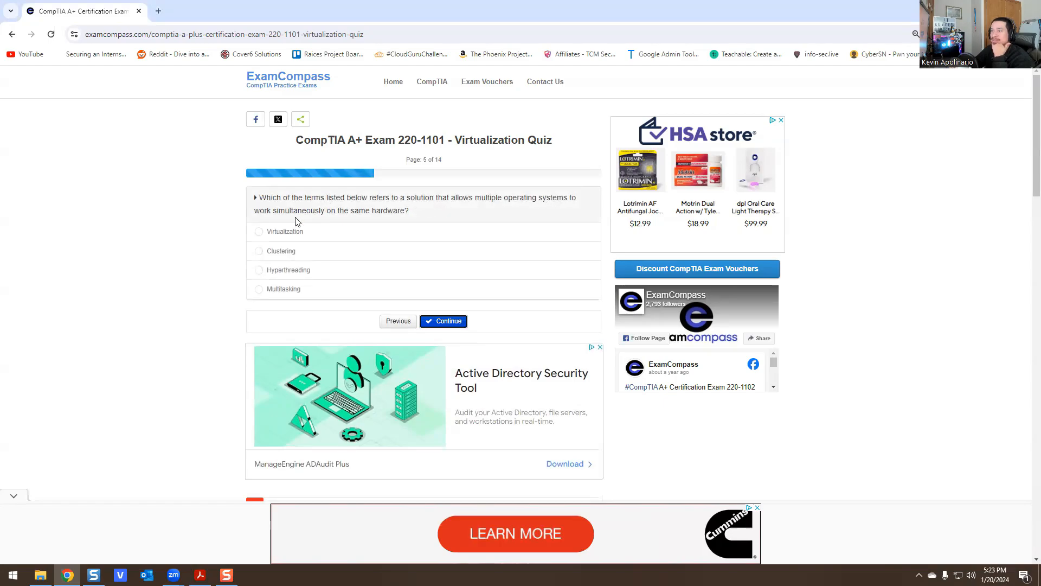
pyautogui.moveTo(305, 229)
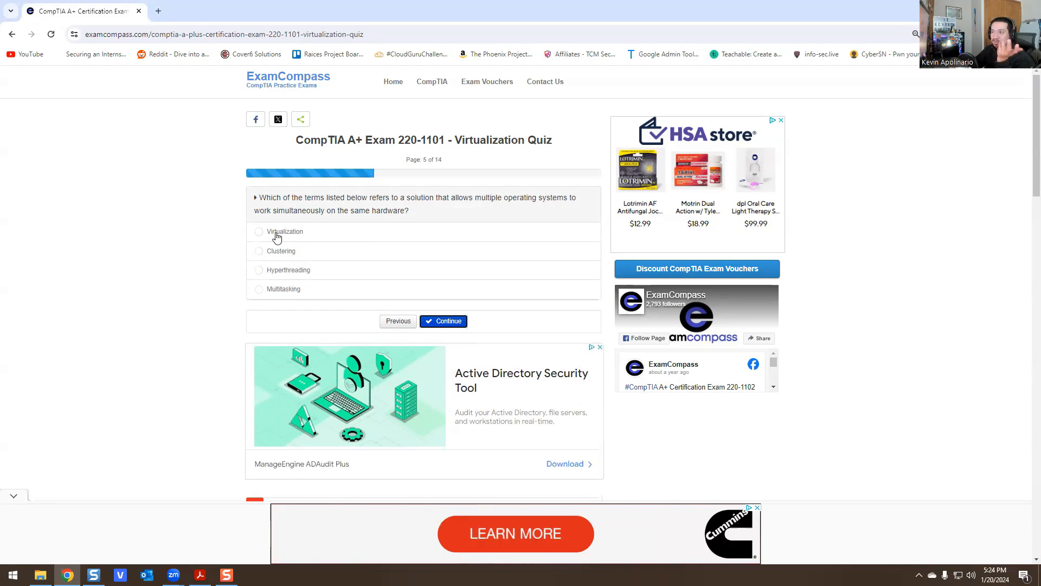
pyautogui.click(258, 231)
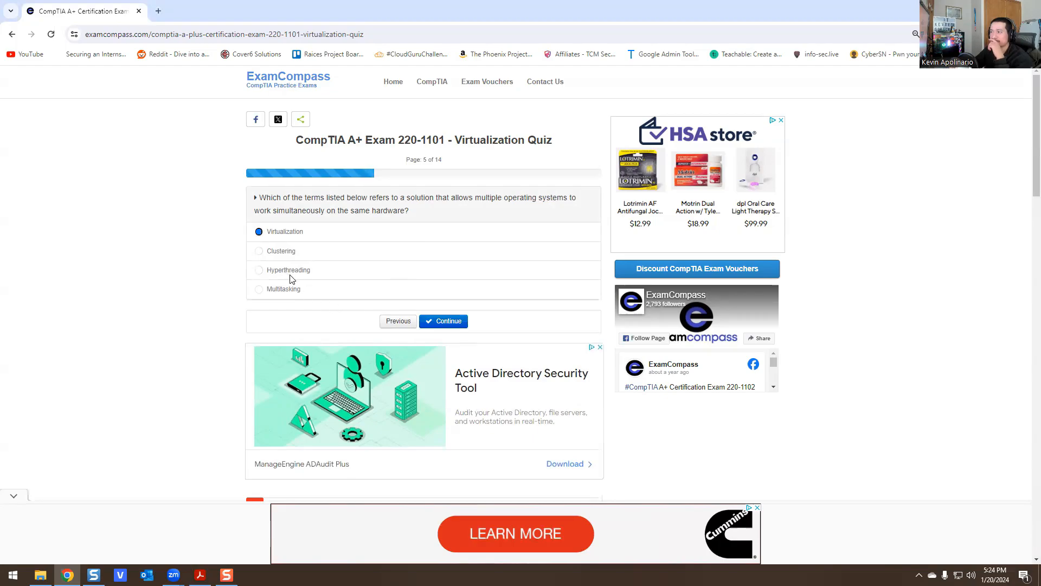
pyautogui.moveTo(278, 308)
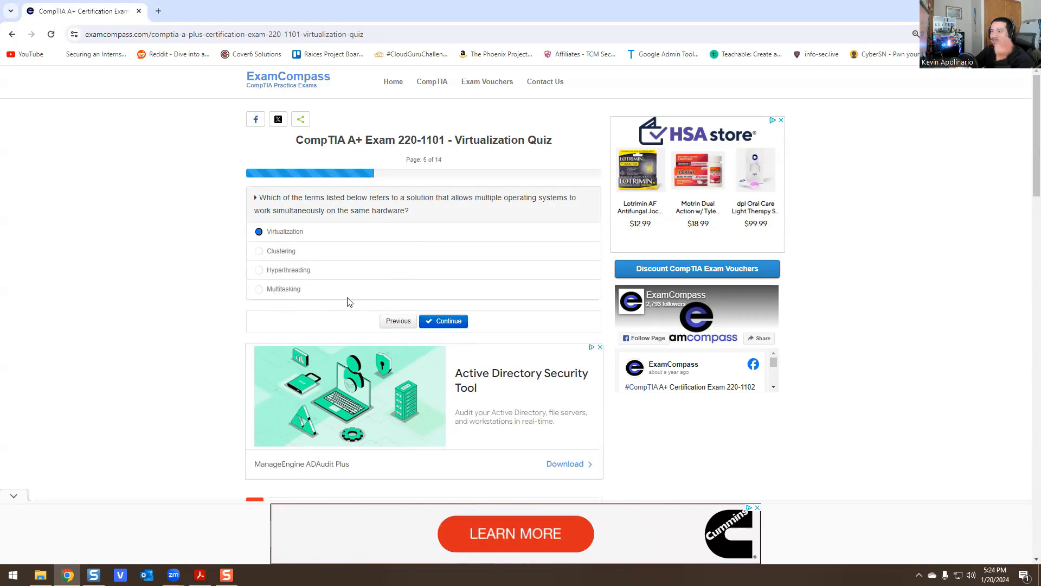
pyautogui.click(443, 321)
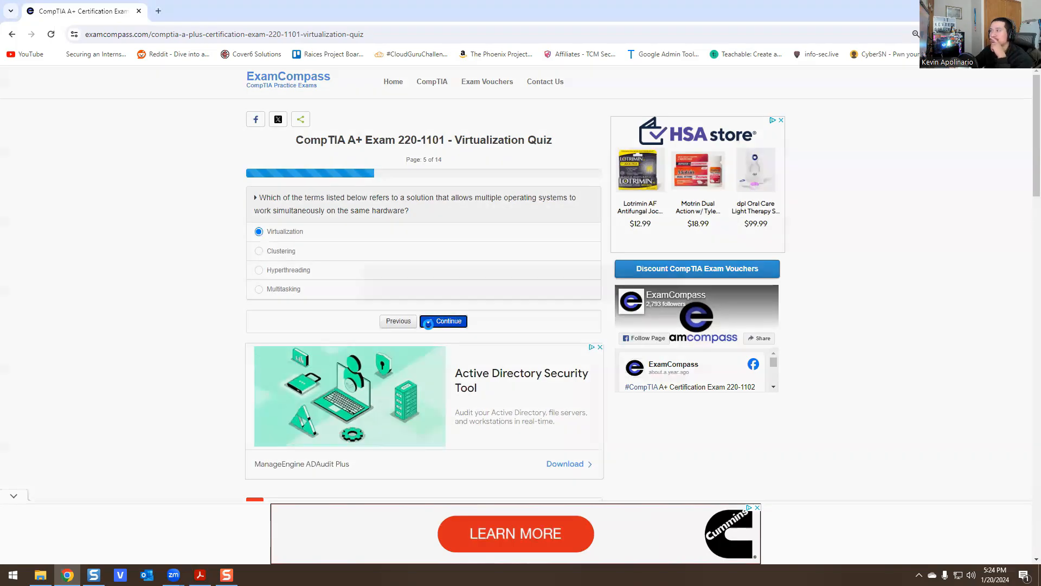
# Continue to question 6 and choose Hypervisor as the program managing multiple operating systems
pyautogui.click(443, 321)
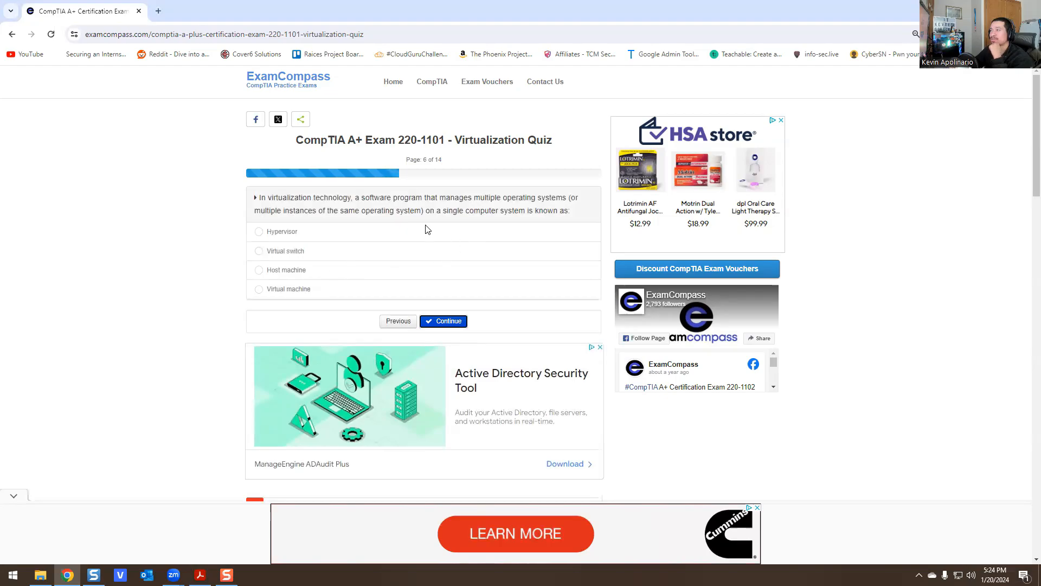
pyautogui.moveTo(481, 220)
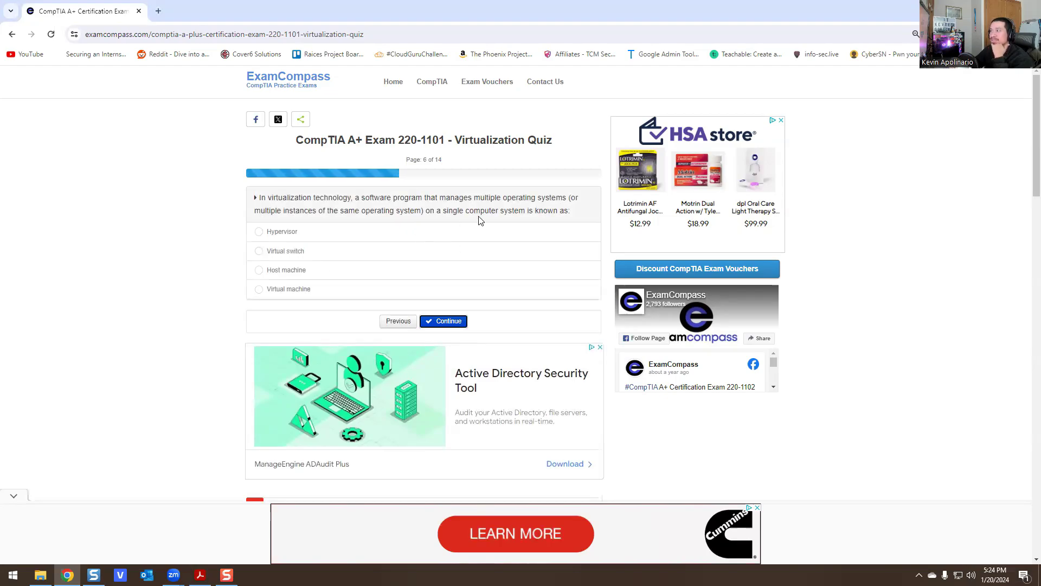
pyautogui.moveTo(543, 207)
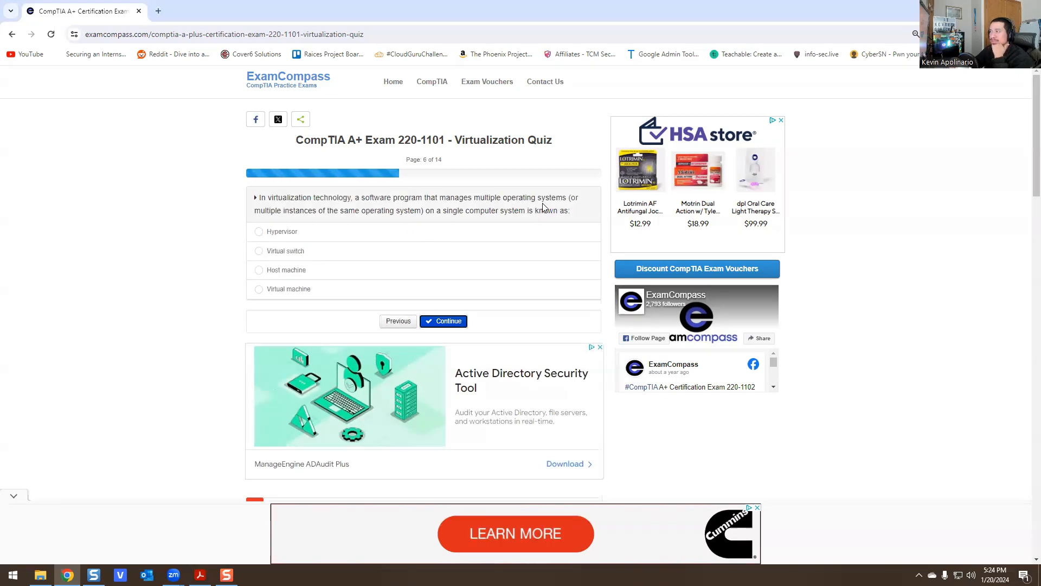
pyautogui.moveTo(329, 226)
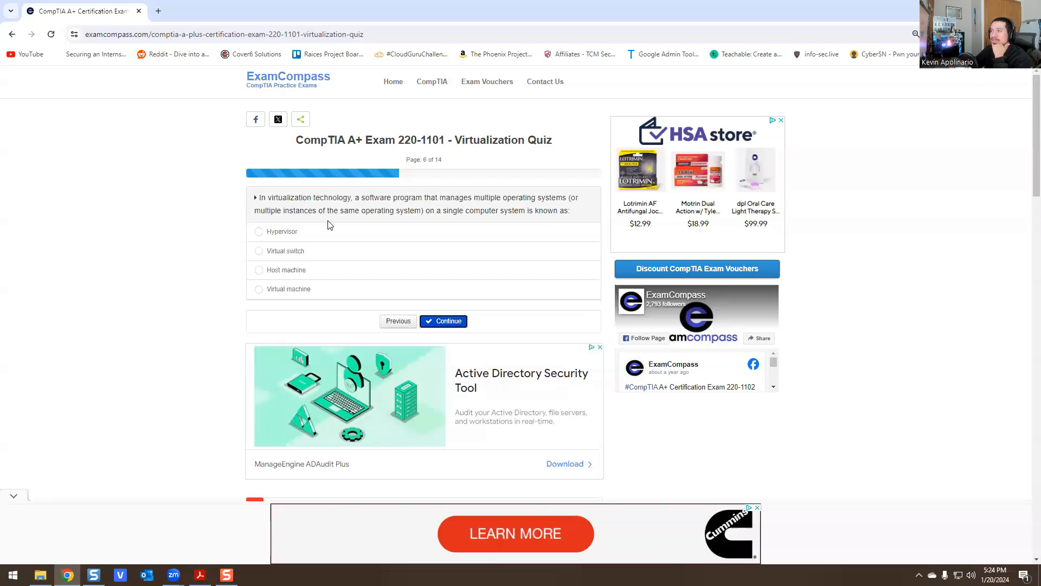
pyautogui.moveTo(432, 228)
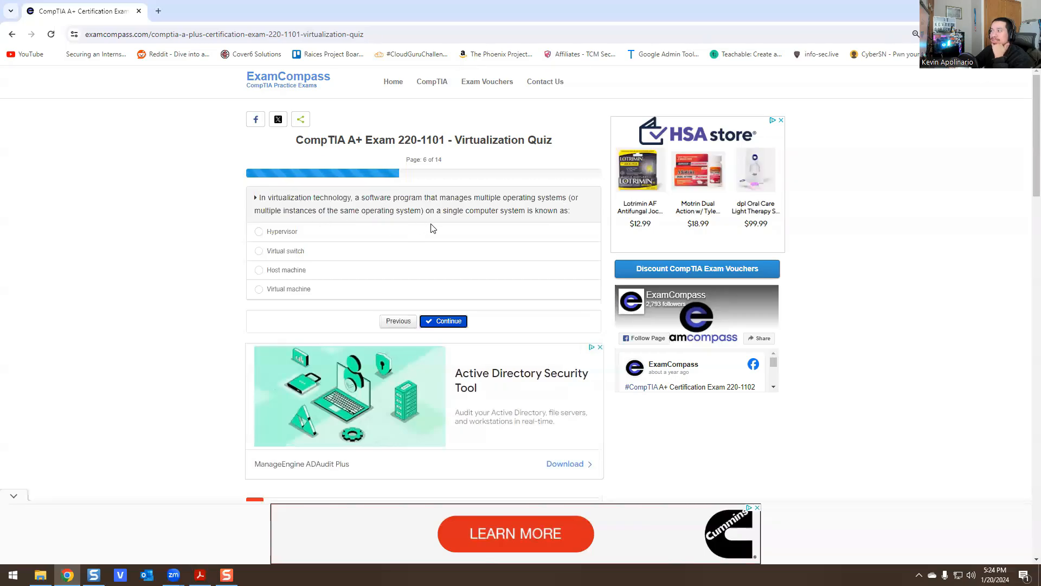
pyautogui.moveTo(394, 227)
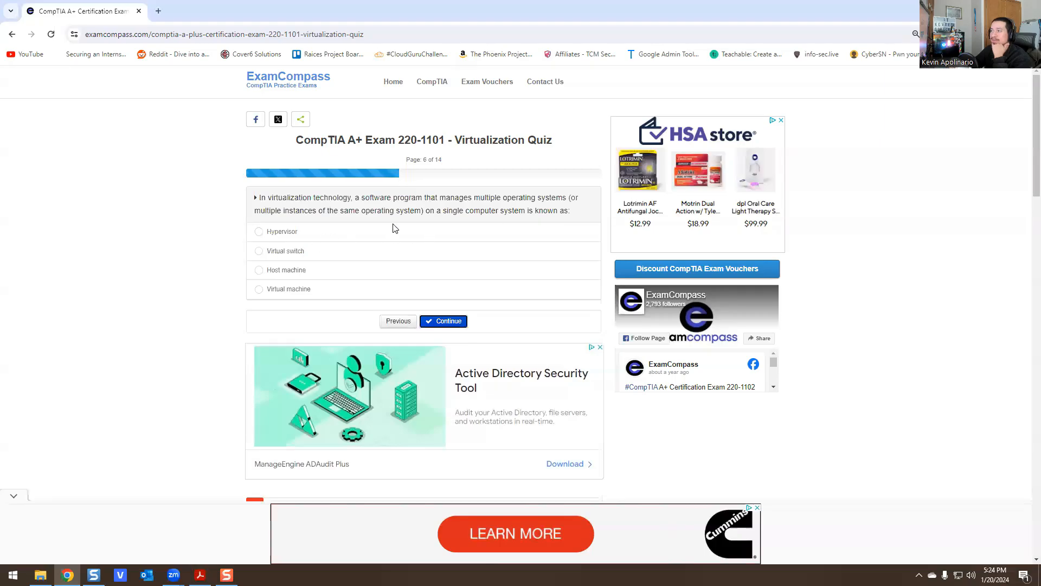
pyautogui.moveTo(371, 197); pyautogui.dragTo(424, 198)
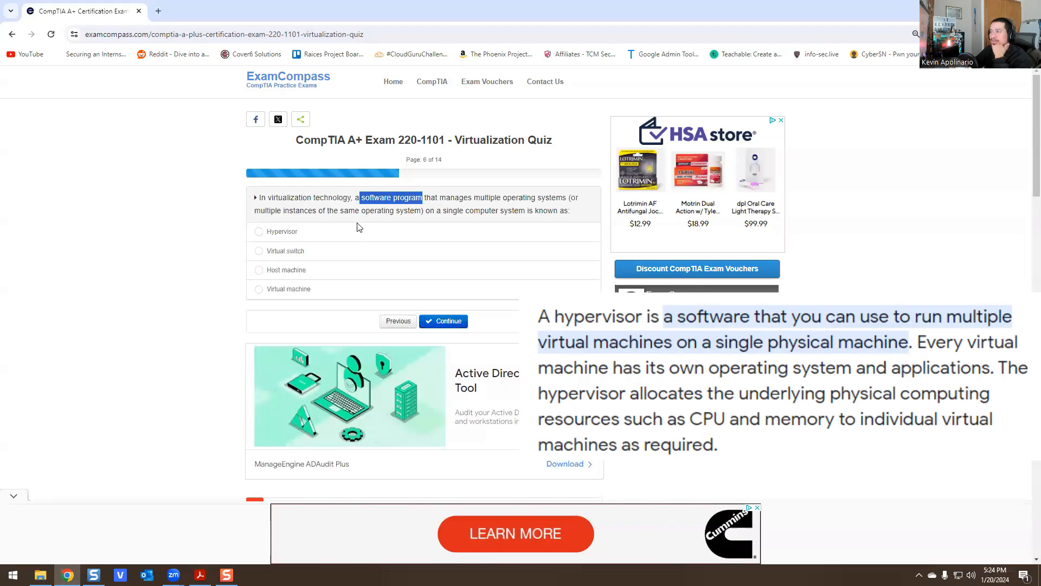
pyautogui.moveTo(290, 258)
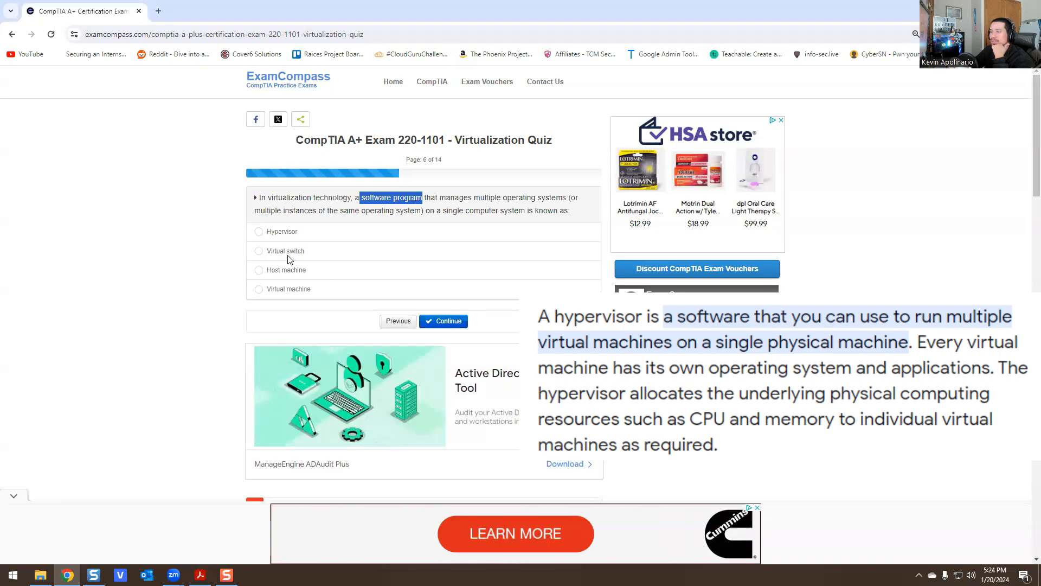
pyautogui.moveTo(287, 297)
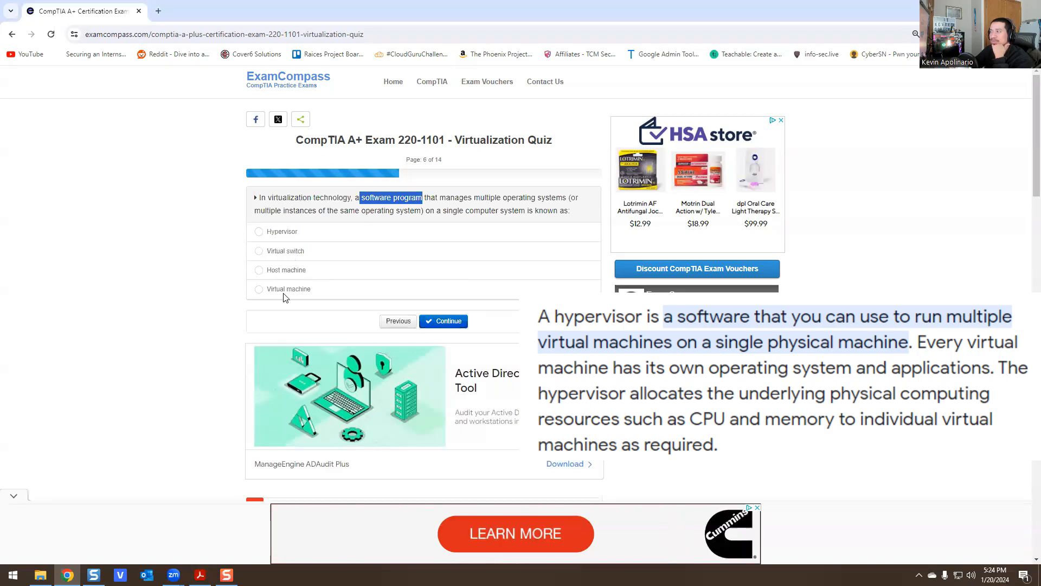
pyautogui.click(258, 231)
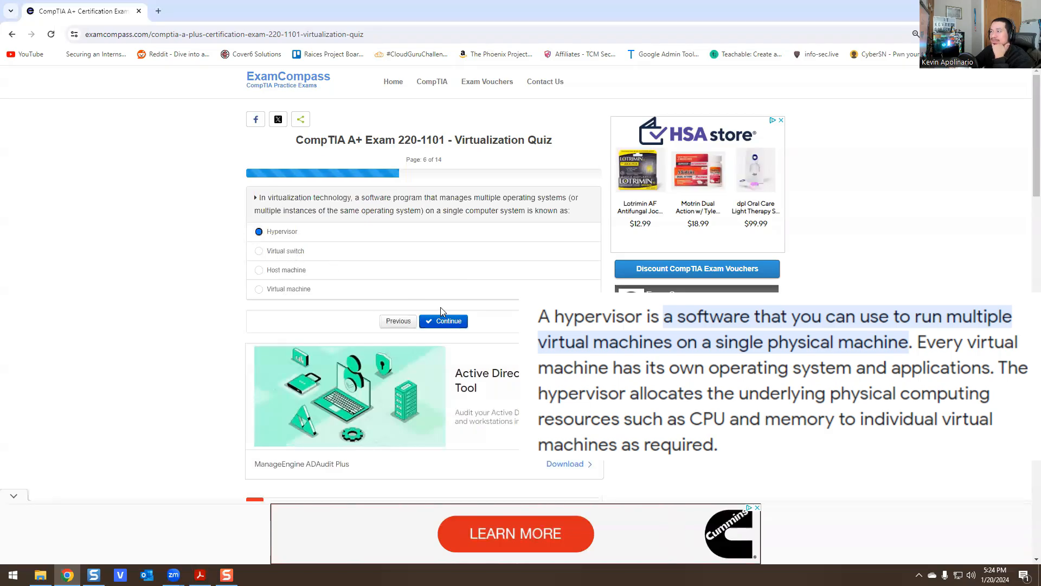
# Mark performance degradation and single point of failure as virtualization disadvantages, then continue
pyautogui.click(442, 321)
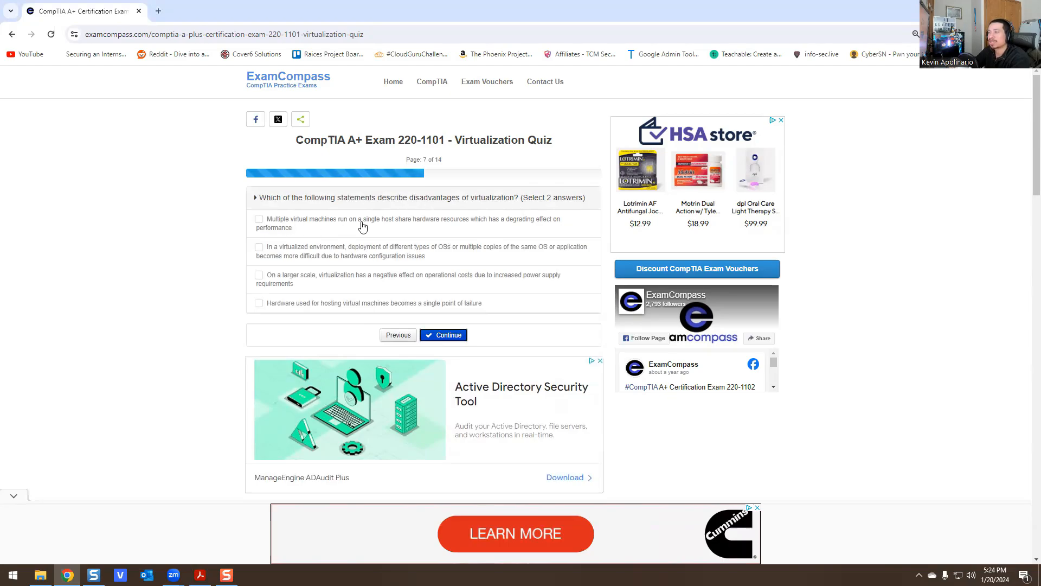
pyautogui.moveTo(438, 231)
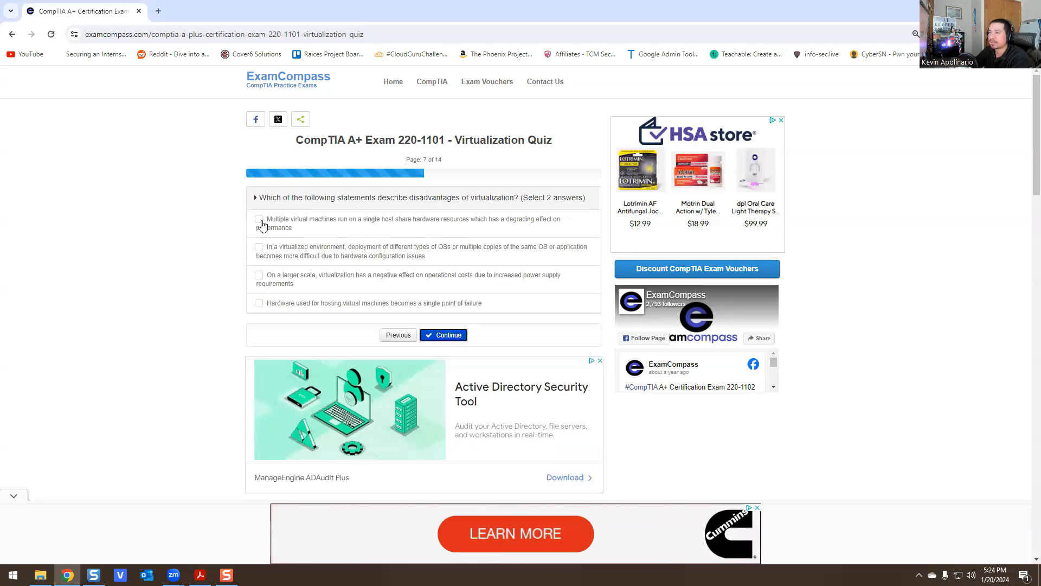
pyautogui.click(258, 219)
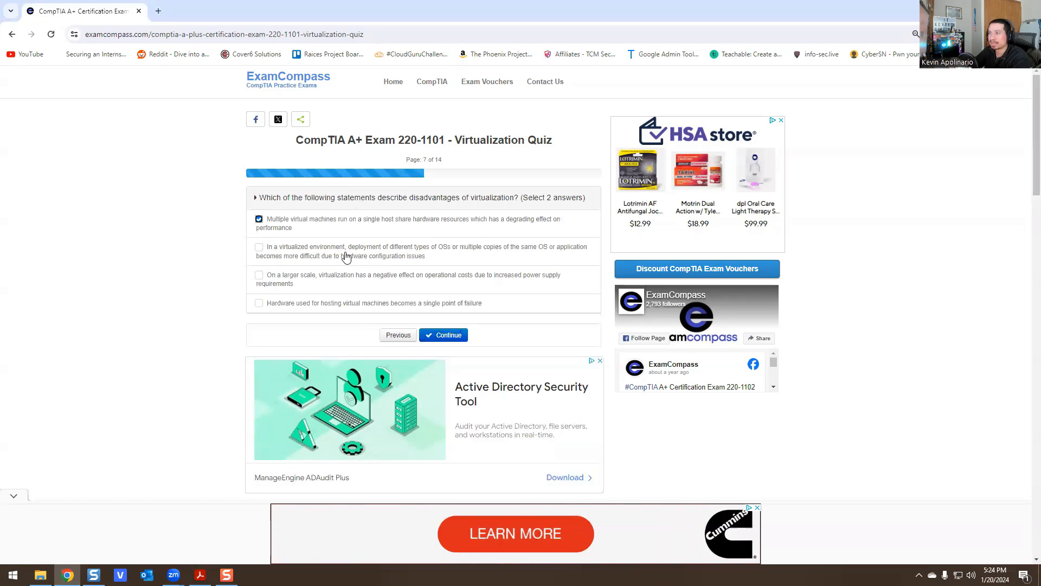
pyautogui.moveTo(429, 262)
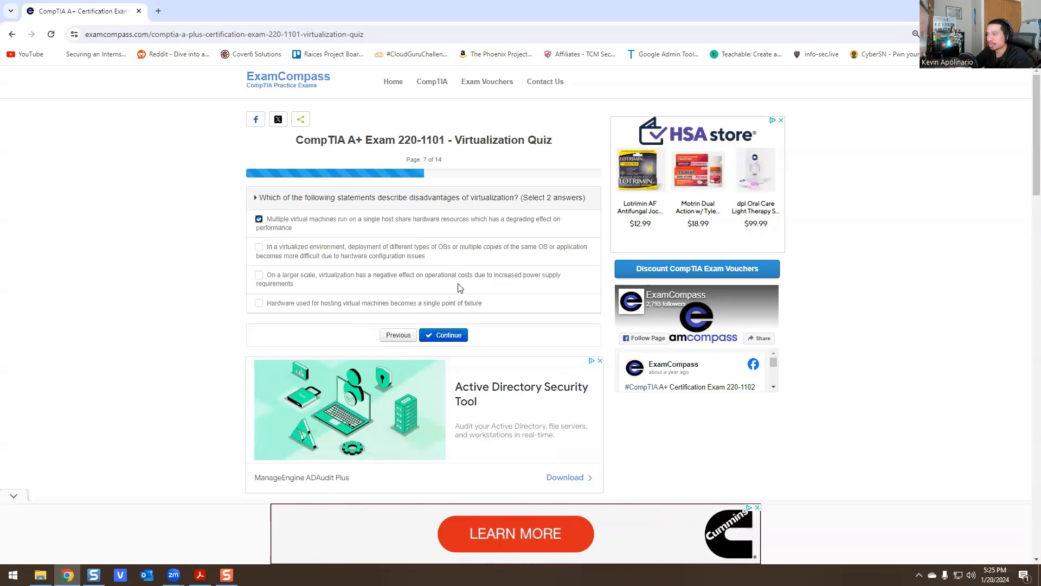
pyautogui.moveTo(320, 283)
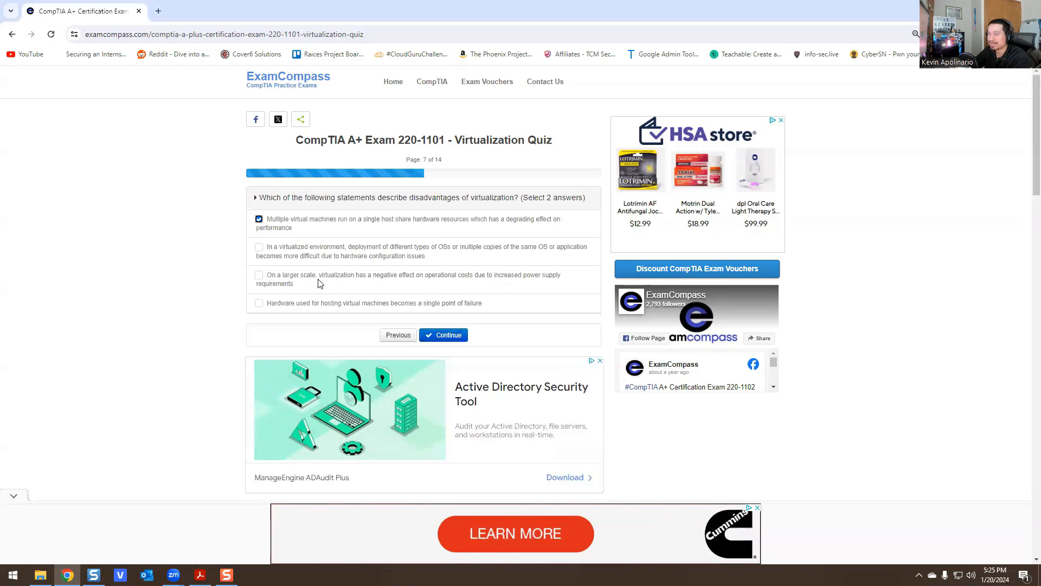
pyautogui.moveTo(283, 311)
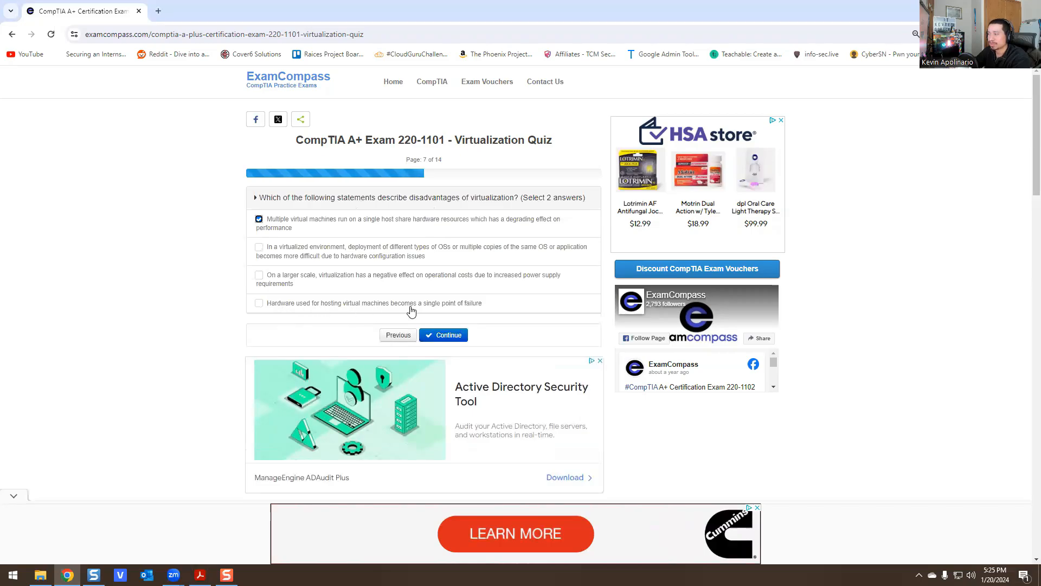
pyautogui.click(258, 302)
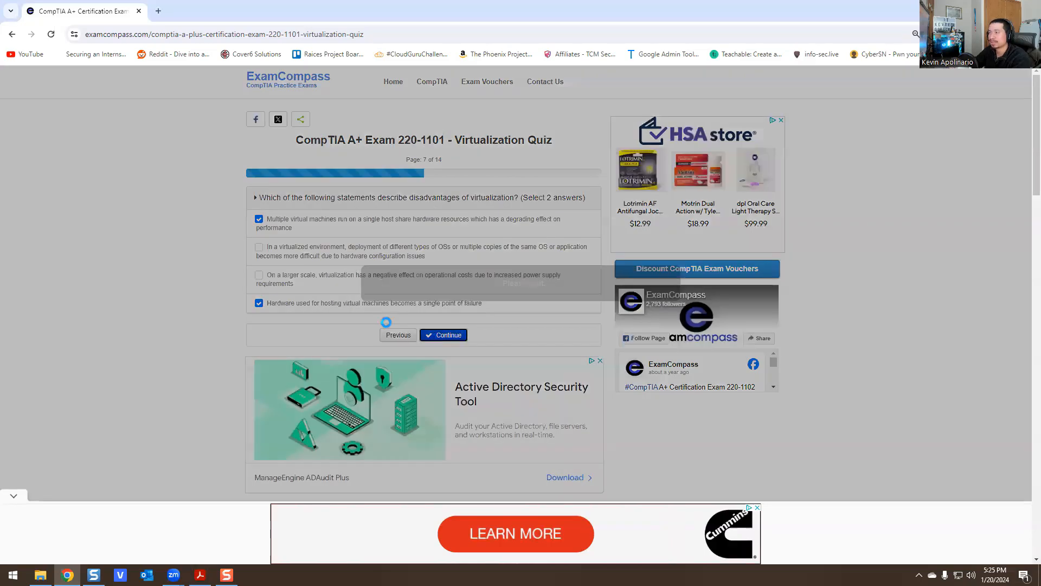
pyautogui.click(442, 334)
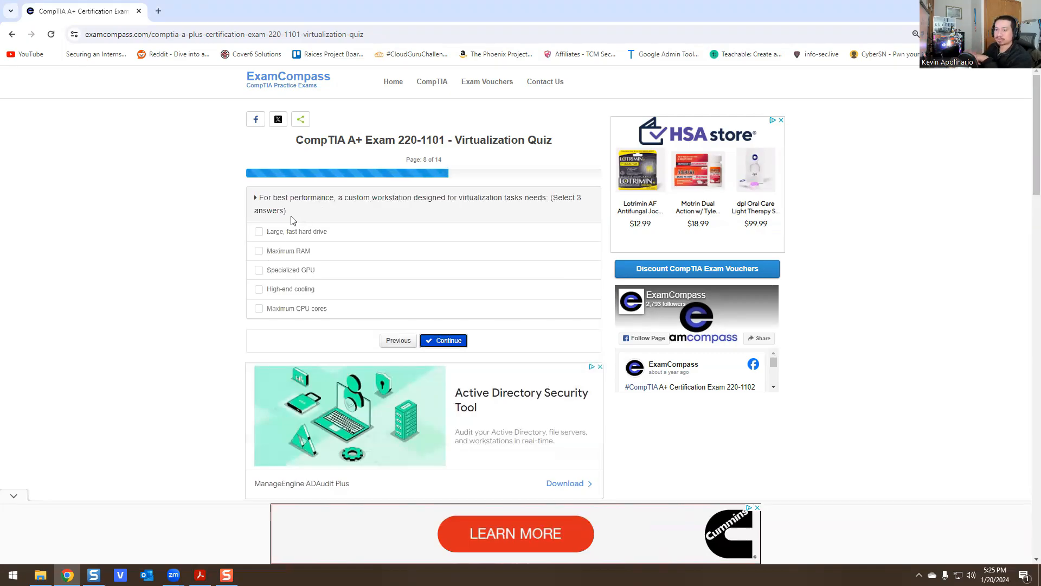
# Mark Large fast hard drive, Maximum RAM and Maximum CPU cores for the virtualization workstation, then continue
pyautogui.click(258, 231)
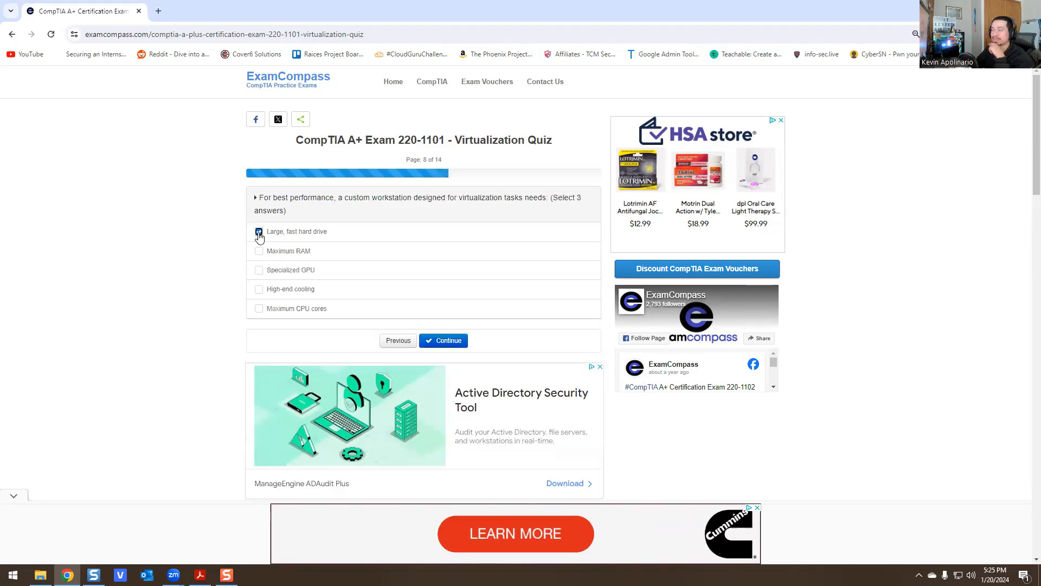
pyautogui.click(259, 231)
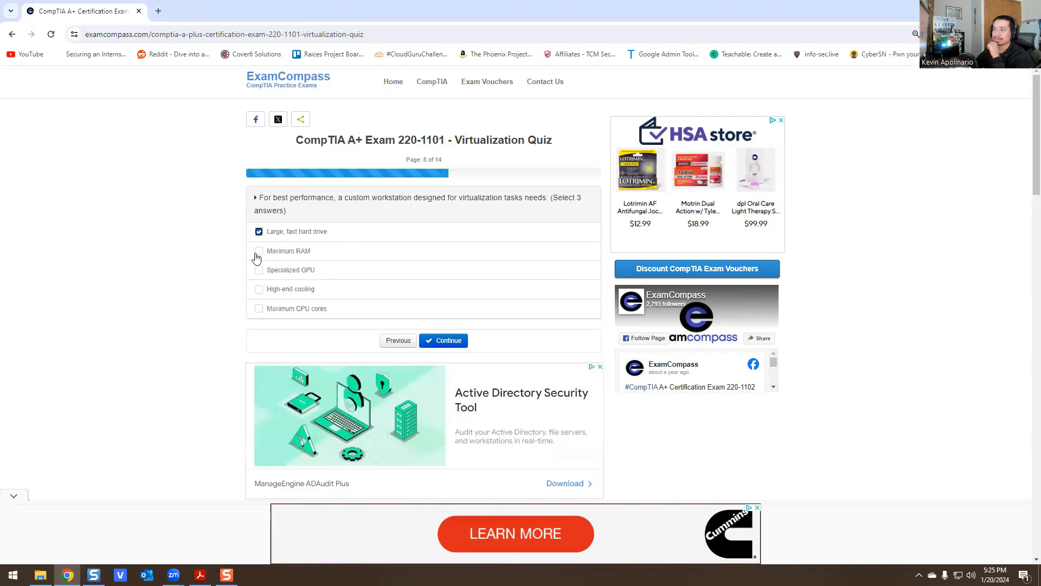
pyautogui.click(258, 252)
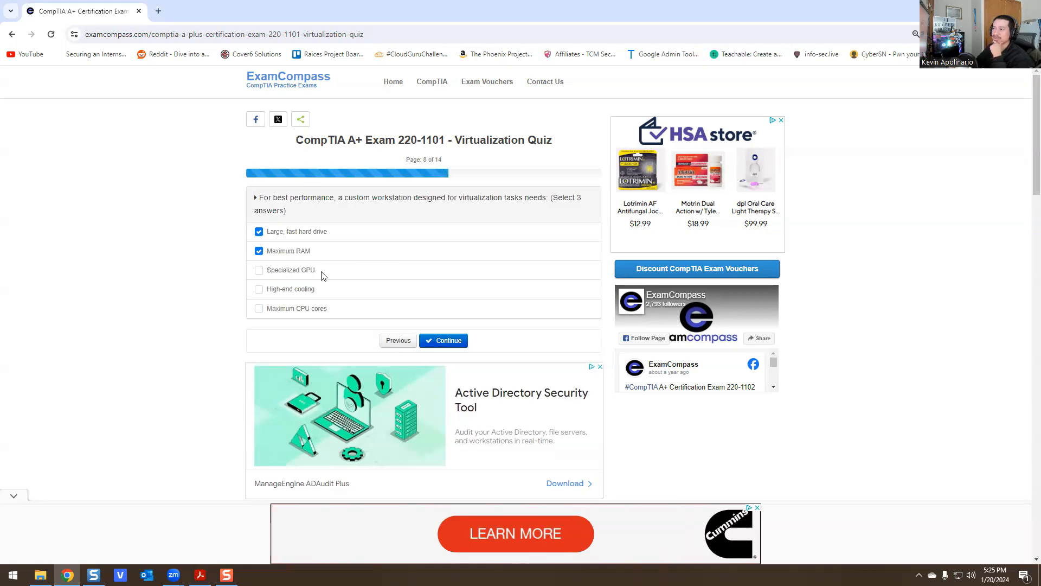
pyautogui.moveTo(282, 297)
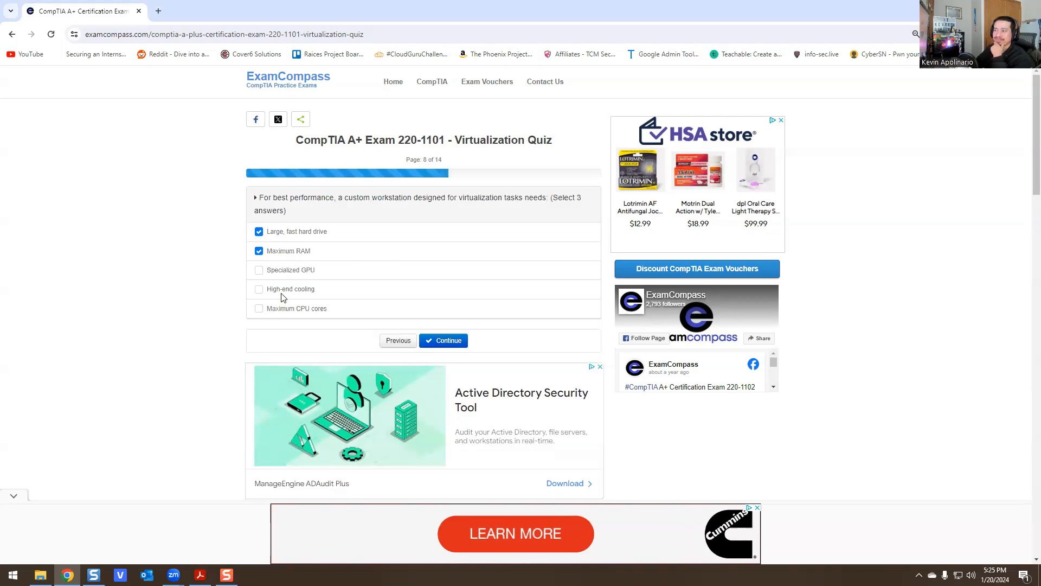
pyautogui.moveTo(279, 299)
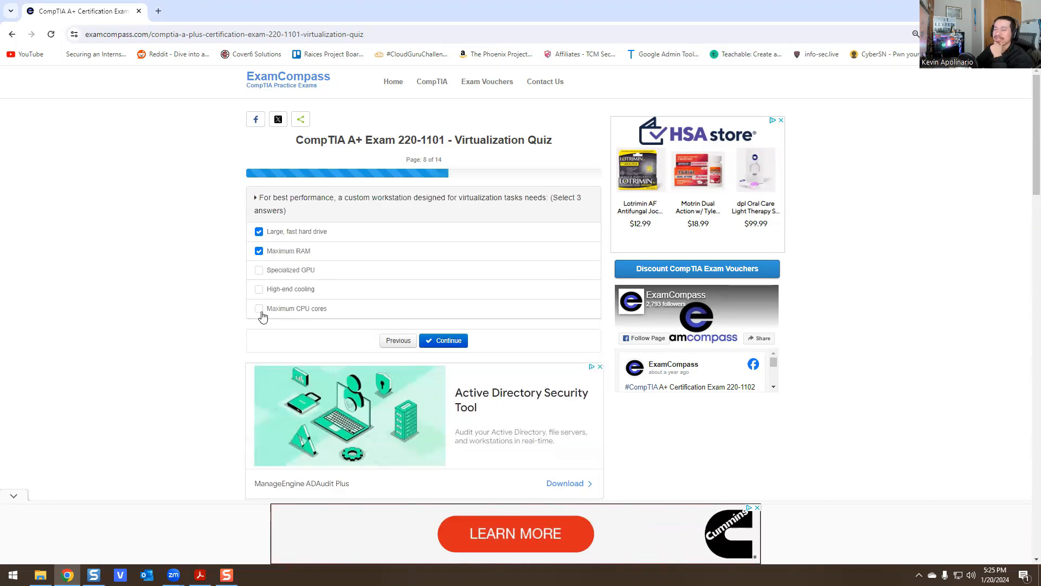
pyautogui.click(258, 308)
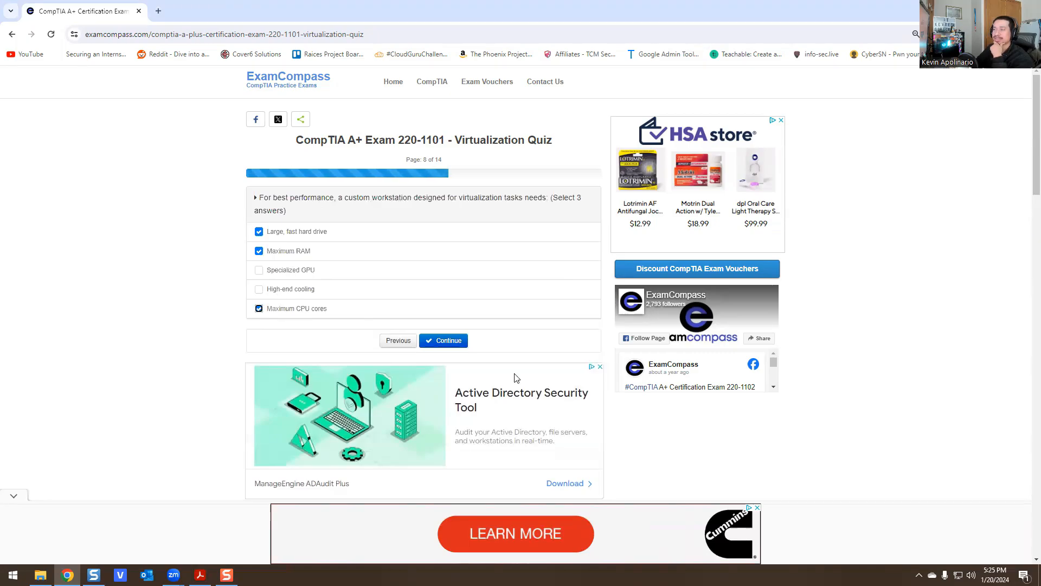
pyautogui.click(442, 339)
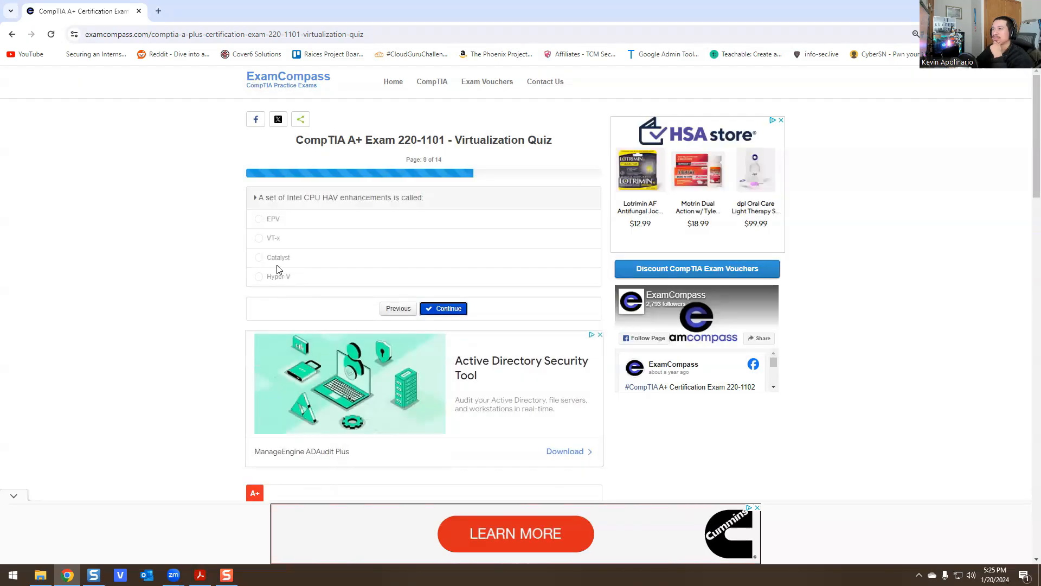
pyautogui.moveTo(239, 270)
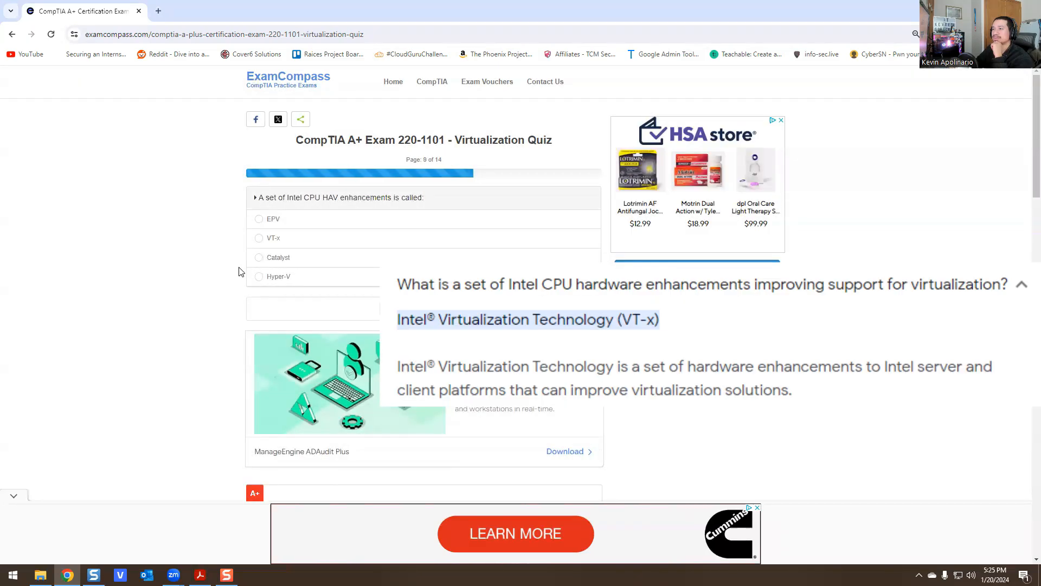
# Answer VT-x for Intel HAV and AMD-V for AMD HAV, continuing to question 11
pyautogui.click(258, 238)
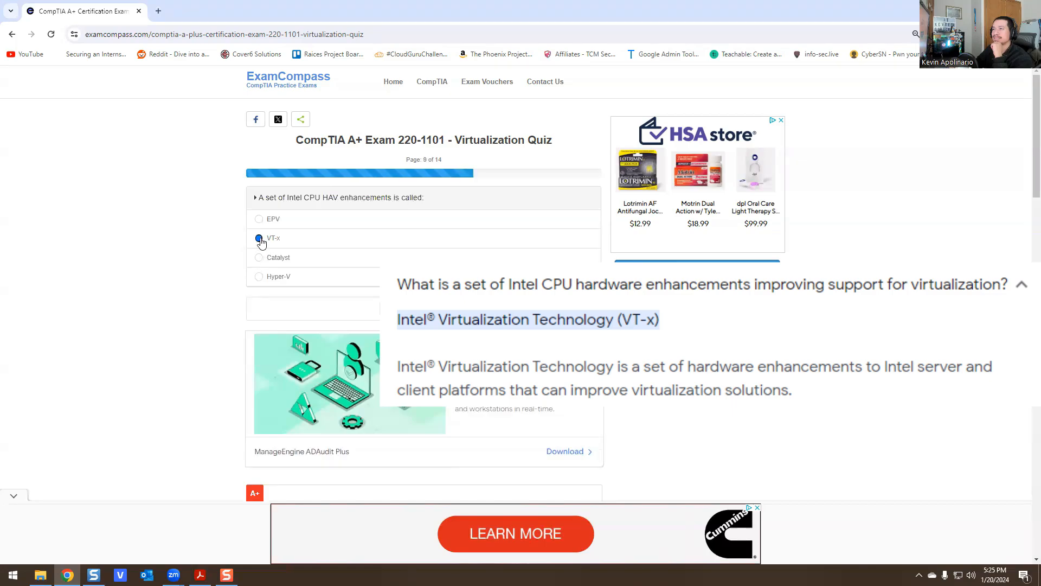
pyautogui.click(258, 238)
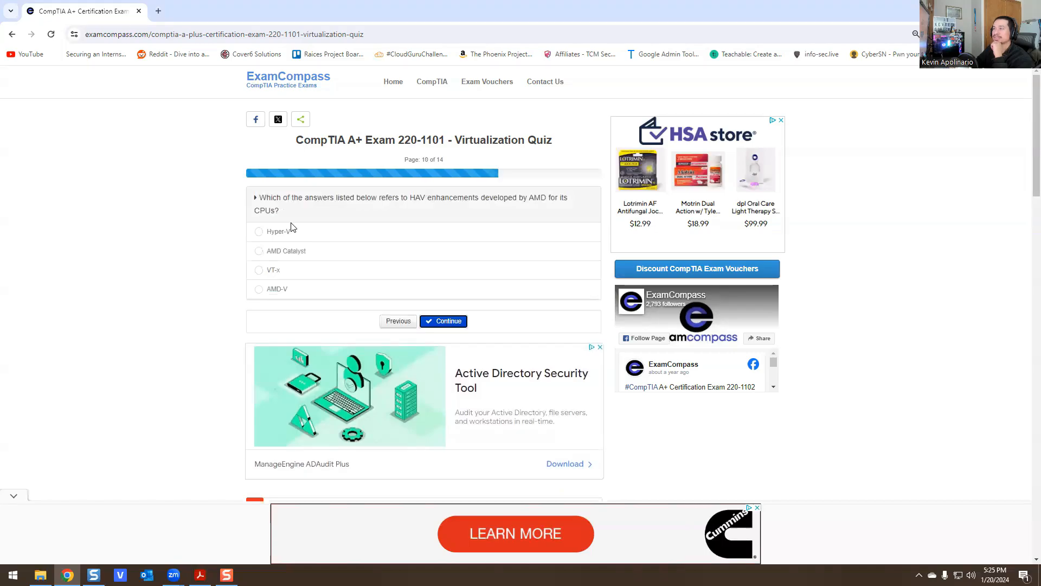
pyautogui.moveTo(295, 228)
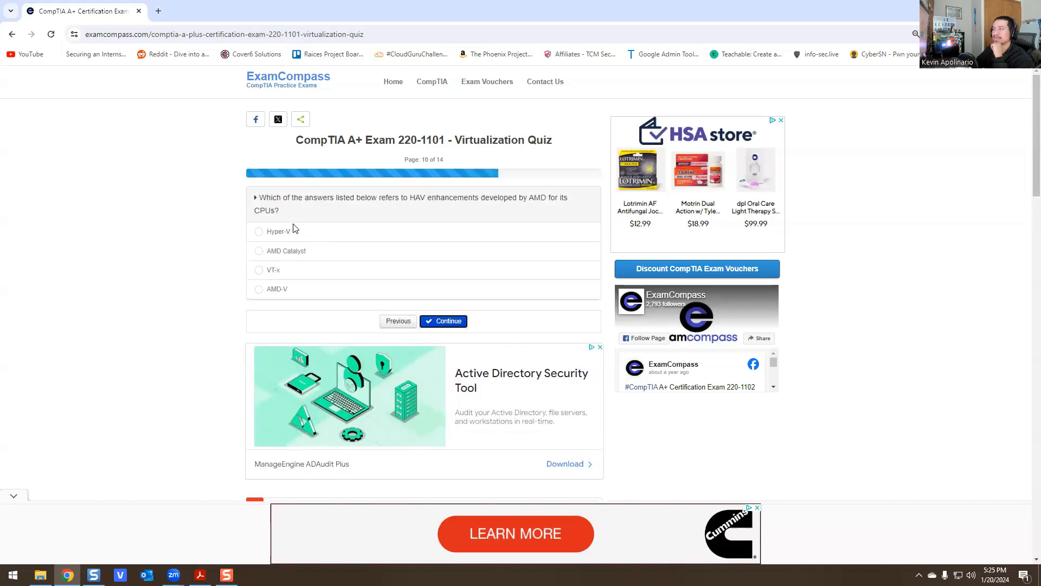
pyautogui.moveTo(557, 206)
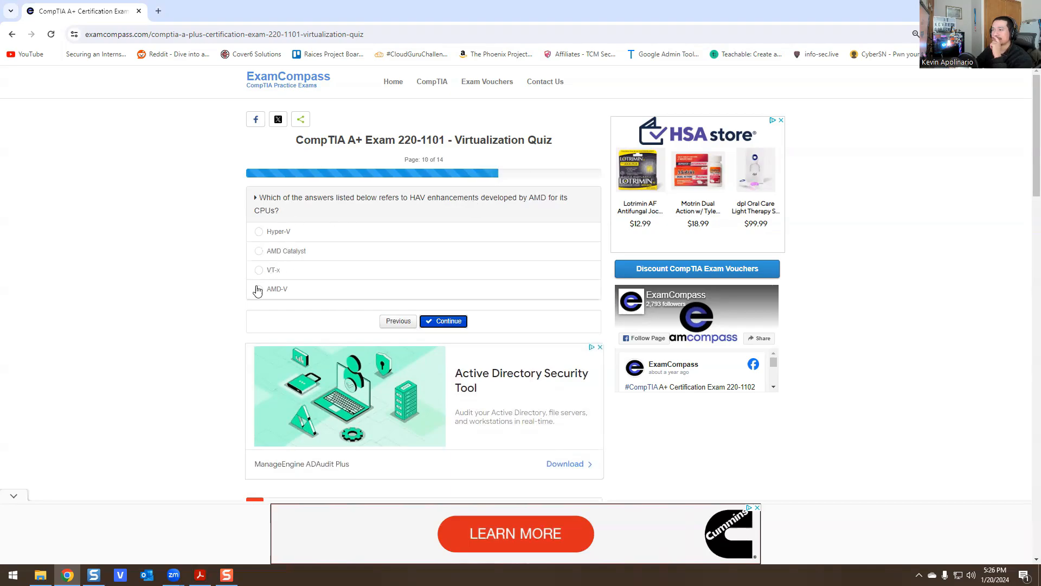
pyautogui.click(258, 289)
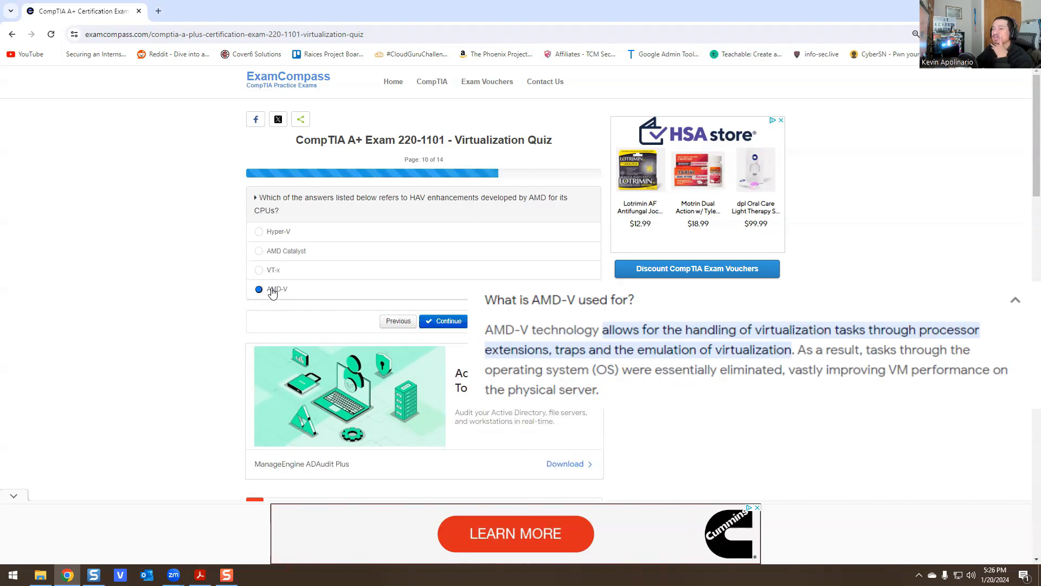
pyautogui.moveTo(260, 310)
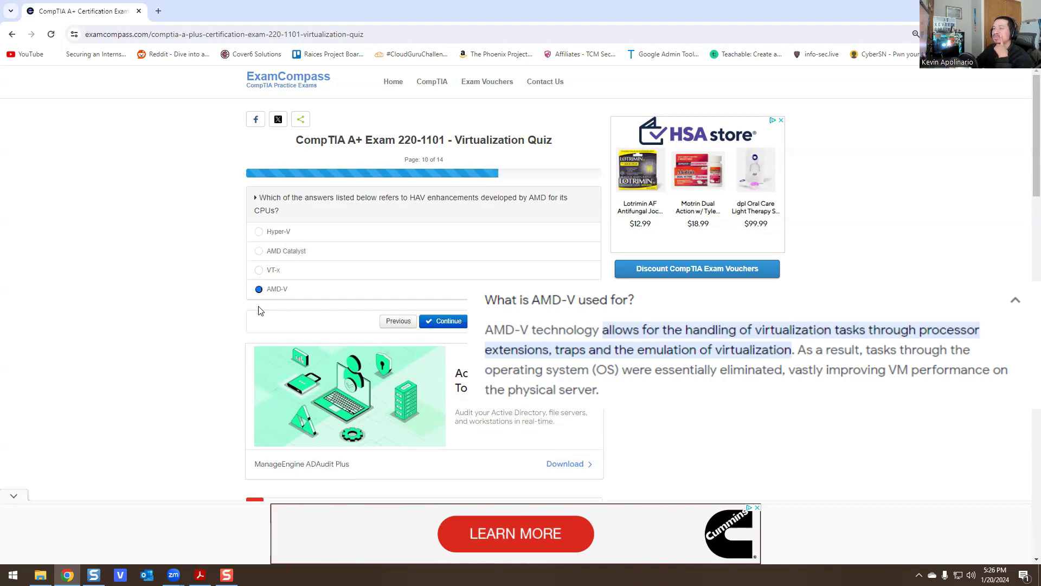
pyautogui.moveTo(317, 314)
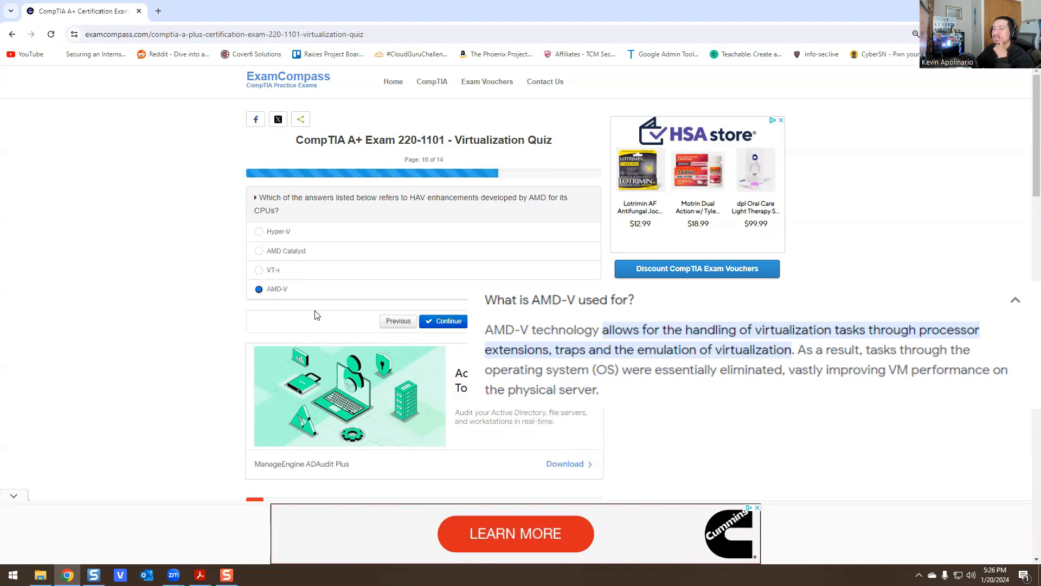
pyautogui.moveTo(303, 306)
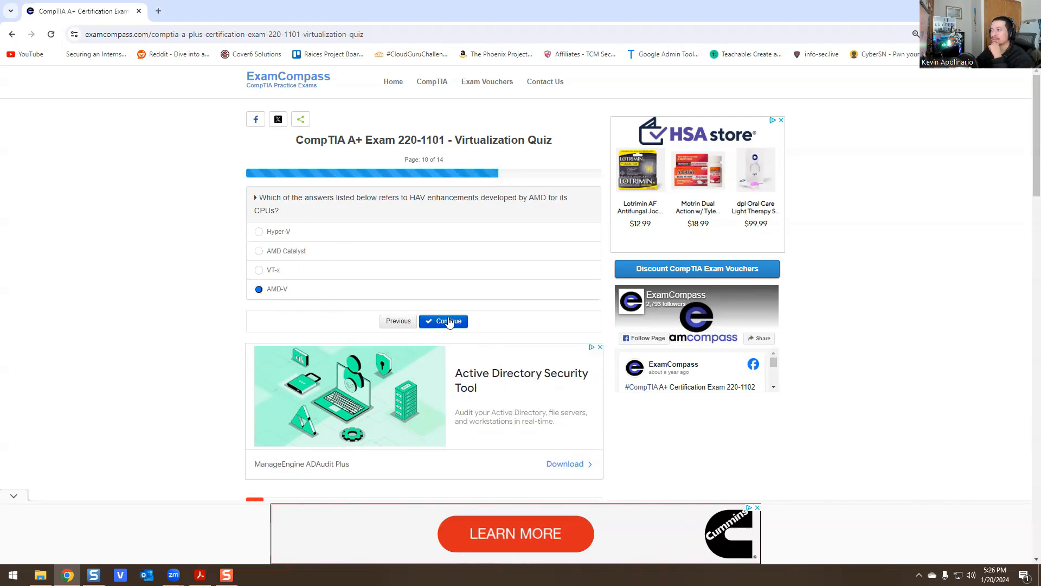
pyautogui.click(444, 321)
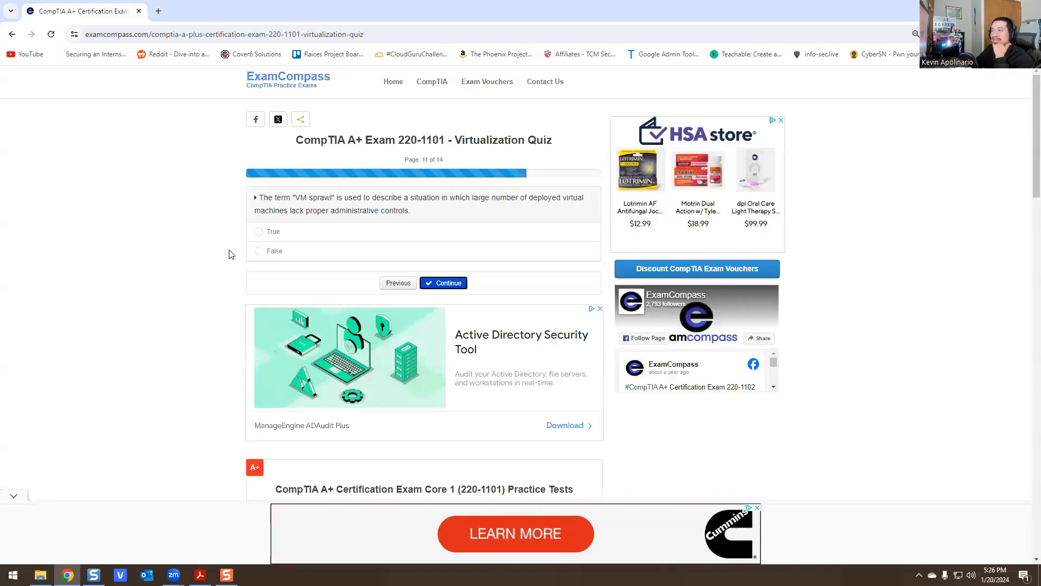
pyautogui.moveTo(267, 243)
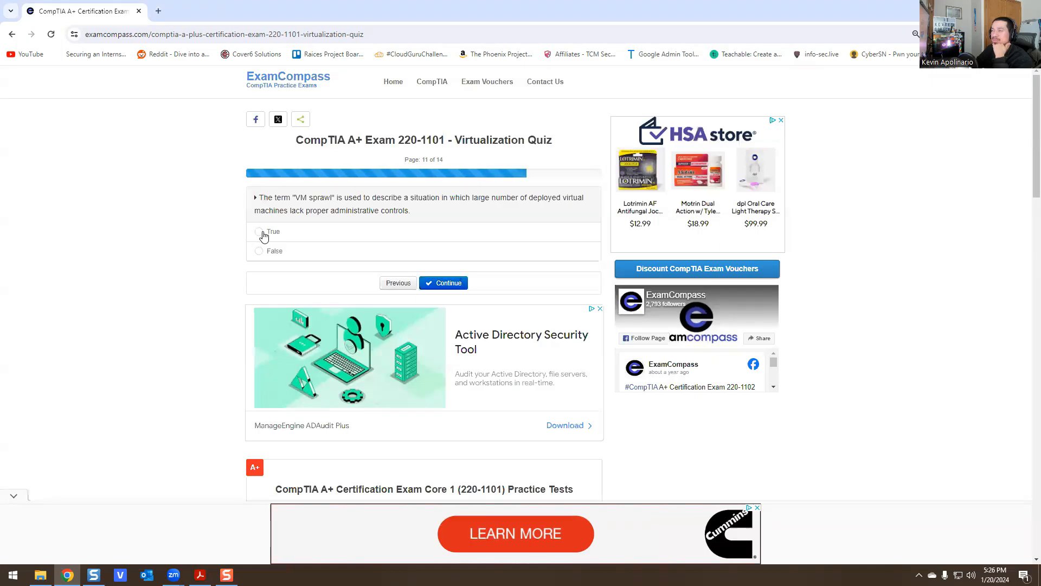
# Answer True to the VM sprawl and VM escape statements, continuing to question 13
pyautogui.click(258, 231)
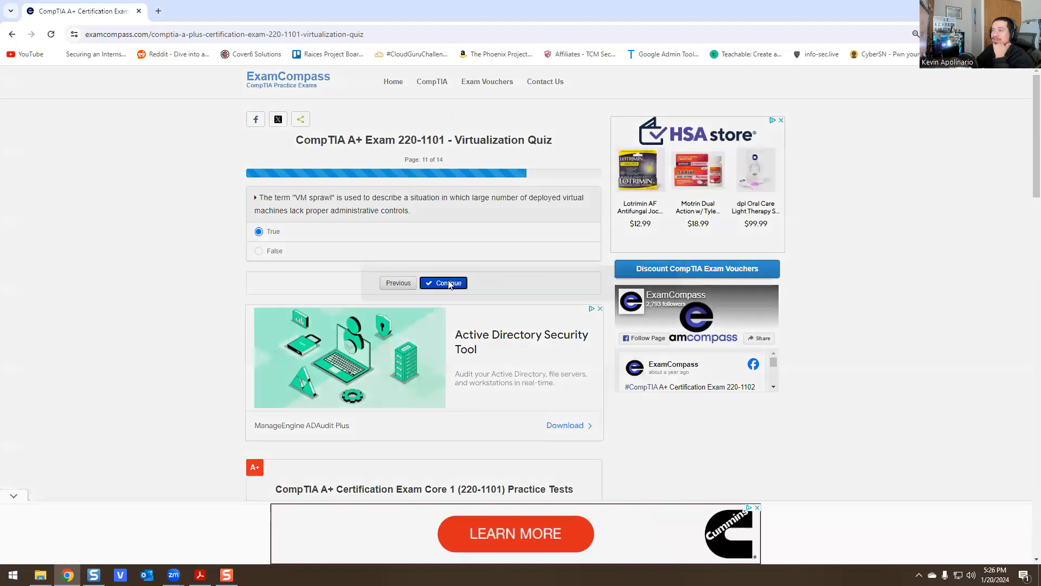
pyautogui.click(444, 282)
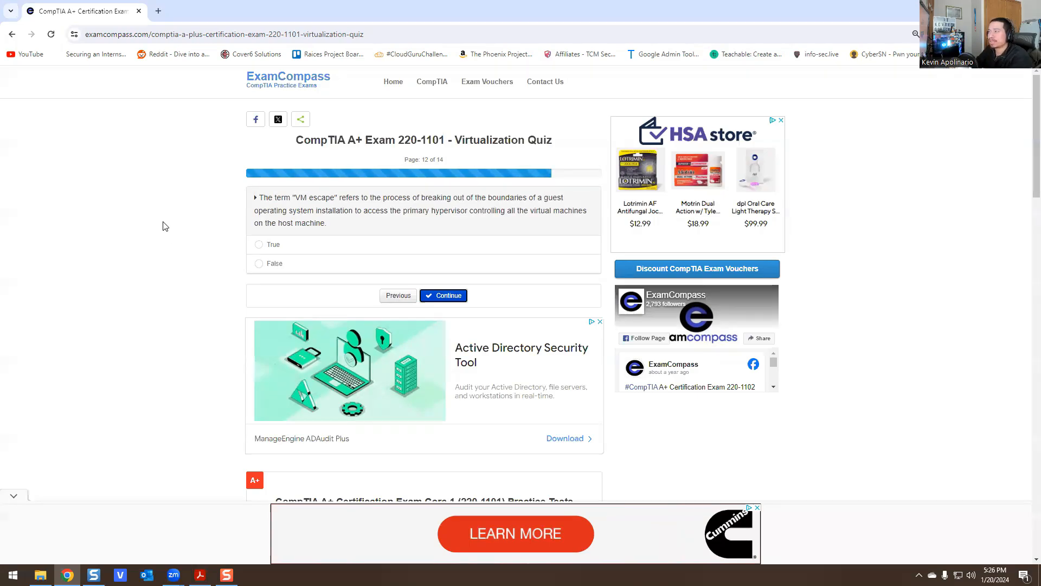
pyautogui.moveTo(159, 228)
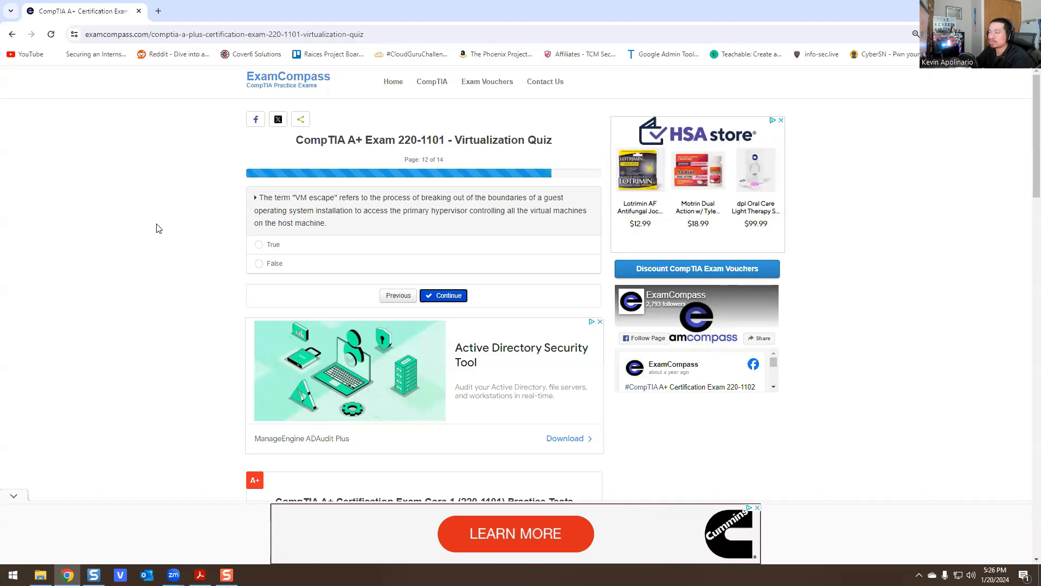
pyautogui.moveTo(276, 236)
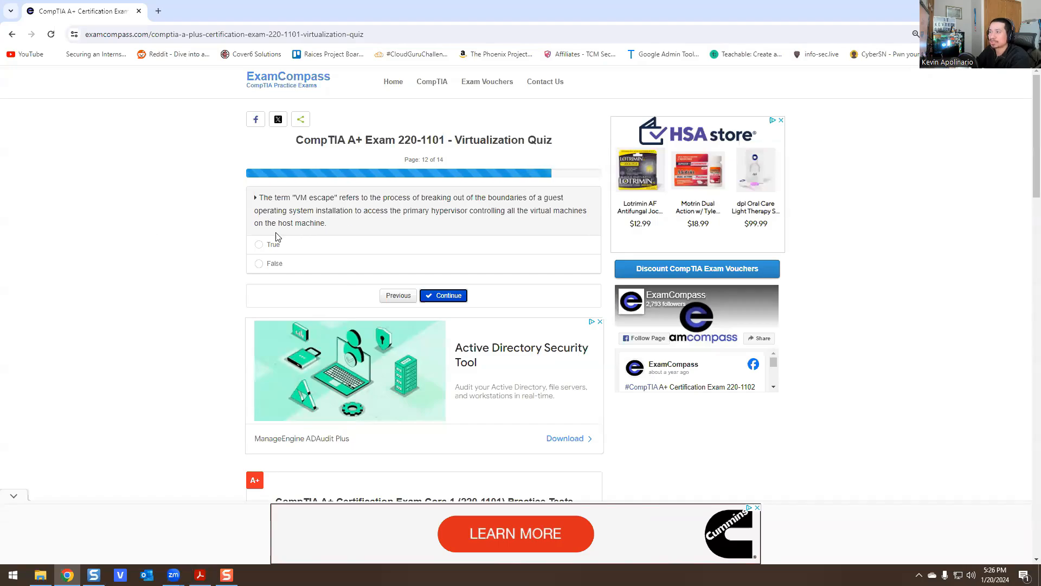
pyautogui.click(258, 244)
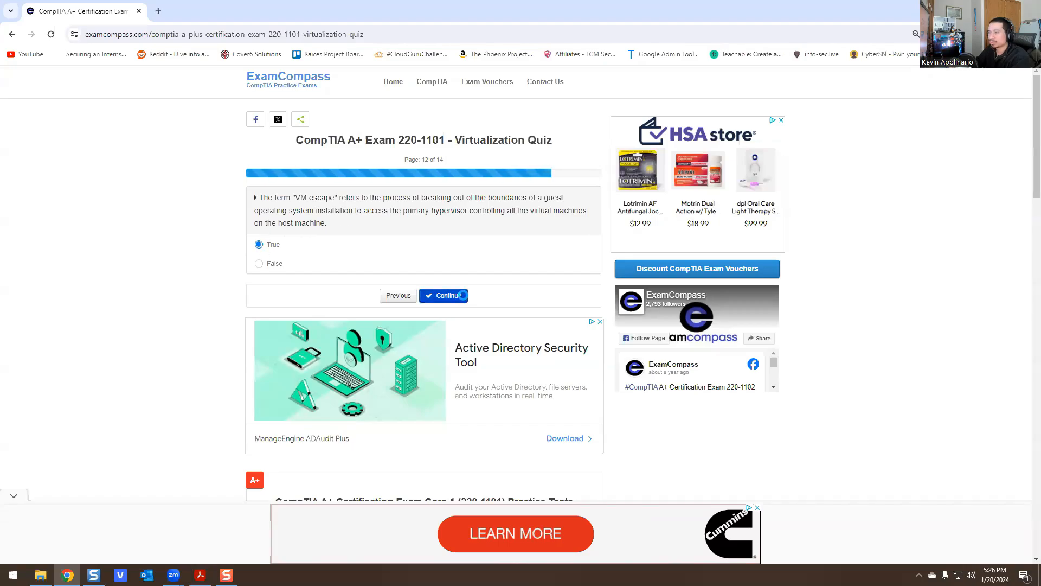
pyautogui.click(443, 295)
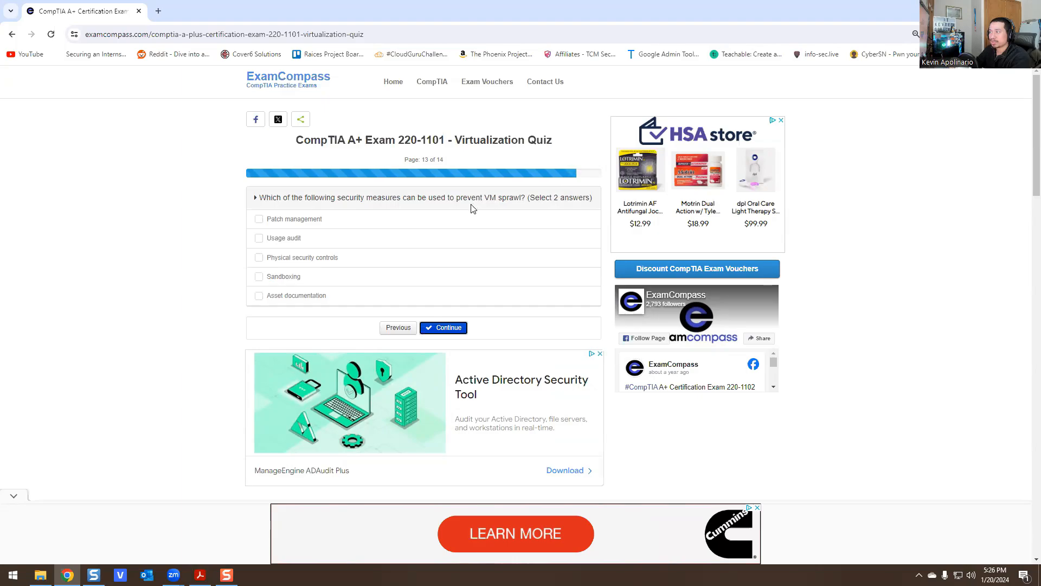
# Answer the VM sprawl question with Usage audit and Asset documentation and continue
pyautogui.click(258, 238)
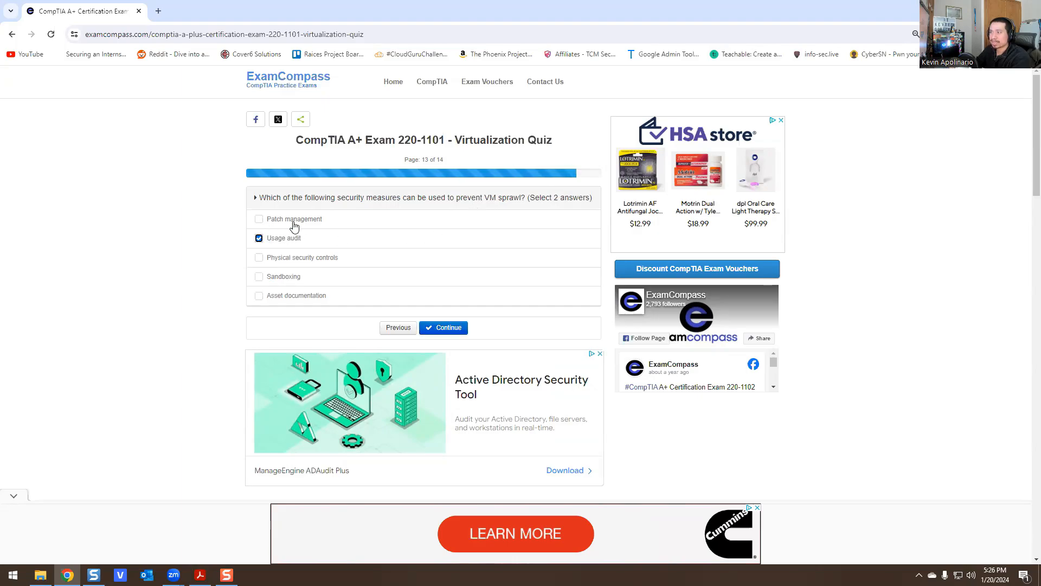
pyautogui.moveTo(264, 299)
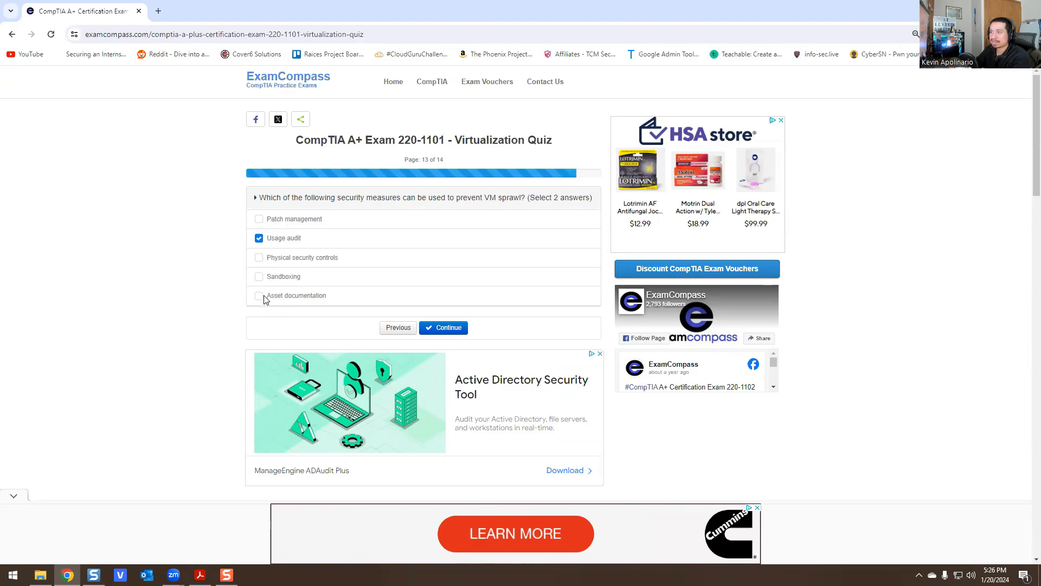
pyautogui.click(258, 295)
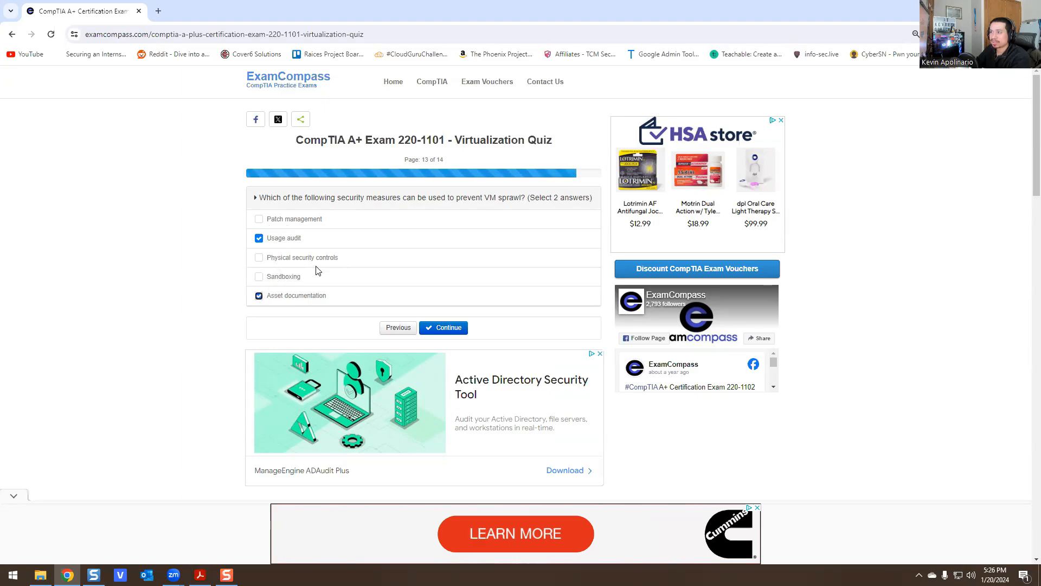
pyautogui.click(442, 327)
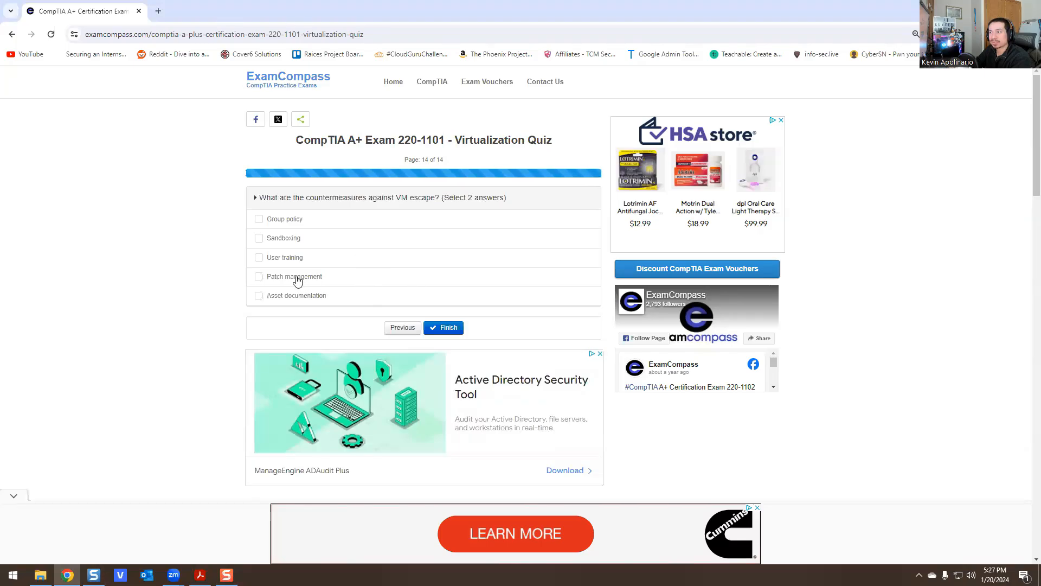
# Answer VM escape countermeasures with Patch management and Sandboxing, then finish for grading
pyautogui.click(258, 276)
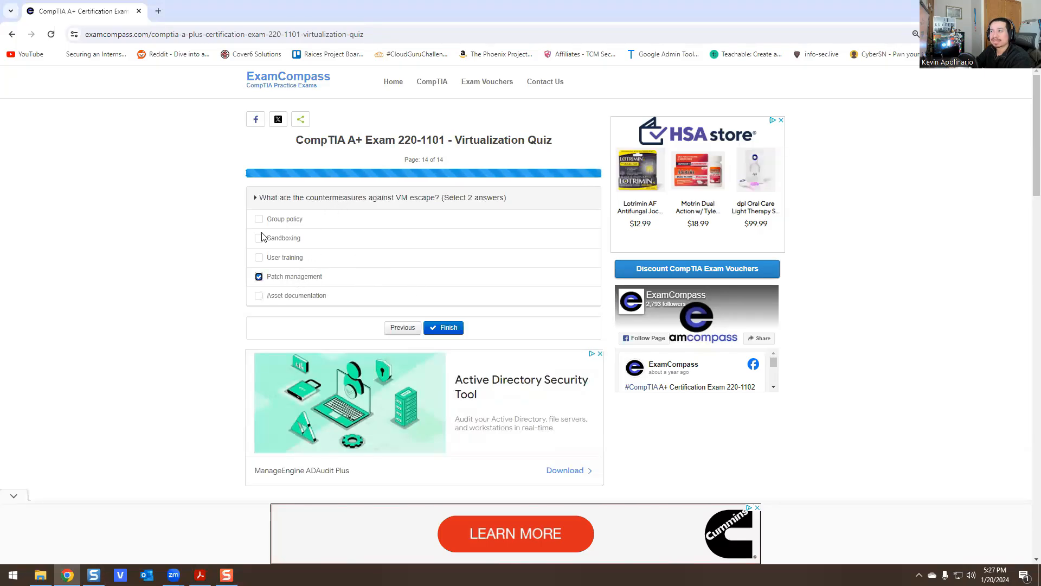
pyautogui.click(448, 327)
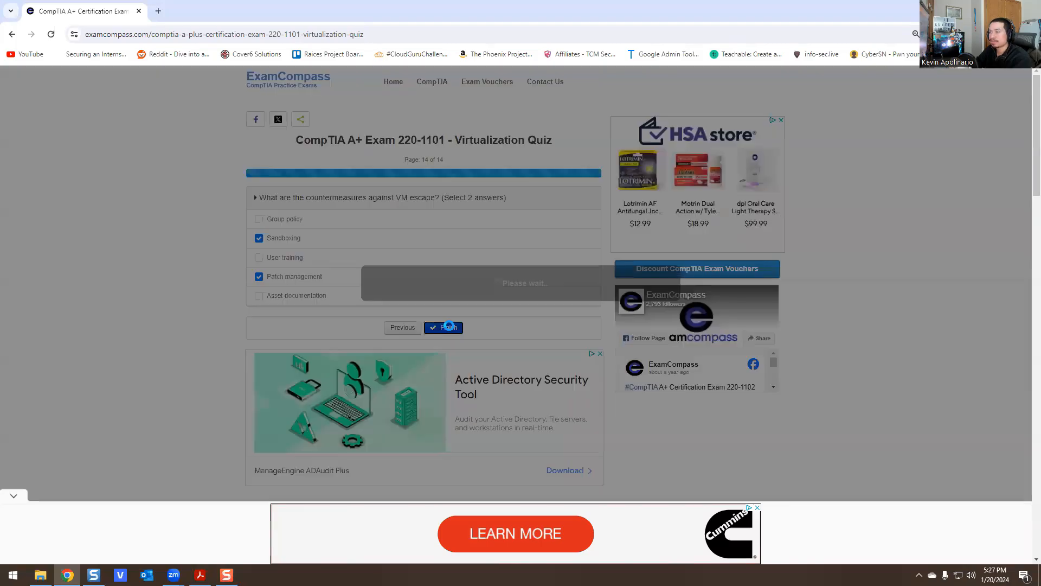
pyautogui.click(447, 328)
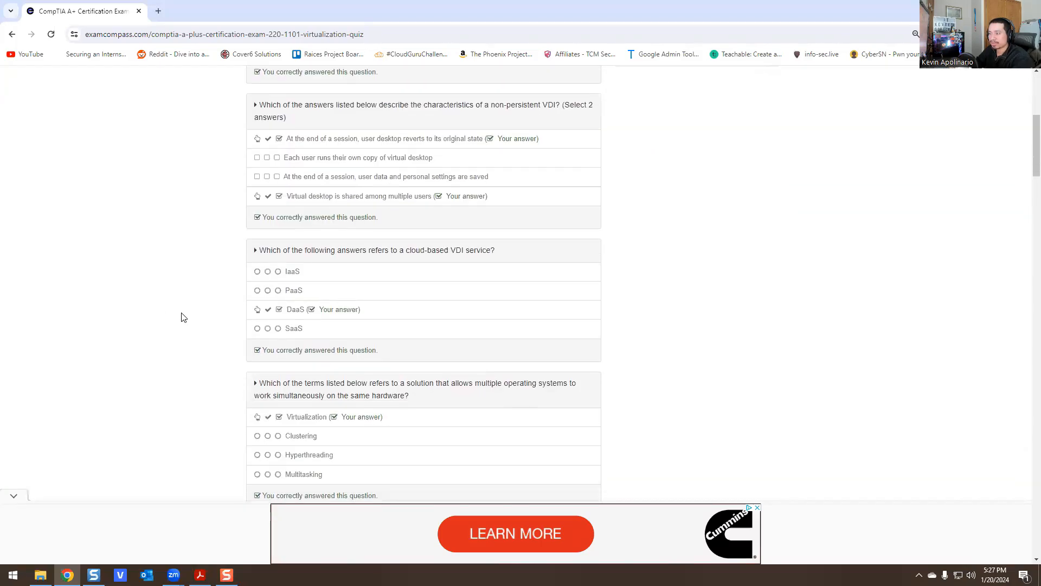
pyautogui.scroll(-3)
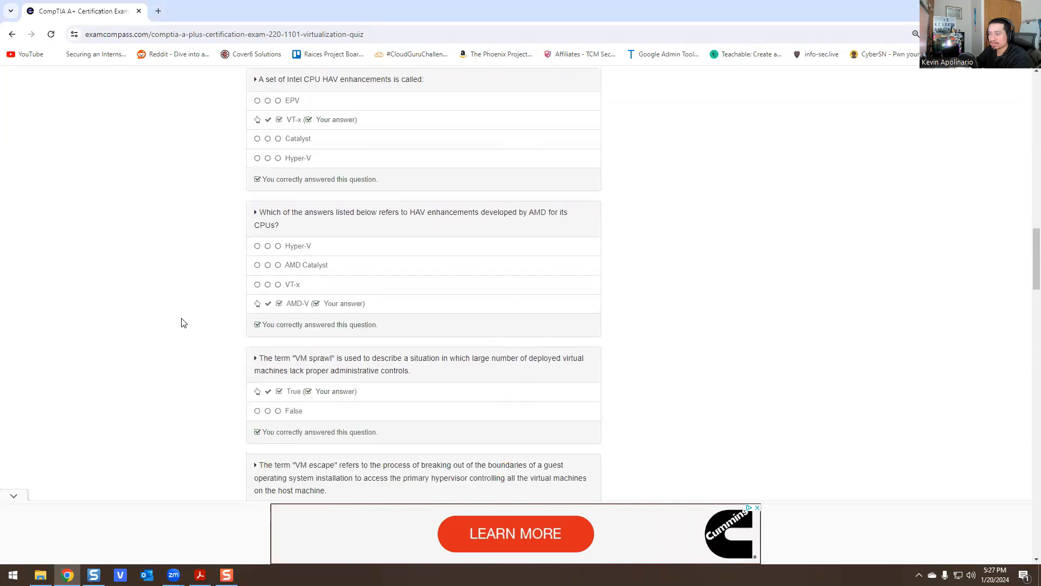
pyautogui.scroll(-3)
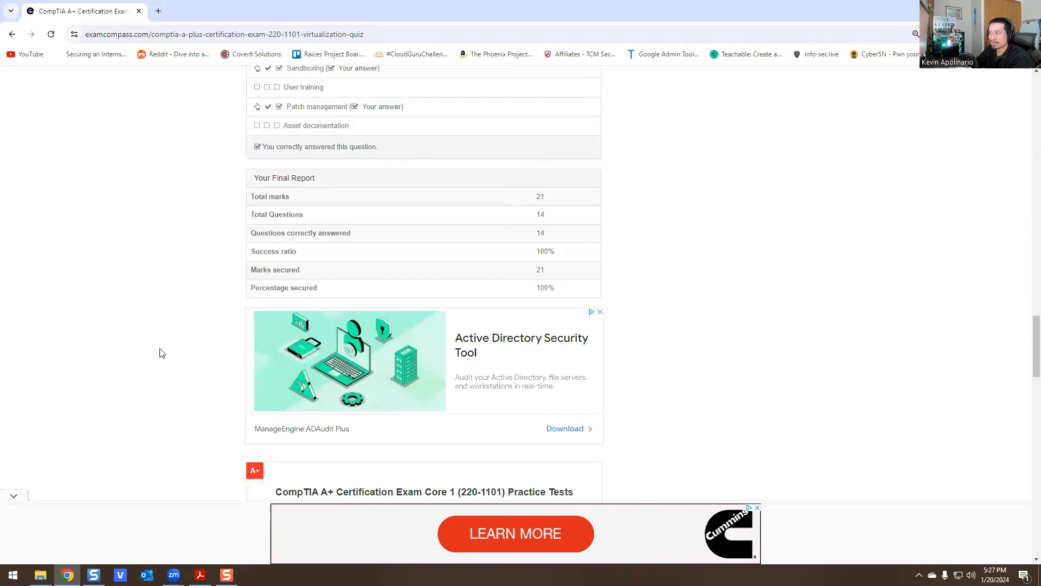
pyautogui.scroll(3)
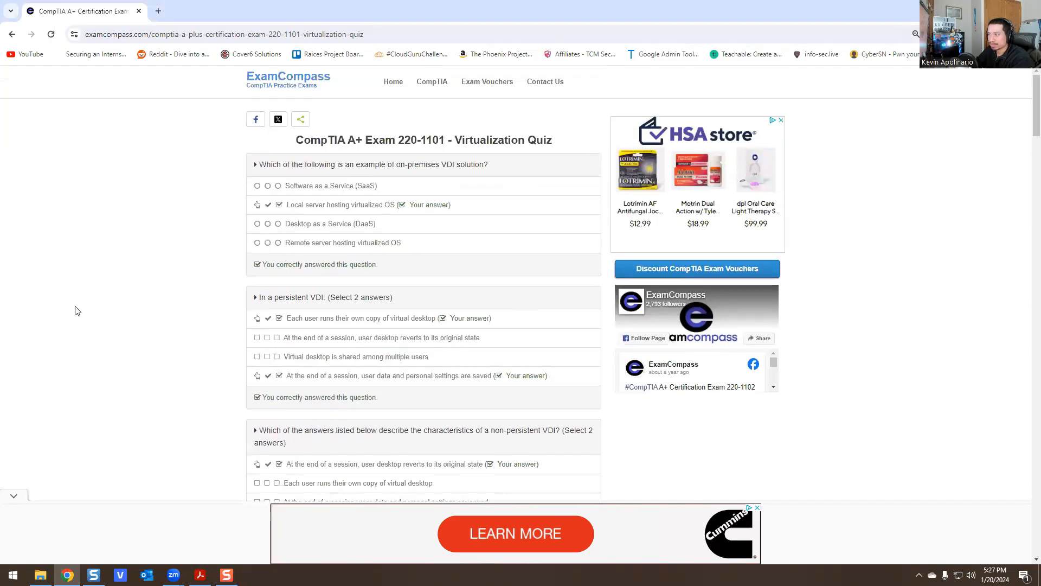
pyautogui.moveTo(366, 219)
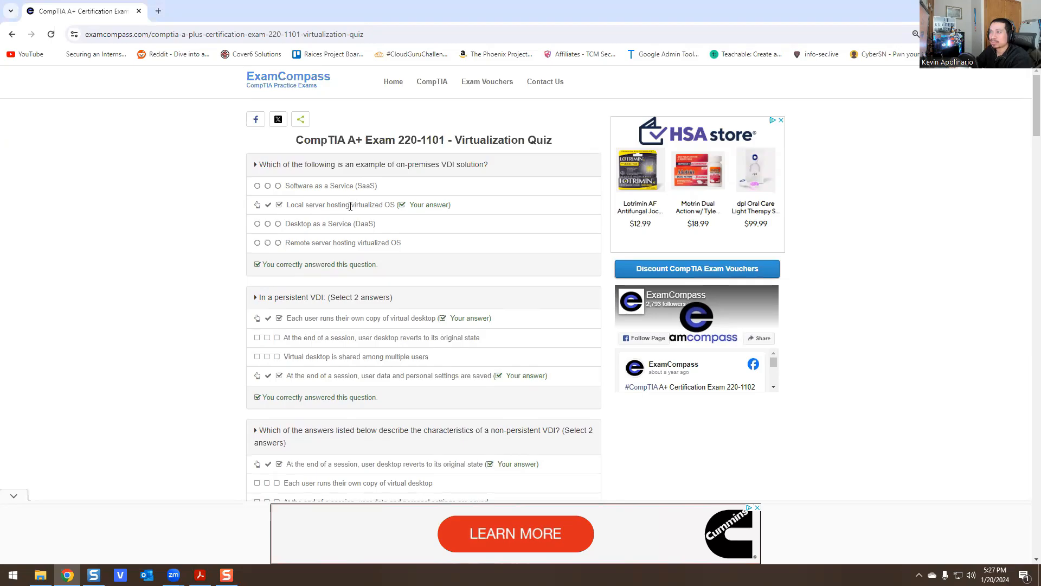
pyautogui.moveTo(288, 280)
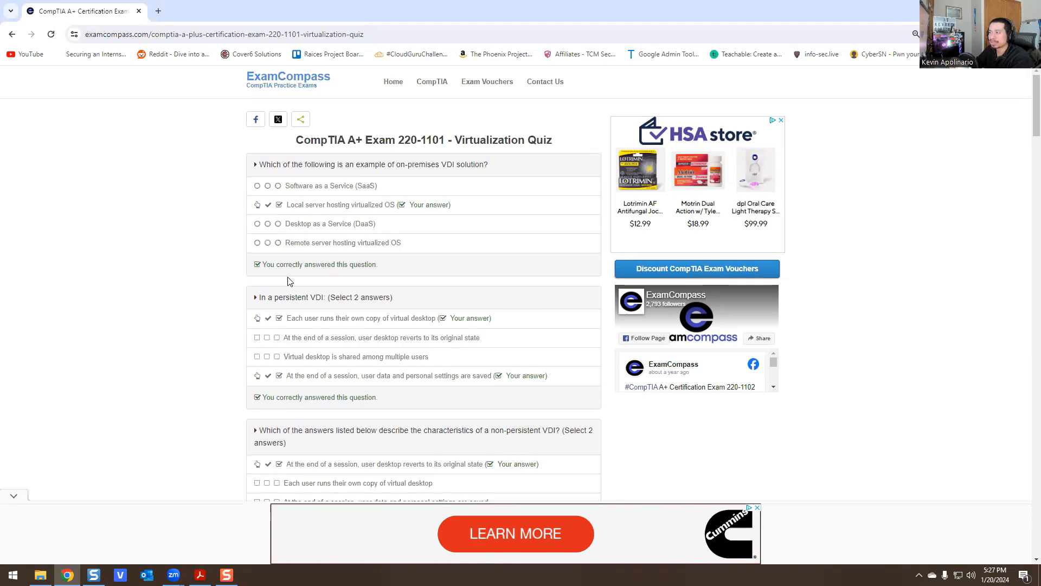
pyautogui.scroll(-3)
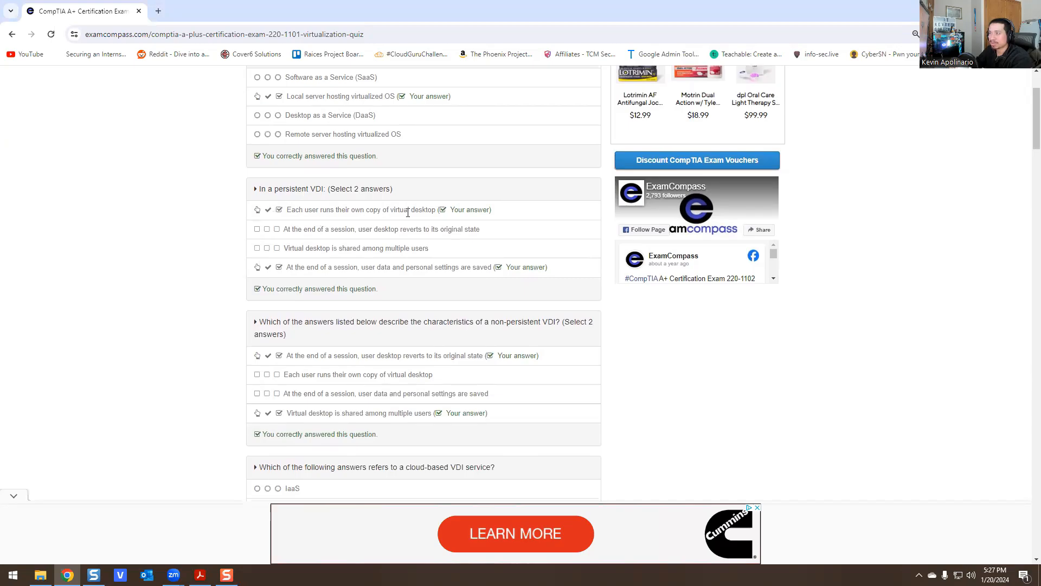
pyautogui.moveTo(349, 279)
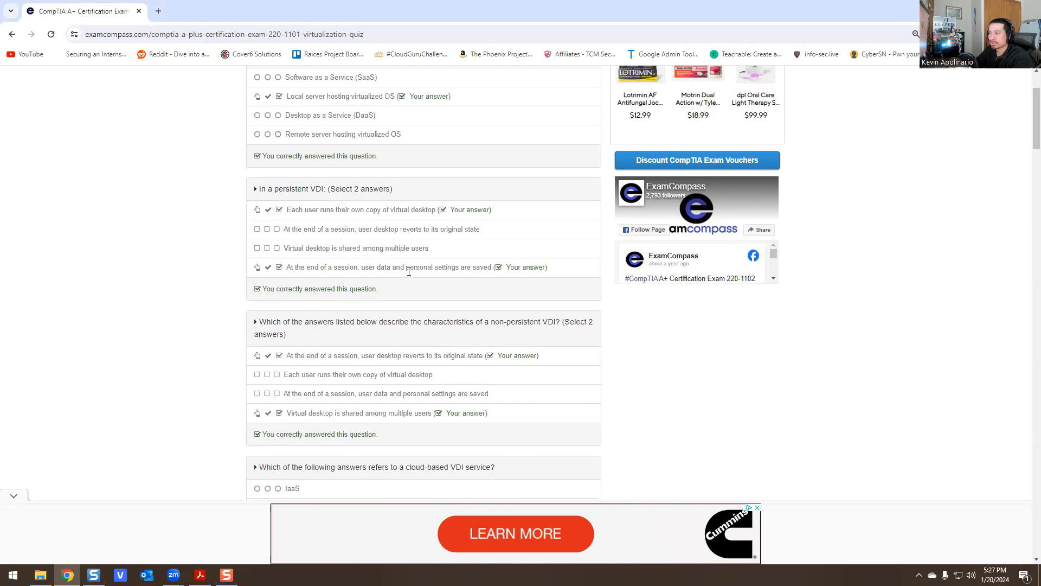
pyautogui.scroll(-3)
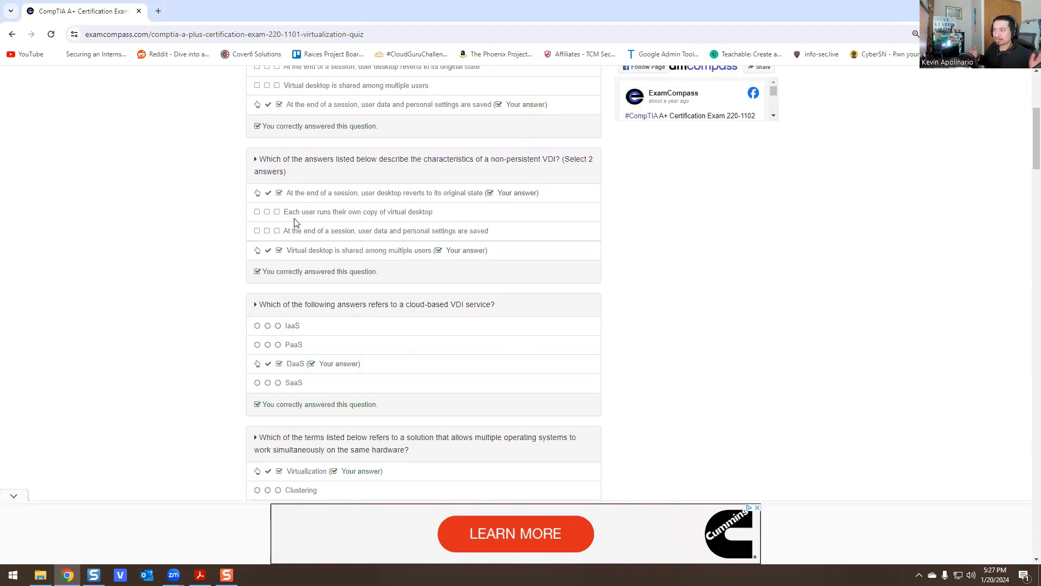
pyautogui.moveTo(274, 229)
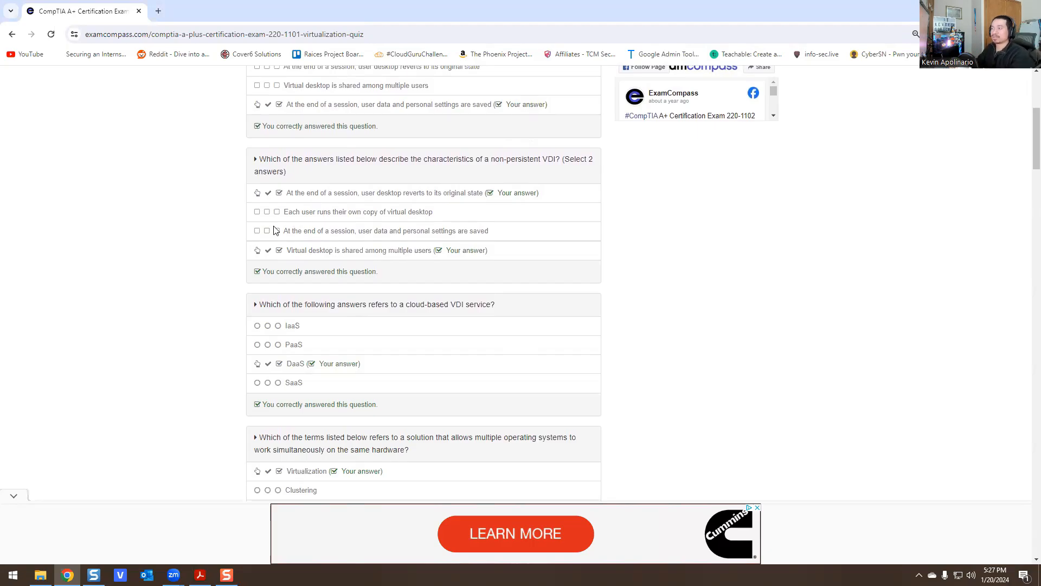
pyautogui.scroll(-3)
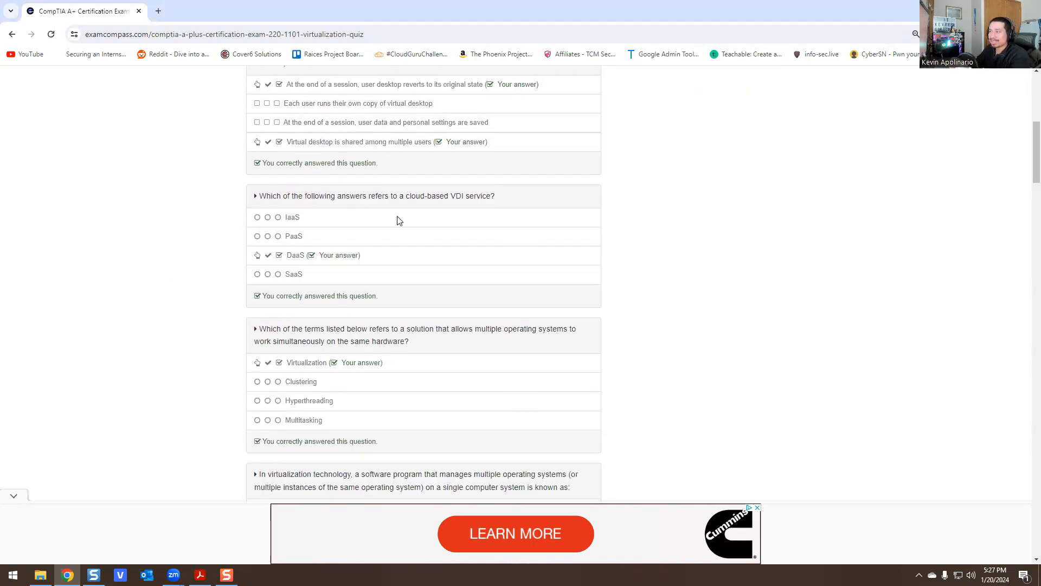
pyautogui.moveTo(330, 215)
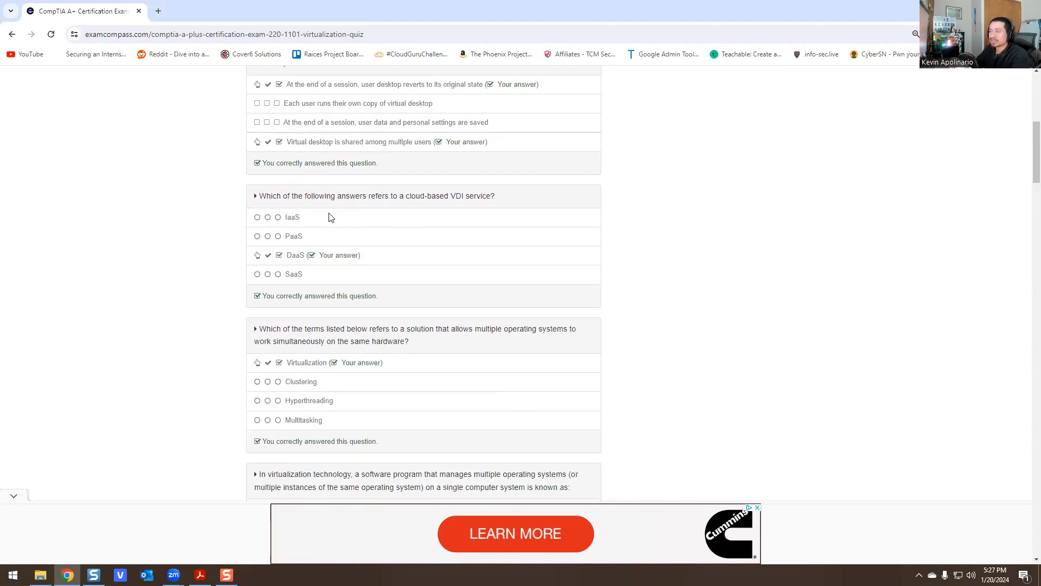
pyautogui.moveTo(298, 265)
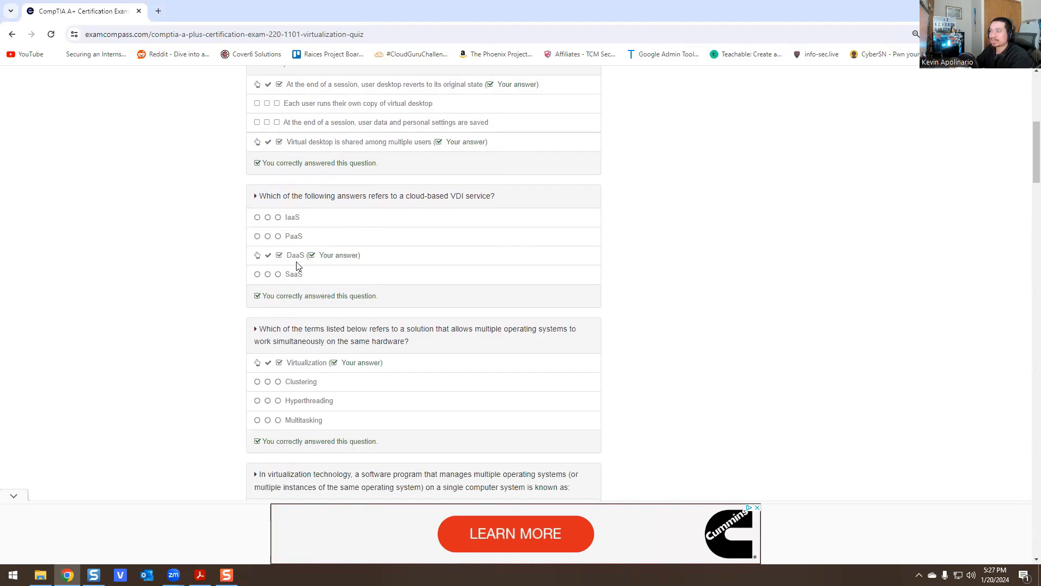
pyautogui.scroll(-3)
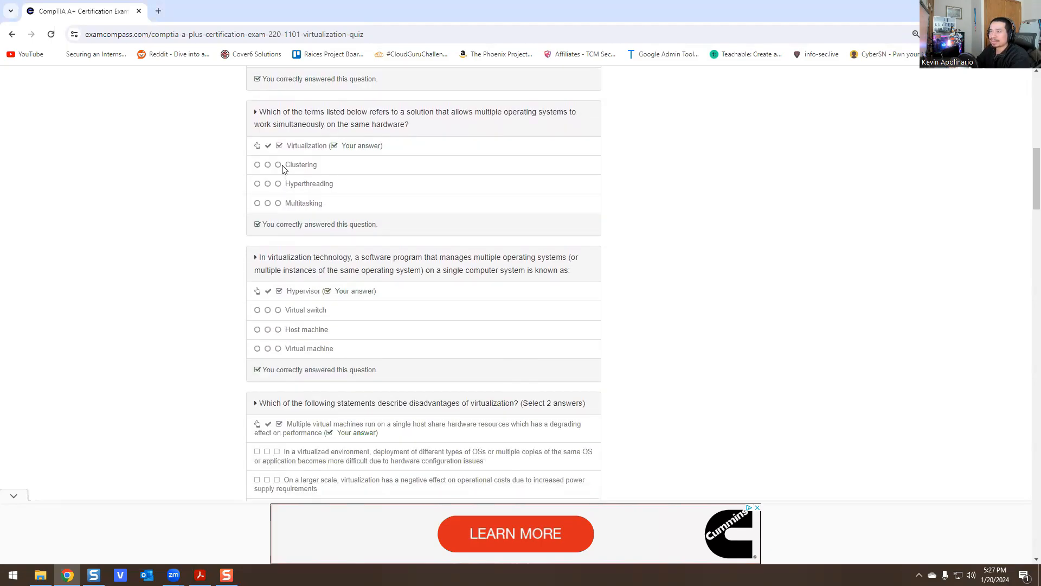
pyautogui.moveTo(486, 126)
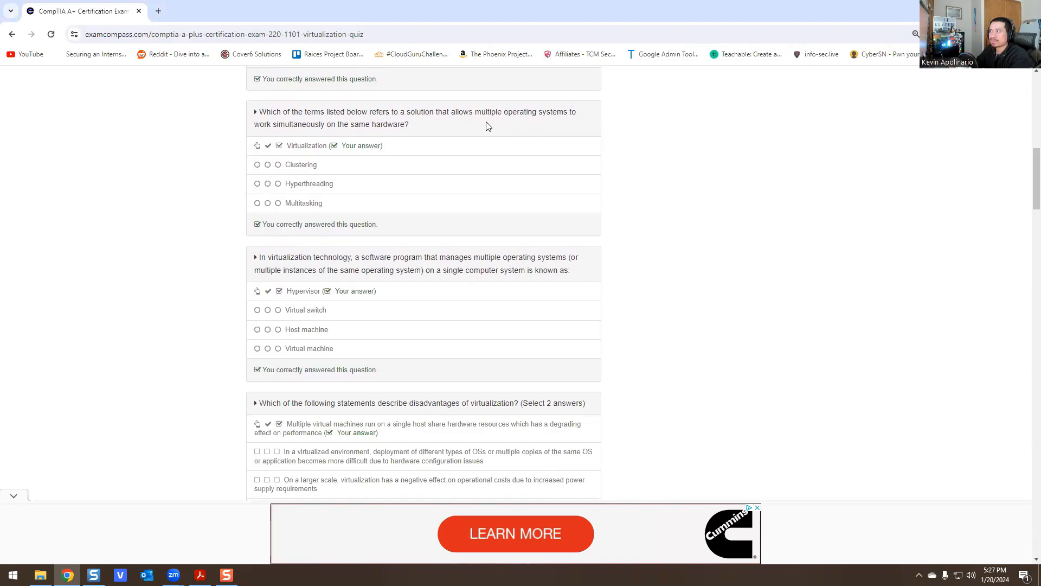
pyautogui.moveTo(293, 146)
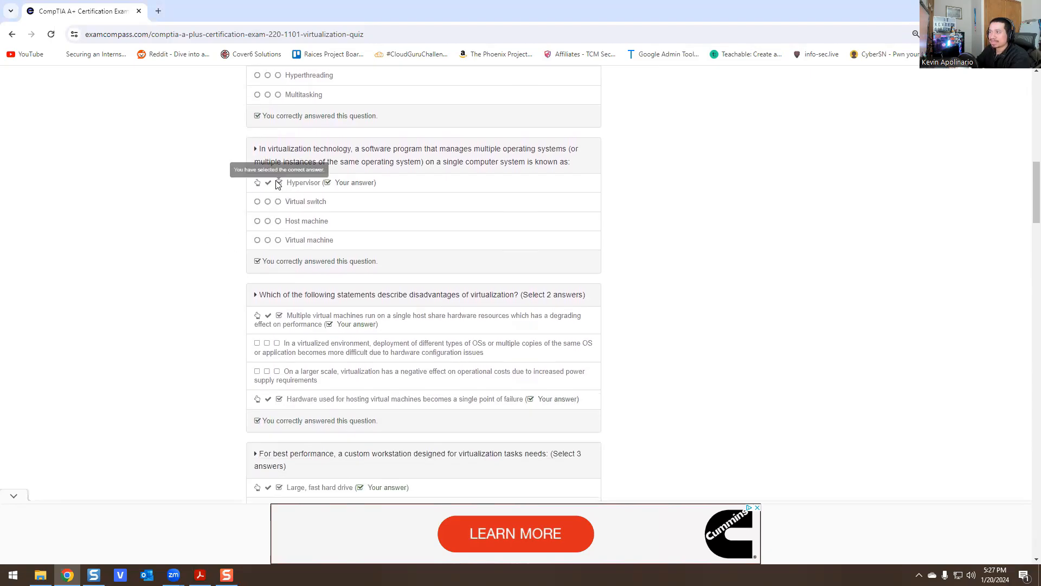
pyautogui.moveTo(436, 152)
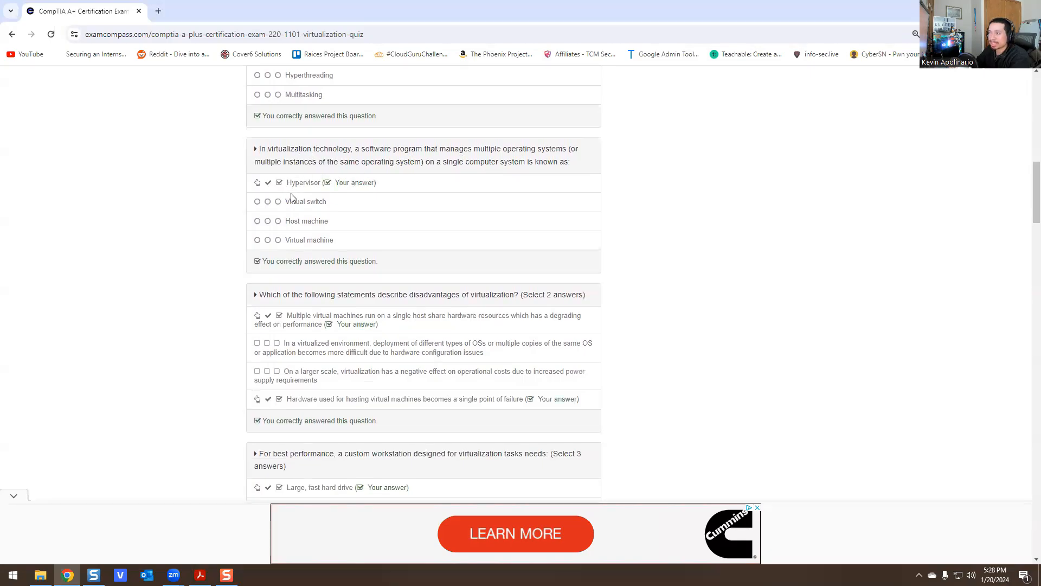
pyautogui.scroll(-3)
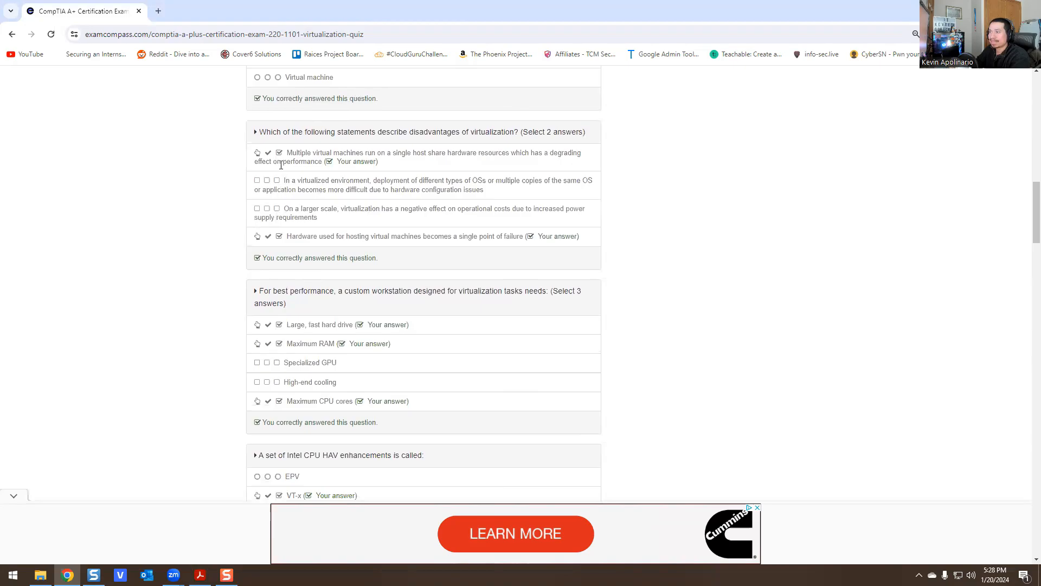
pyautogui.moveTo(321, 149)
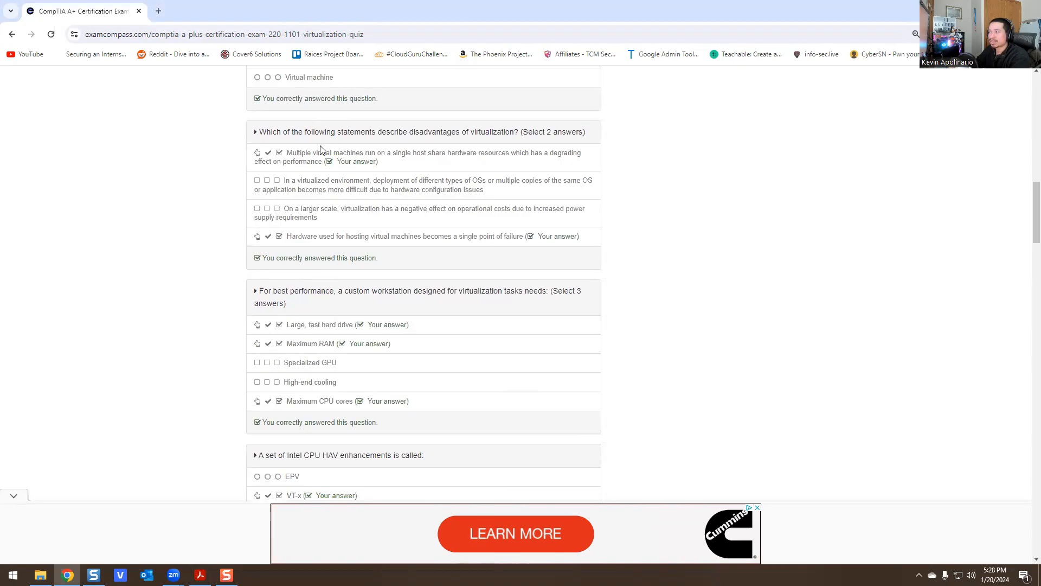
pyautogui.moveTo(325, 161)
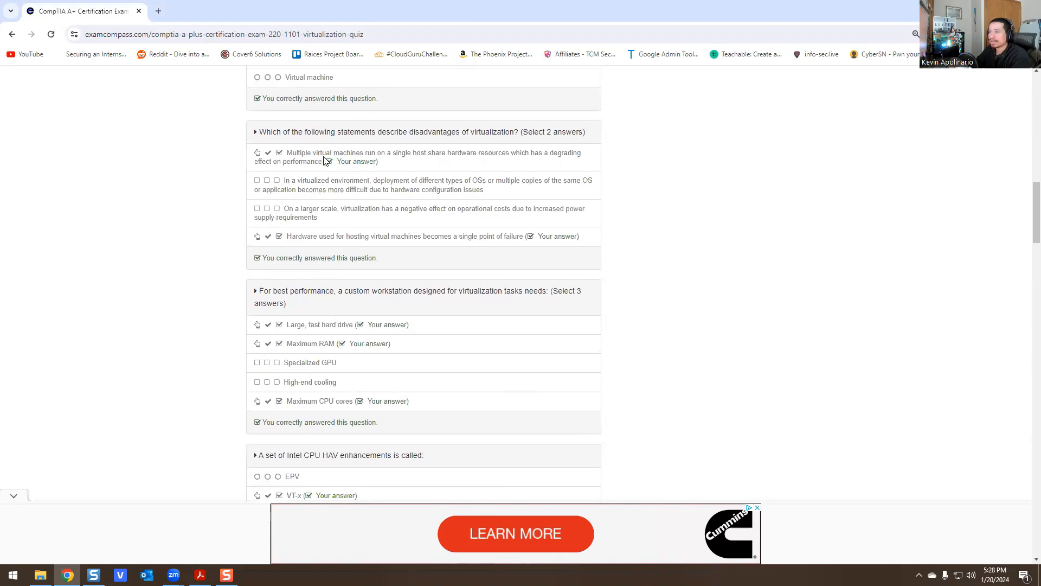
pyautogui.moveTo(314, 169)
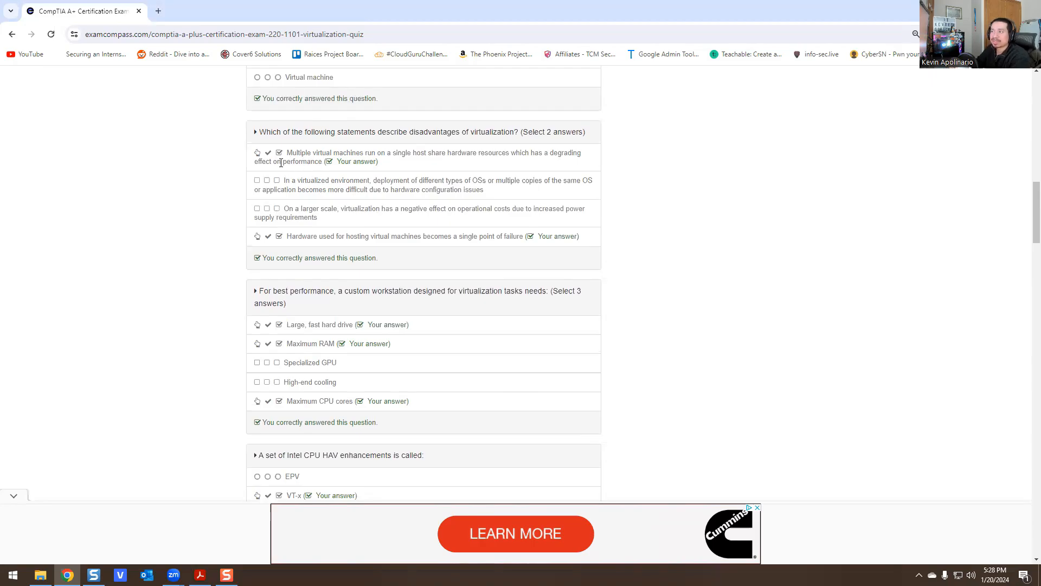
pyautogui.moveTo(264, 158)
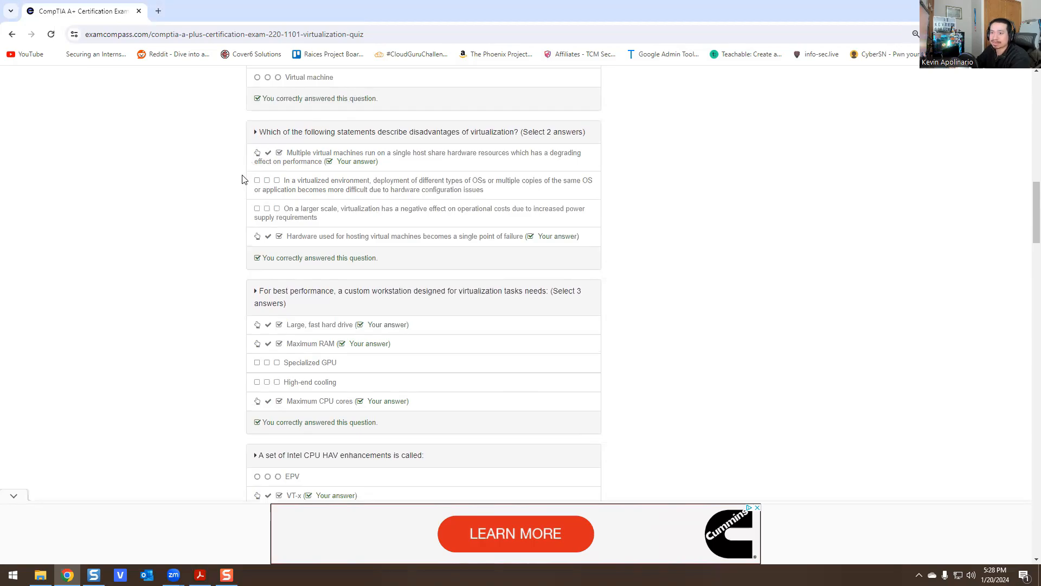
pyautogui.moveTo(238, 194)
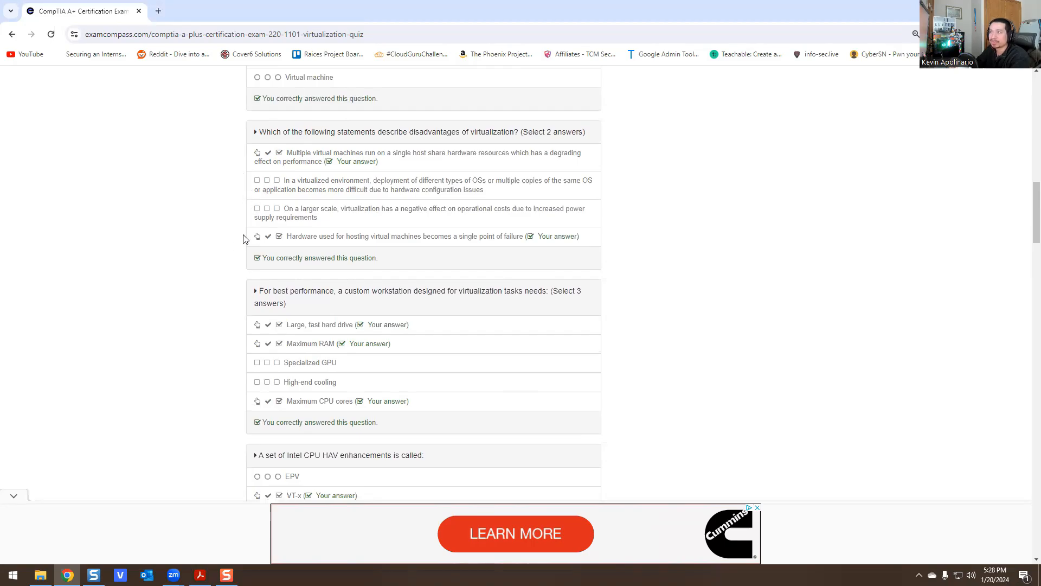
pyautogui.moveTo(229, 215)
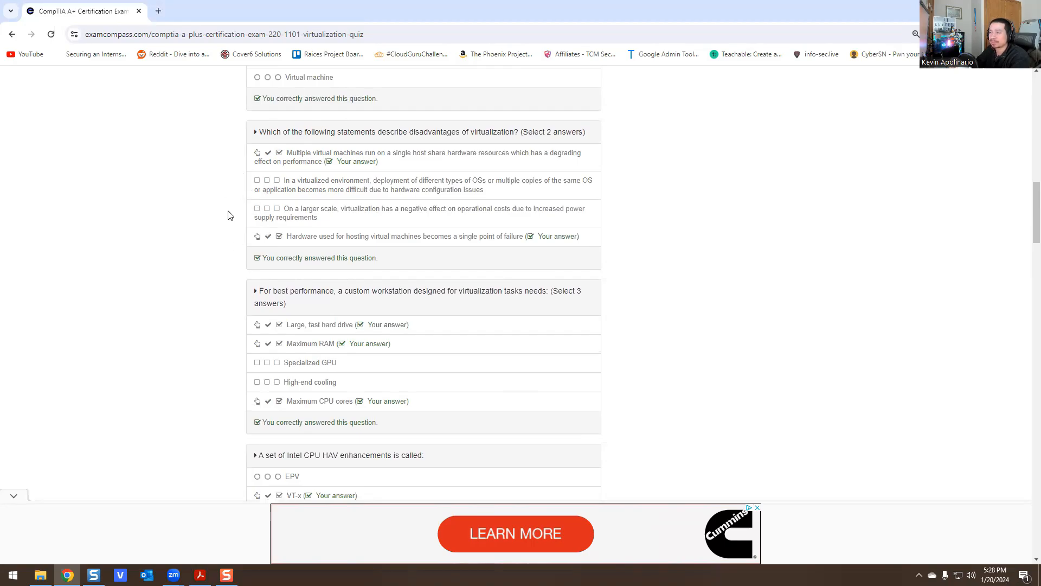
pyautogui.moveTo(195, 240)
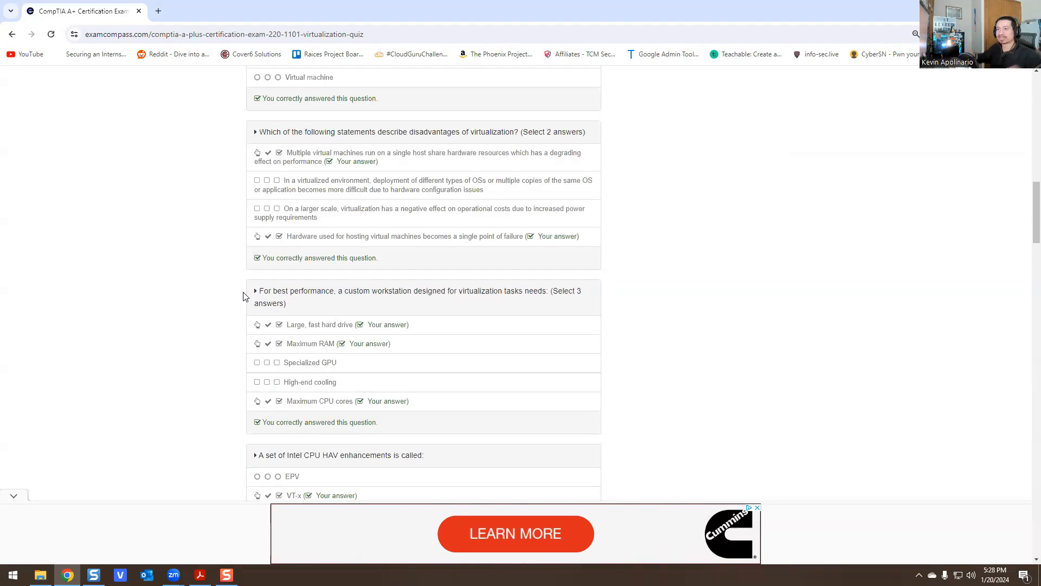
pyautogui.moveTo(242, 268)
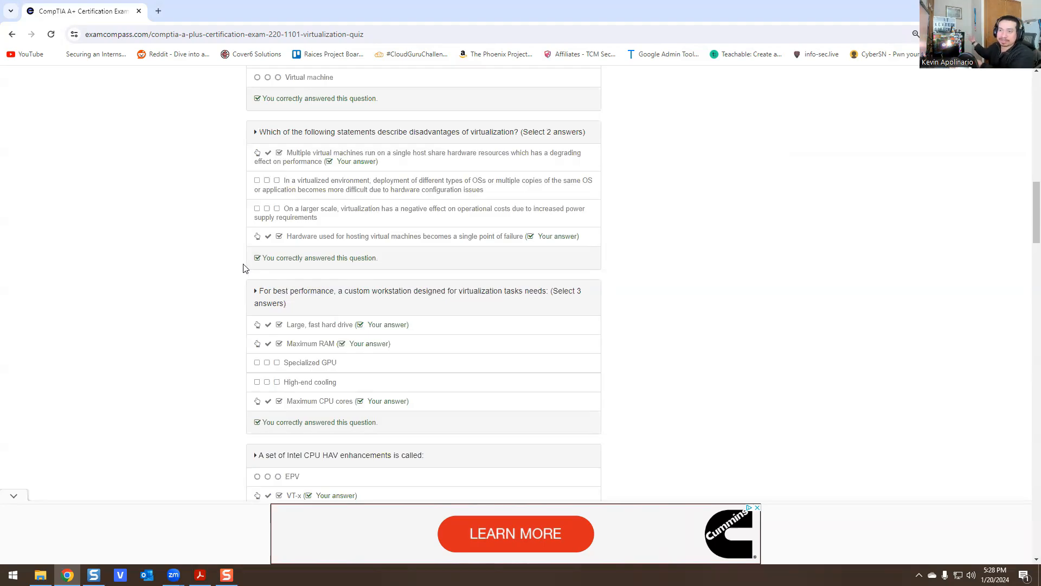
pyautogui.moveTo(159, 295)
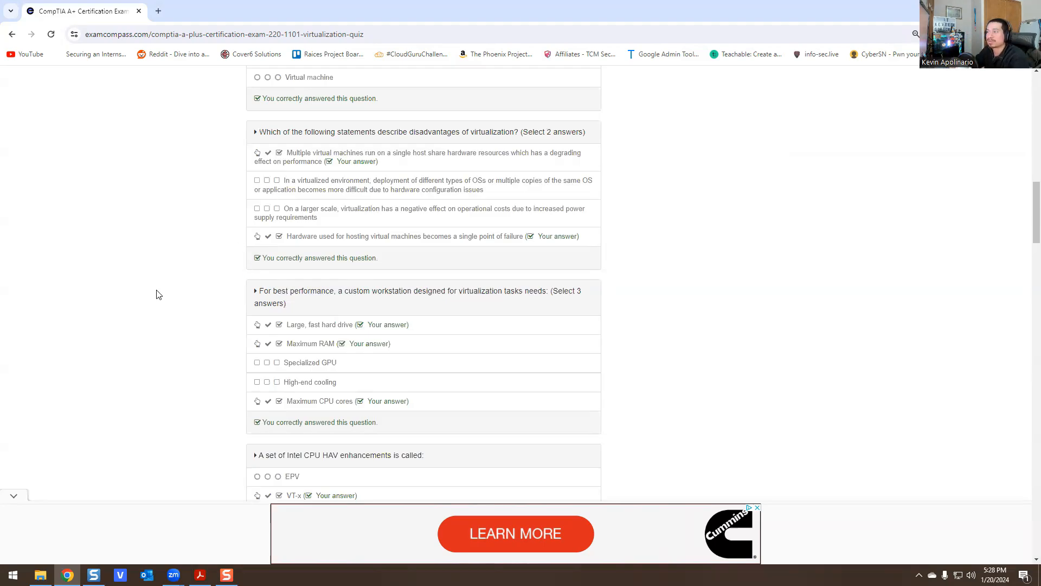
pyautogui.scroll(-3)
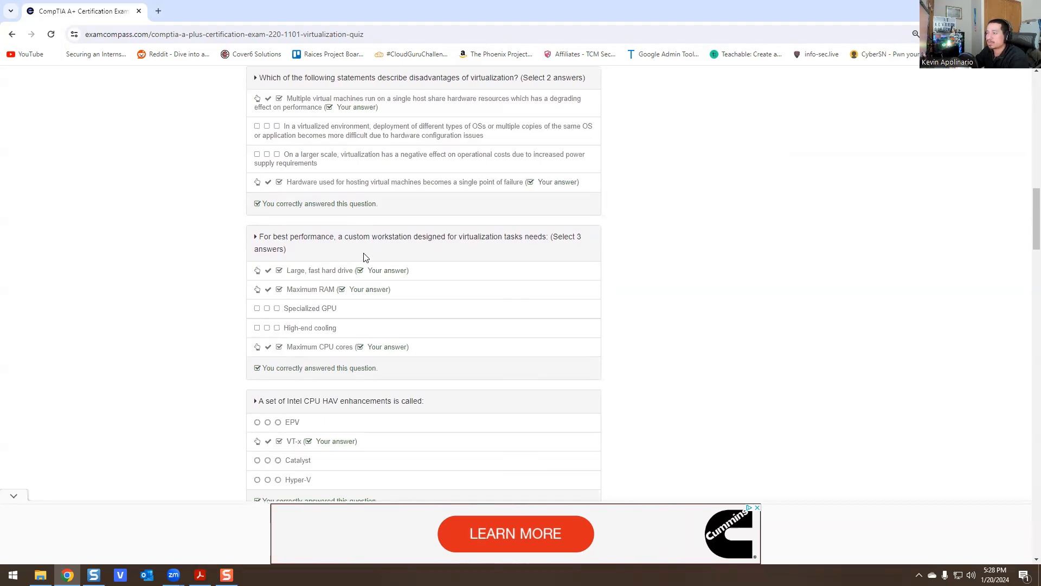
pyautogui.moveTo(290, 281)
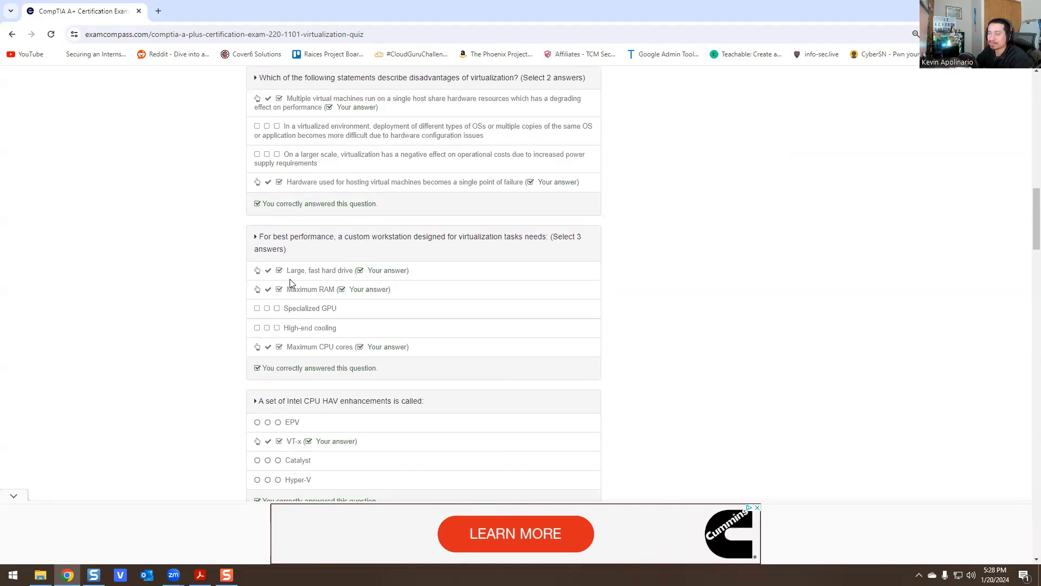
pyautogui.moveTo(489, 292)
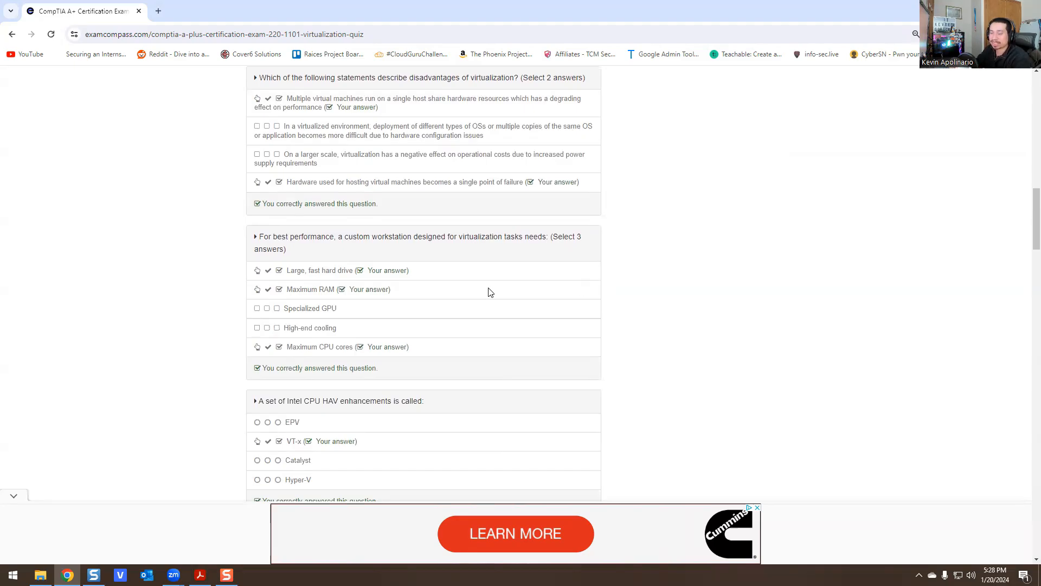
# Scroll the results past the Intel/AMD HAV and VM sprawl questions to the VM escape countermeasures, all correct
pyautogui.scroll(-3)
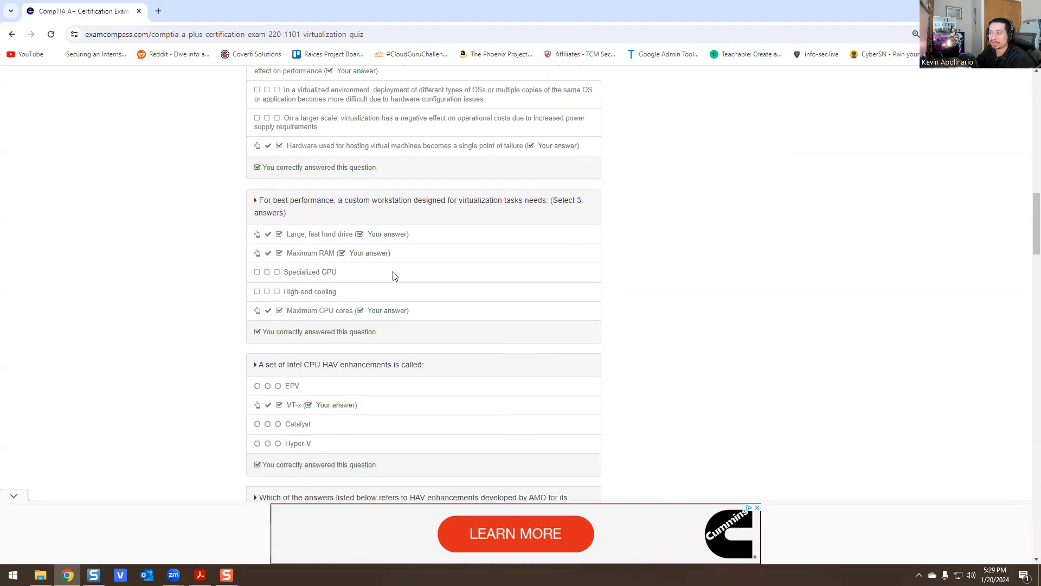
pyautogui.scroll(-3)
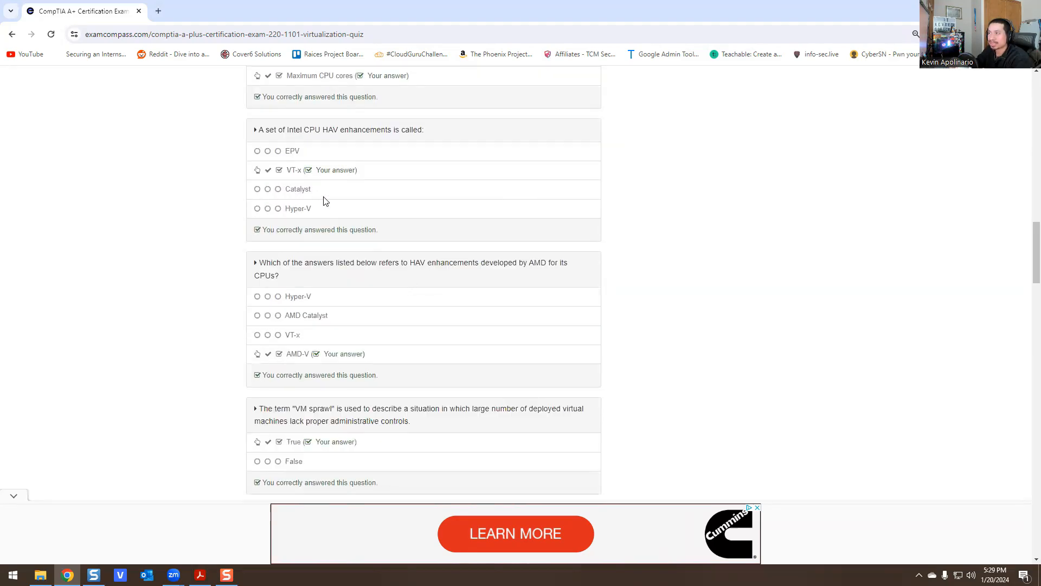
pyautogui.moveTo(280, 211)
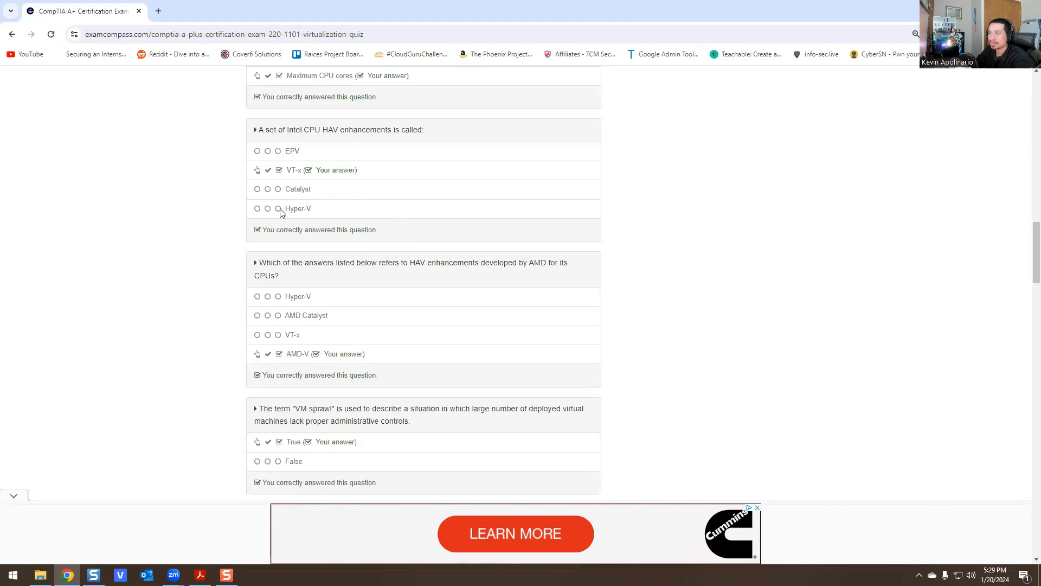
pyautogui.moveTo(332, 216)
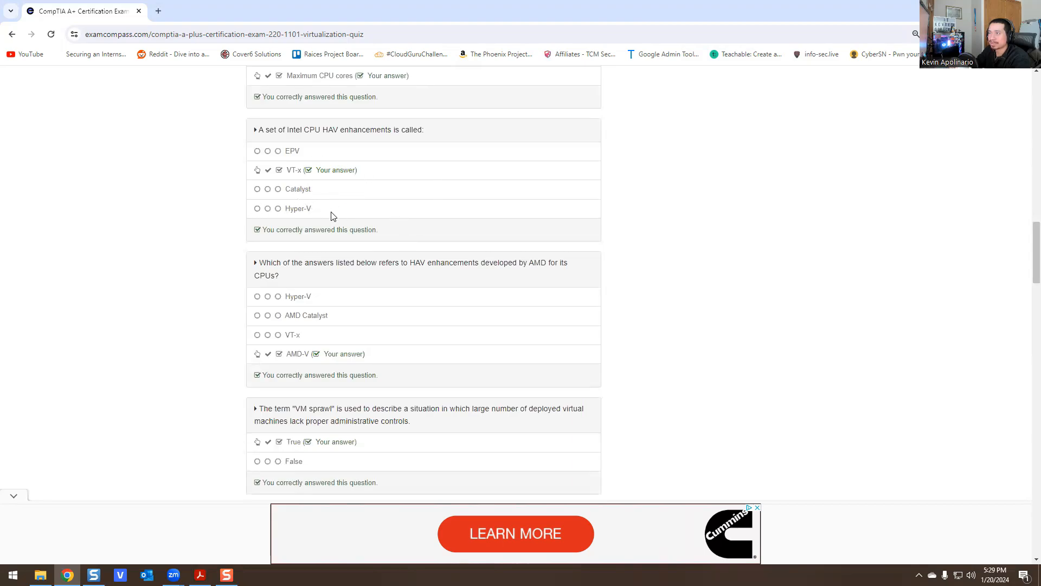
pyautogui.scroll(-3)
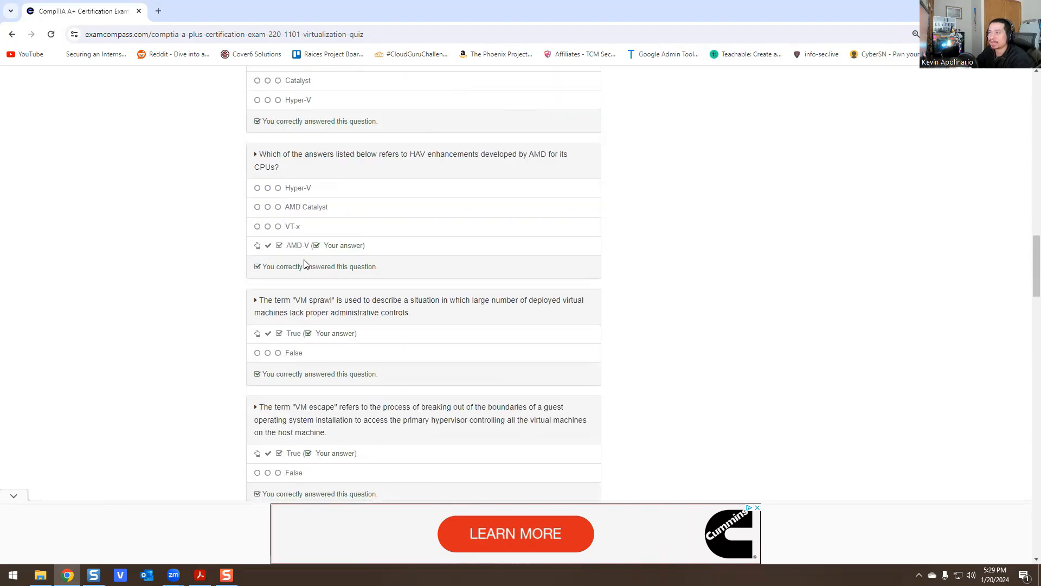
pyautogui.moveTo(310, 243)
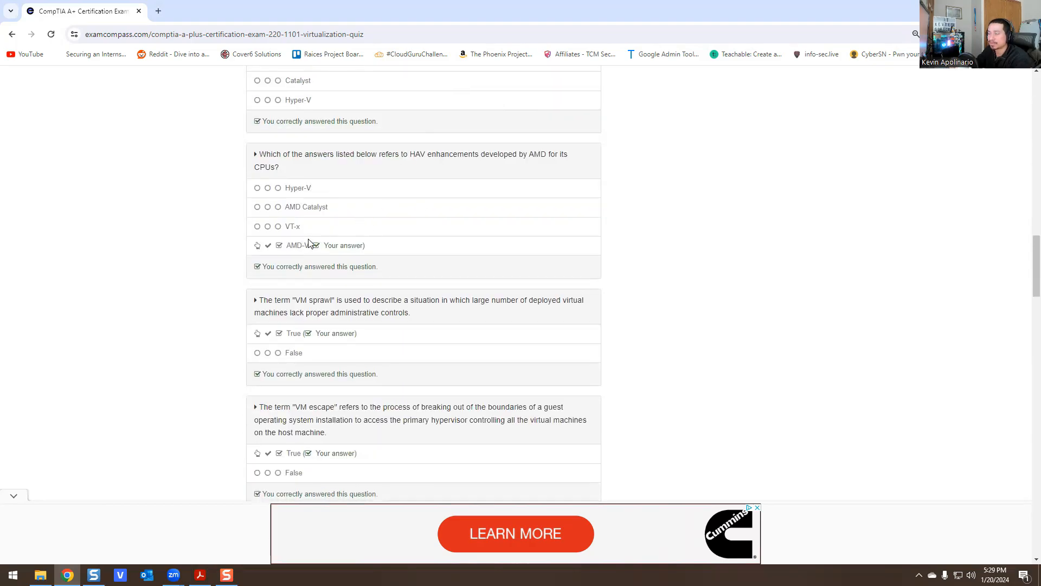
pyautogui.scroll(-3)
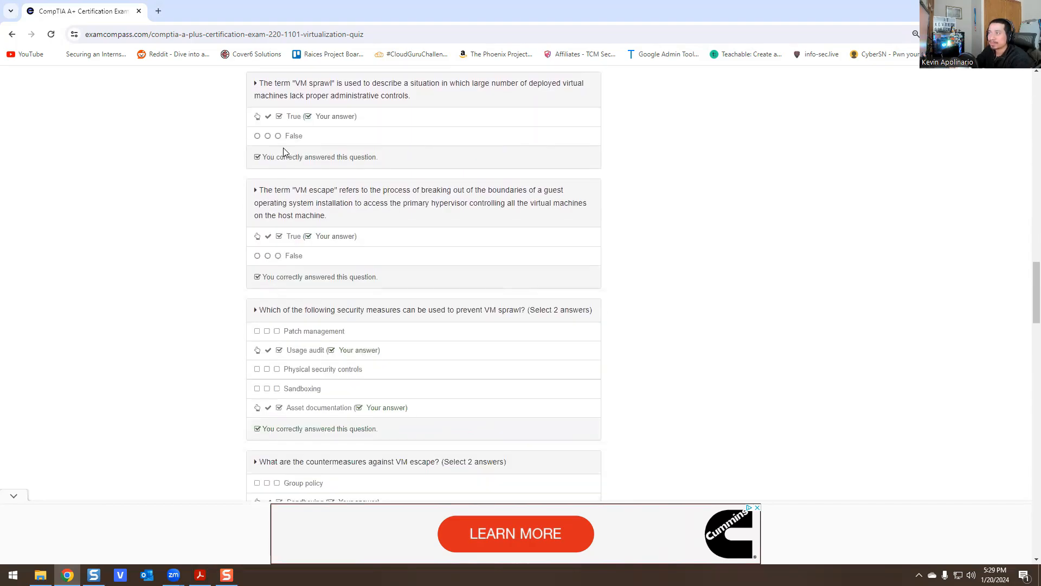
pyautogui.moveTo(297, 170)
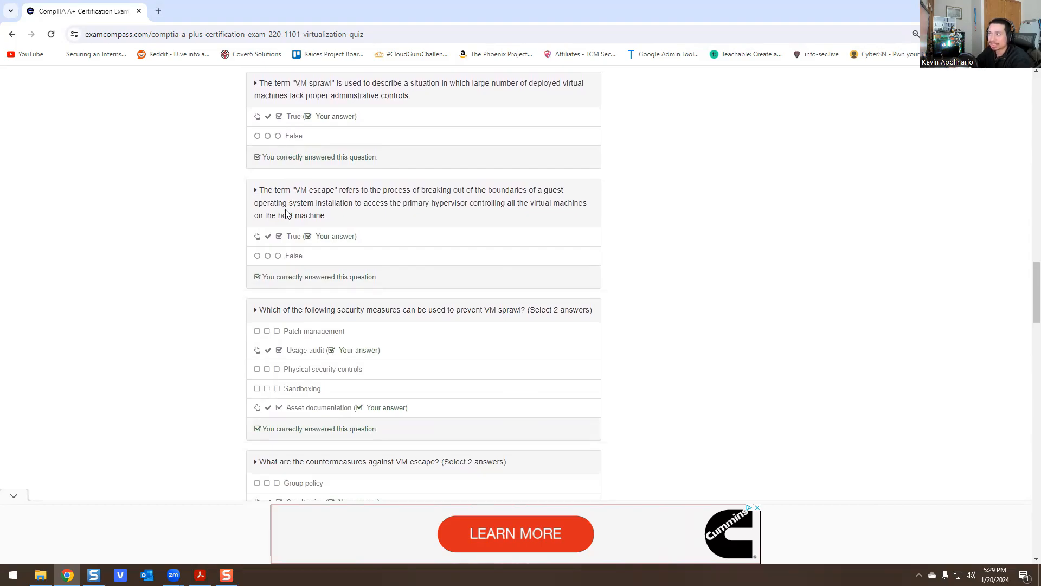
pyautogui.moveTo(279, 228)
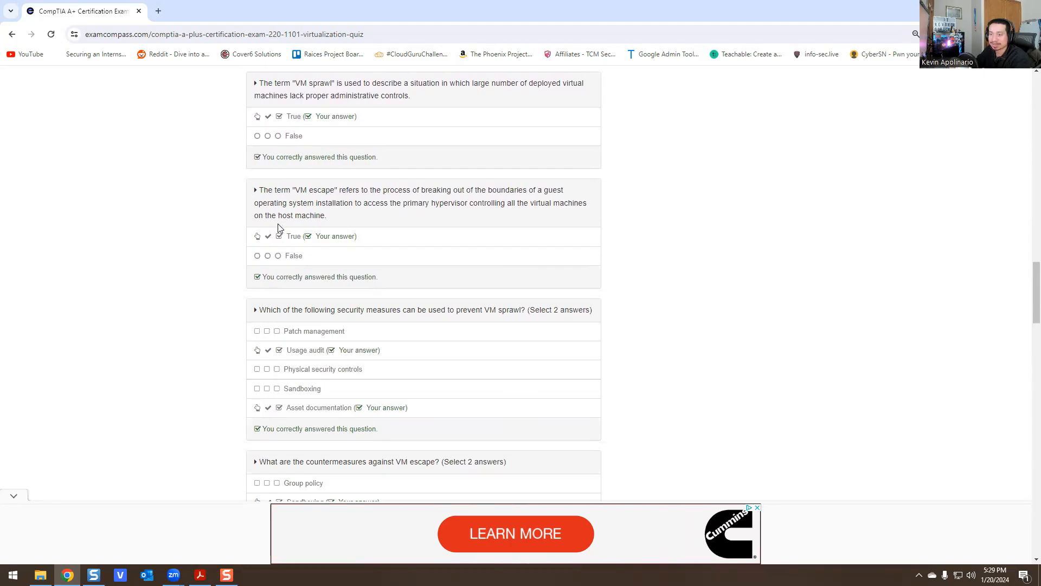
pyautogui.scroll(-3)
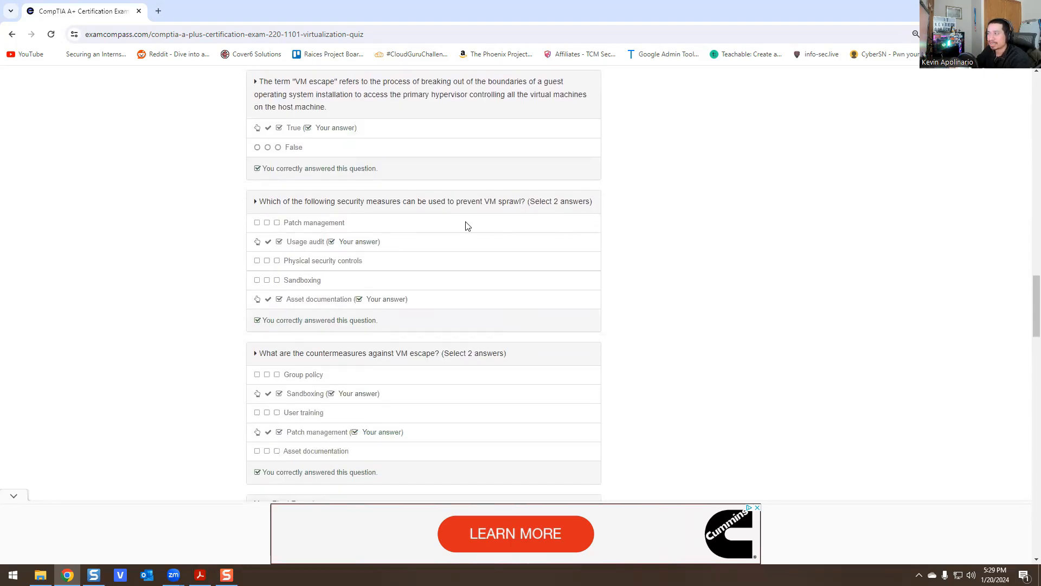
# Scroll to the final report showing 14 of 14 correct at 100%, then back toward the top
pyautogui.scroll(-3)
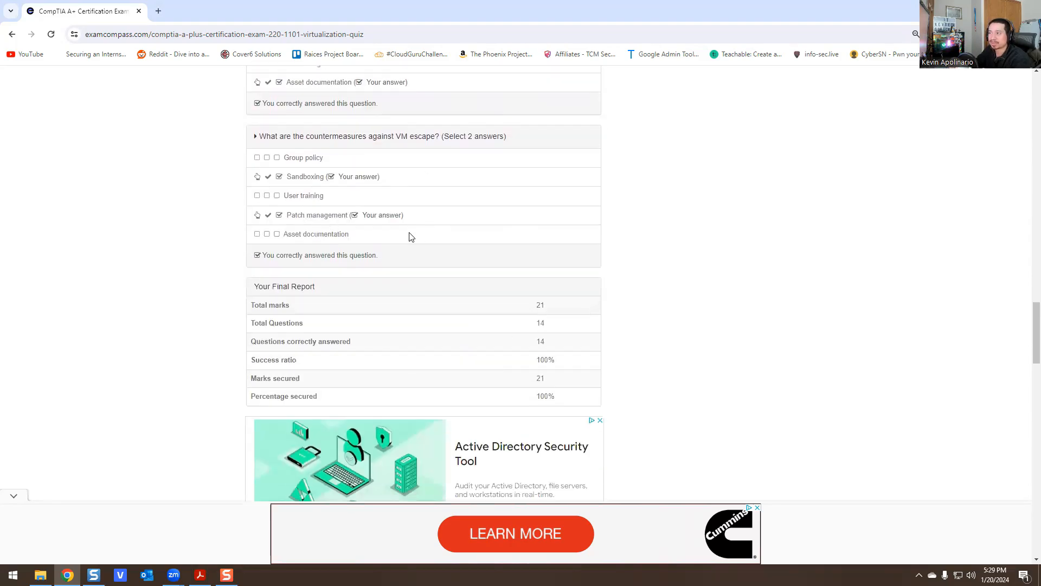
pyautogui.scroll(-3)
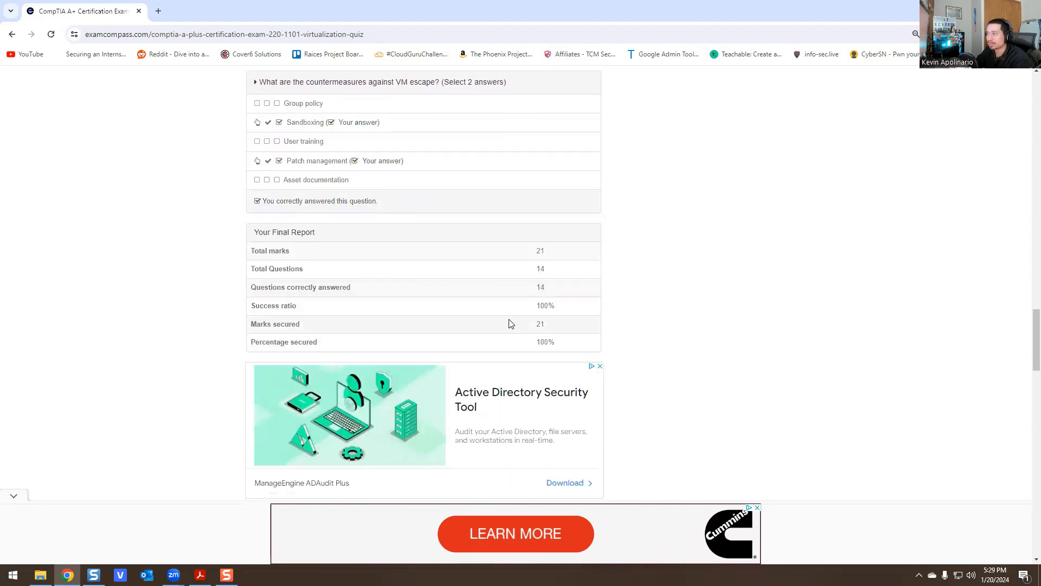
pyautogui.scroll(3)
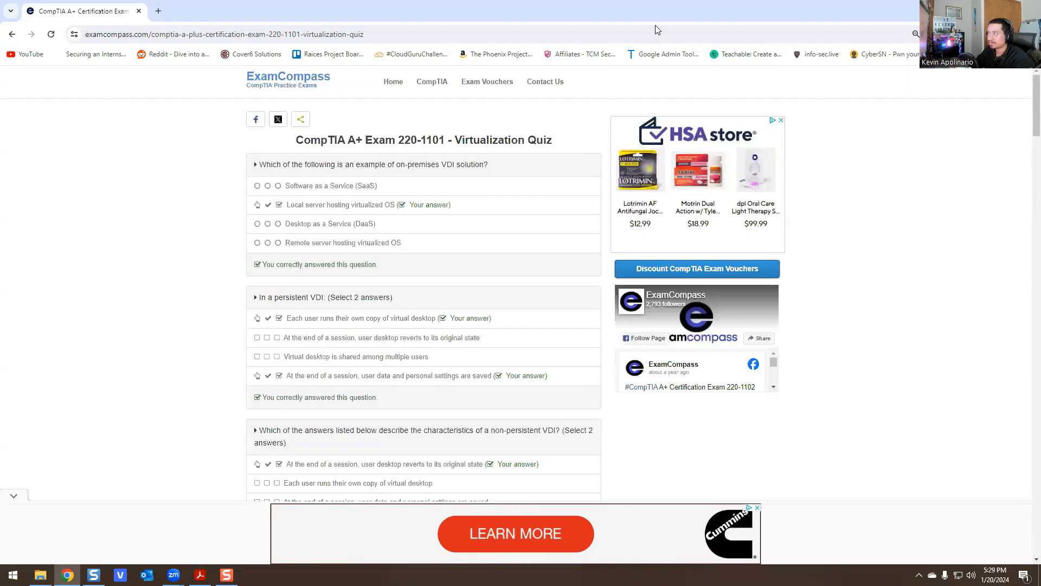